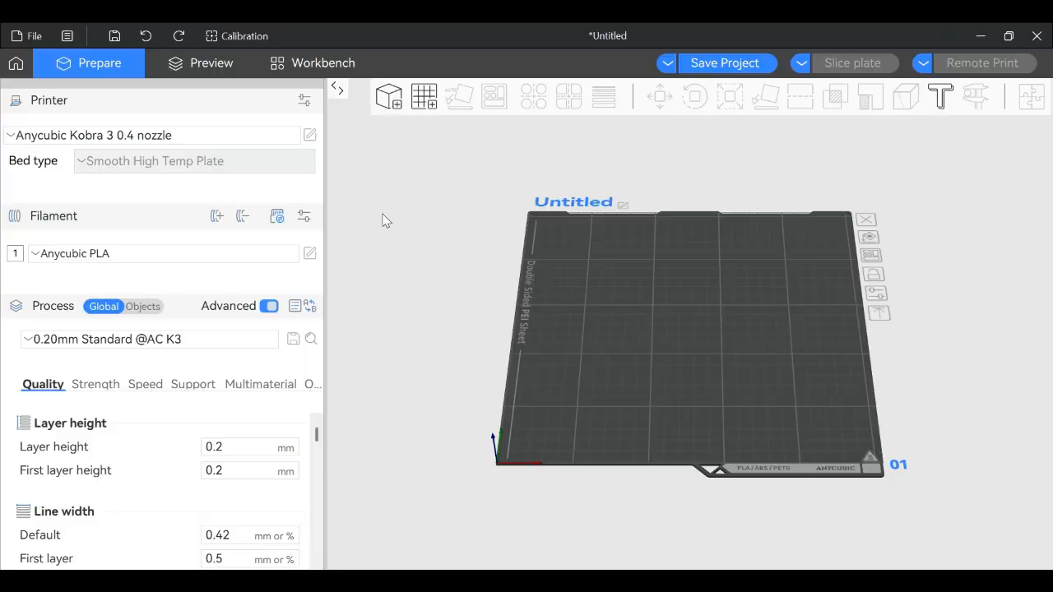
pyautogui.moveTo(391, 222)
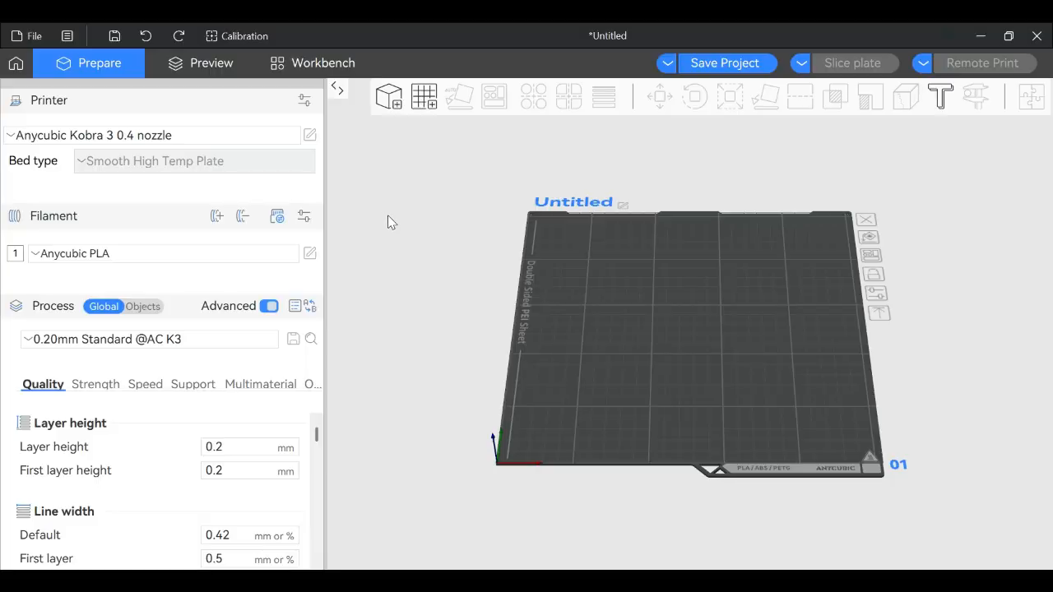
pyautogui.moveTo(412, 189)
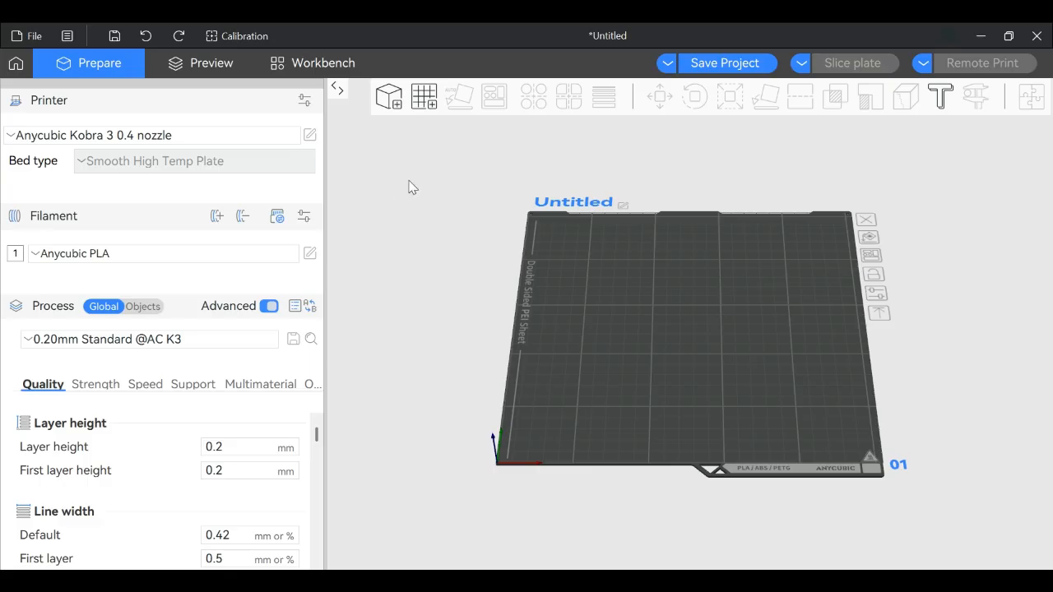
pyautogui.moveTo(448, 184)
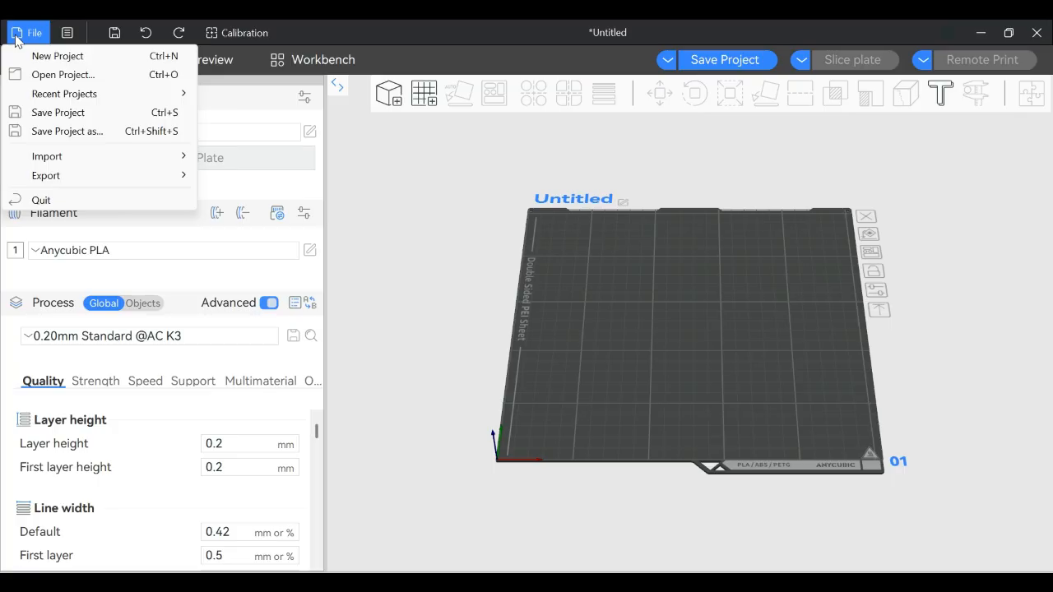
pyautogui.click(66, 33)
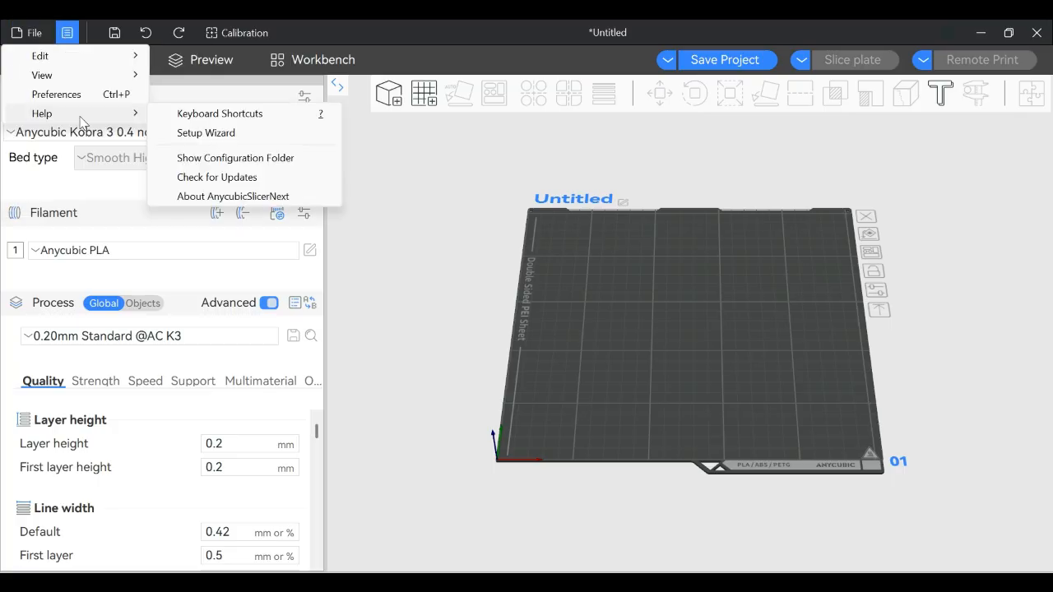
pyautogui.click(234, 196)
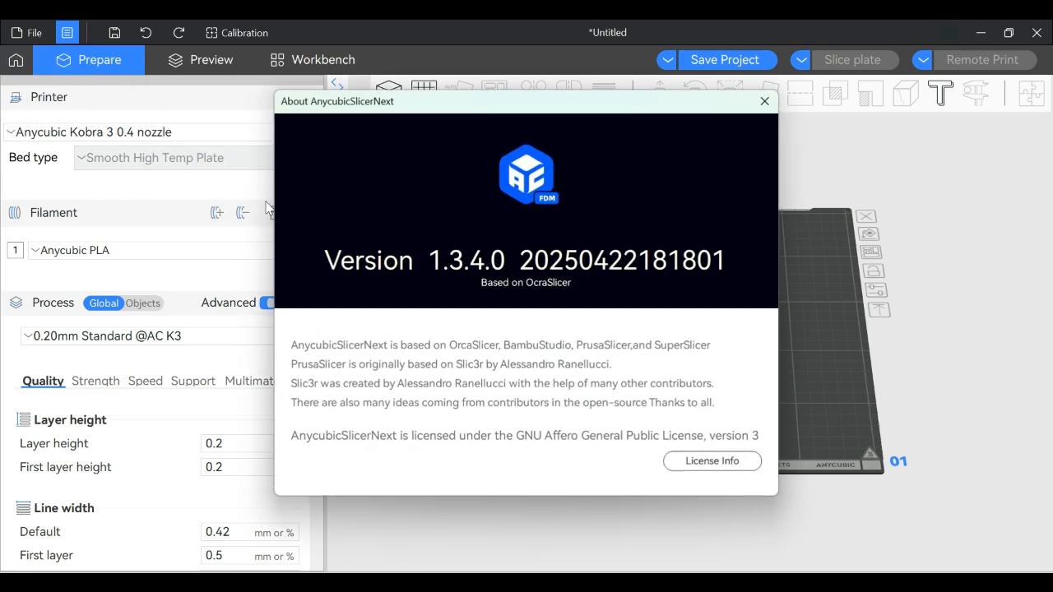
pyautogui.moveTo(514, 277)
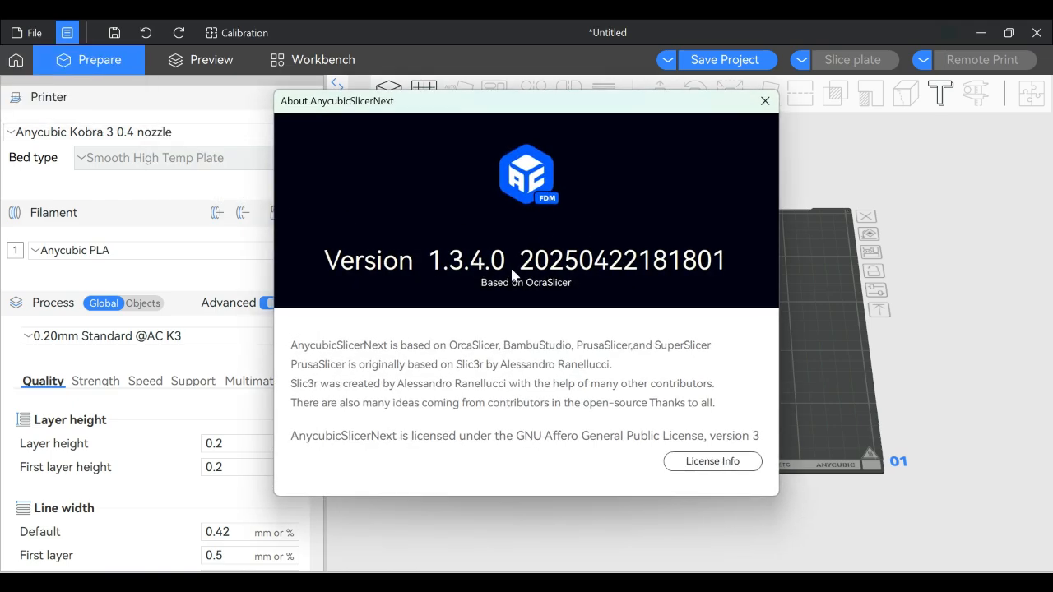
pyautogui.click(763, 100)
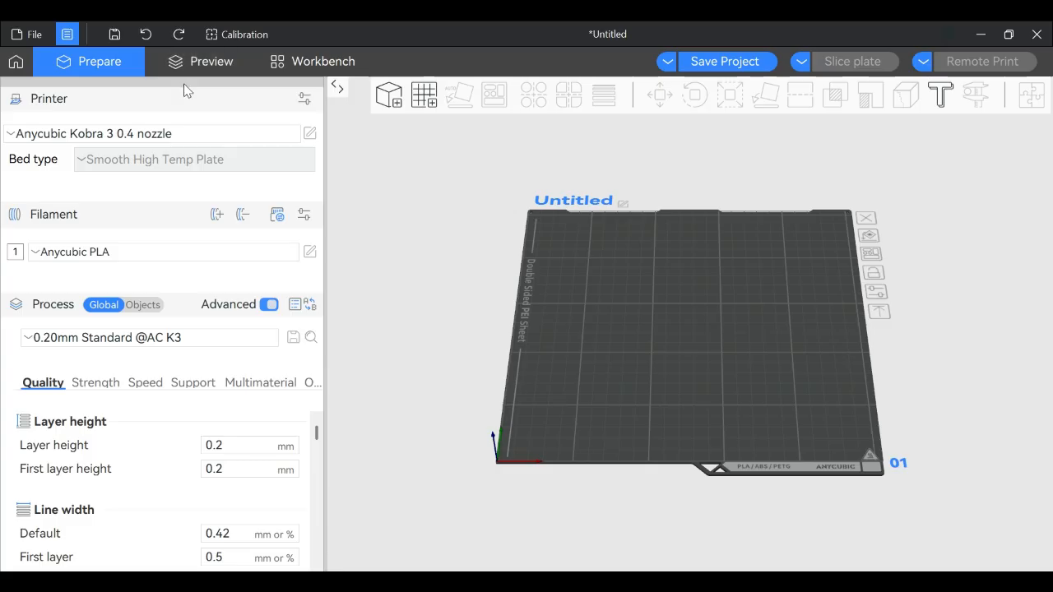
pyautogui.moveTo(419, 158)
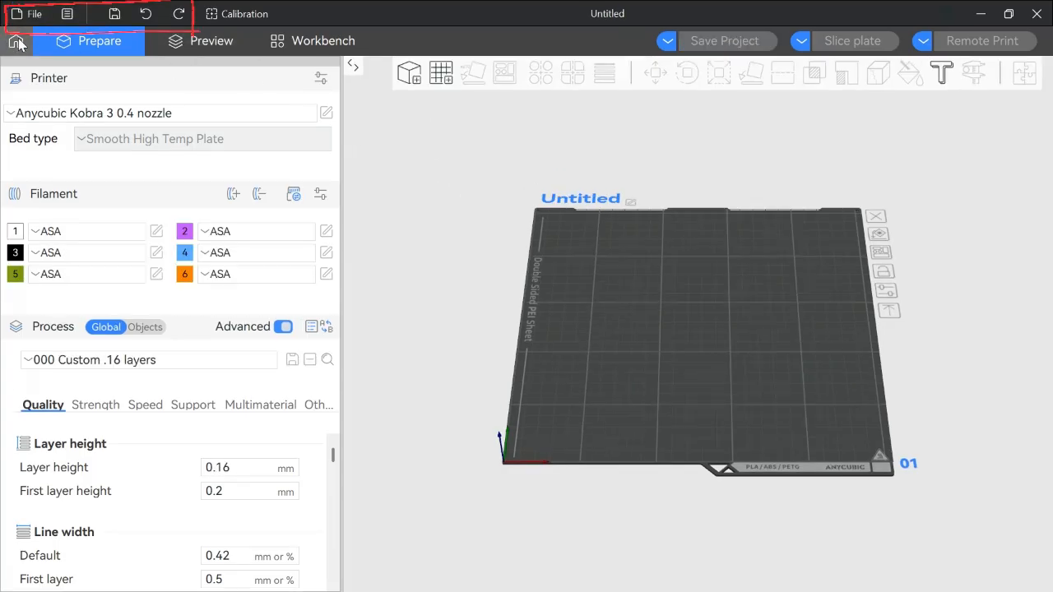
pyautogui.click(67, 14)
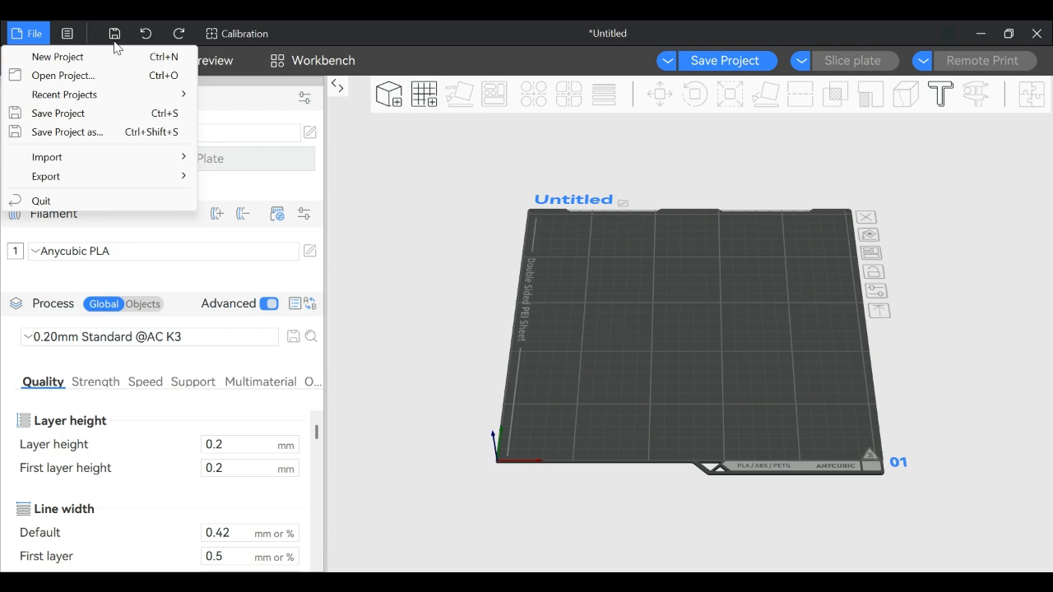
pyautogui.moveTo(69, 158)
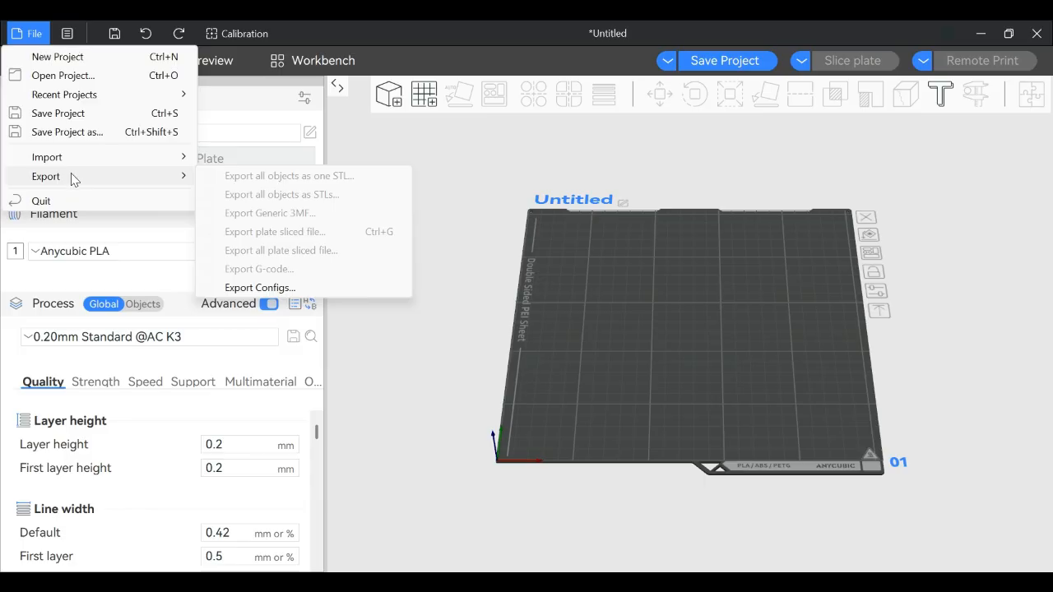
pyautogui.click(68, 33)
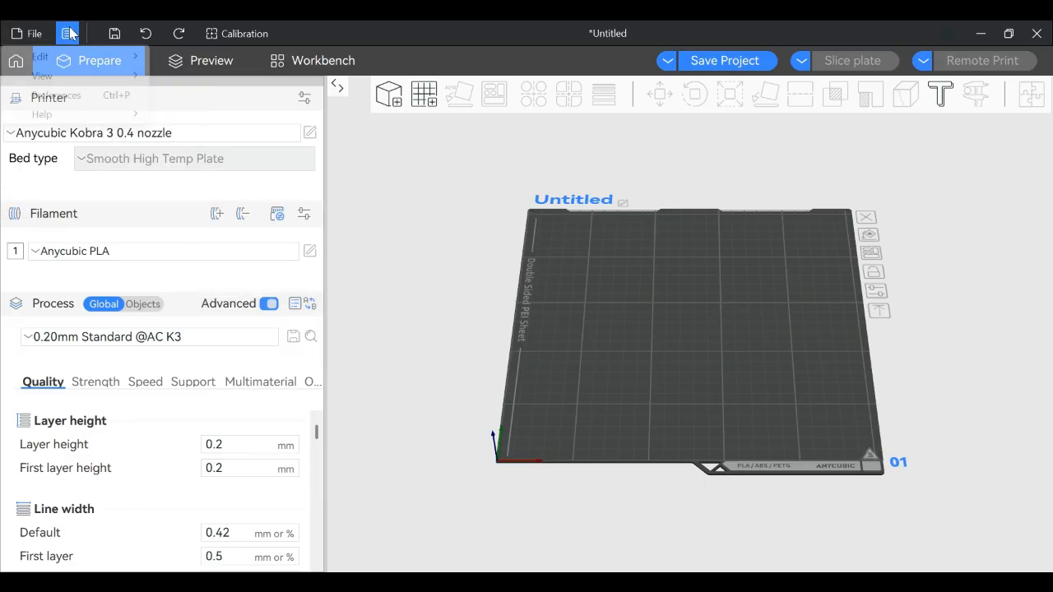
# - Bring up the main application menu and browse its Edit commands
pyautogui.click(39, 56)
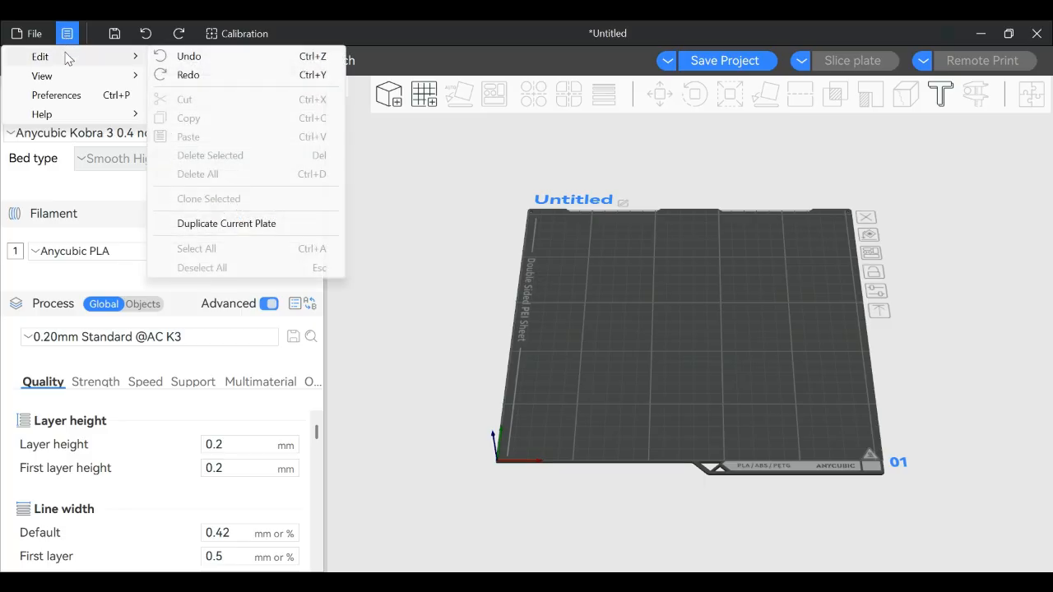
pyautogui.moveTo(234, 213)
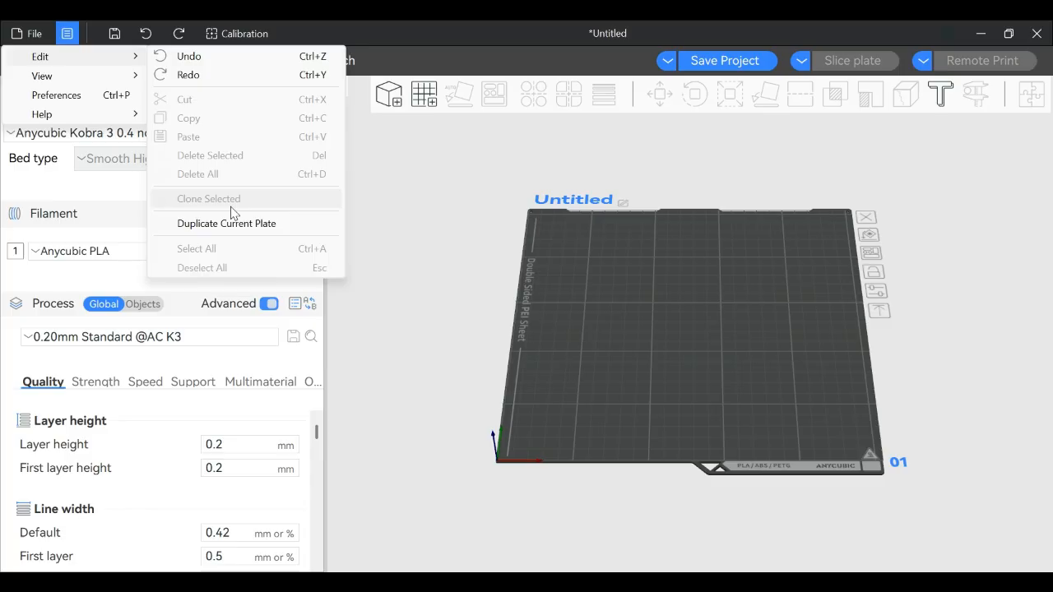
pyautogui.click(41, 76)
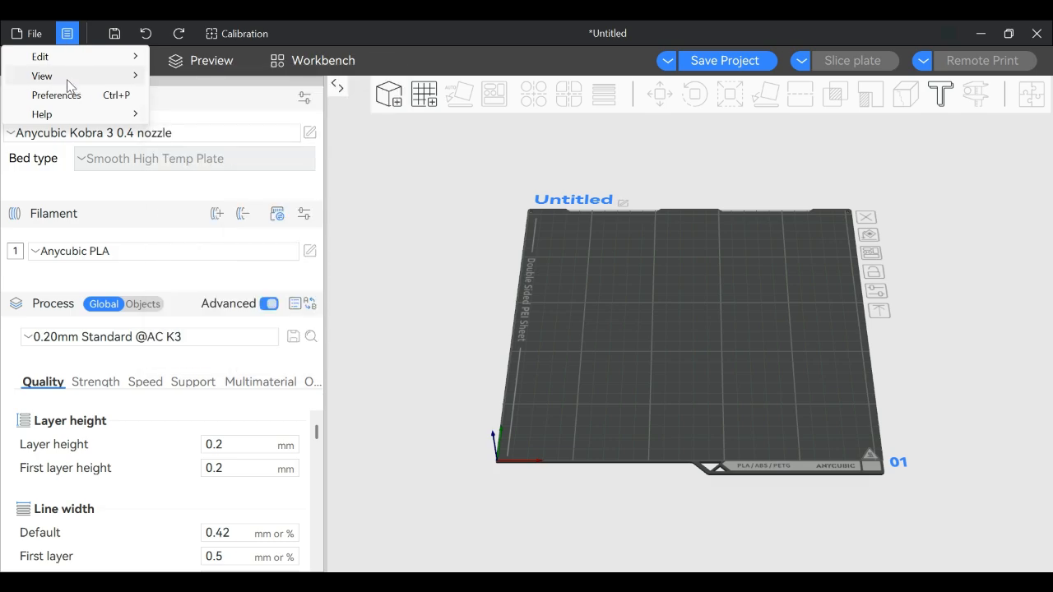
pyautogui.click(41, 76)
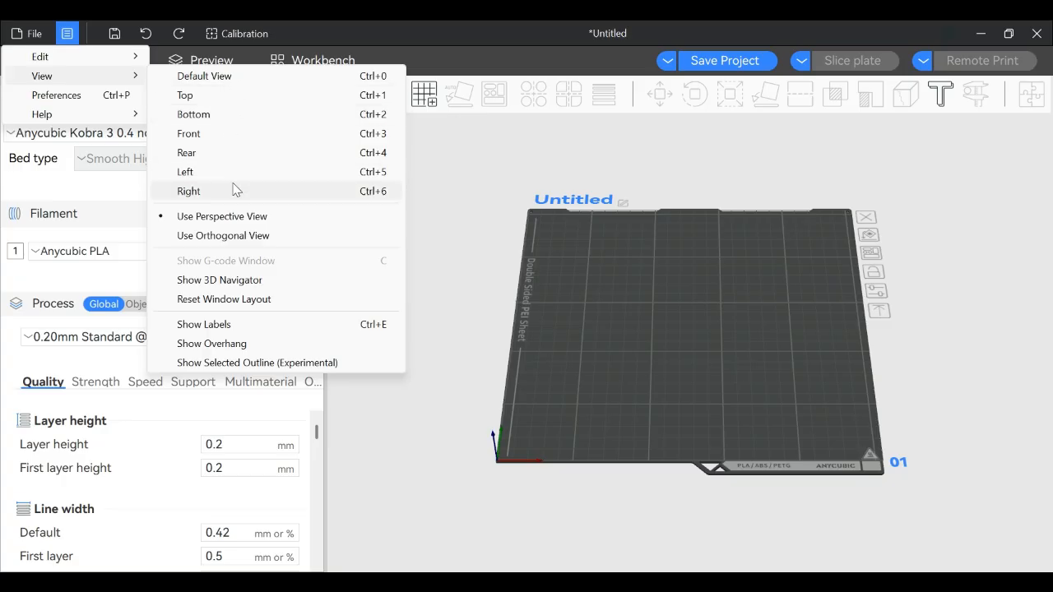
pyautogui.moveTo(256, 195)
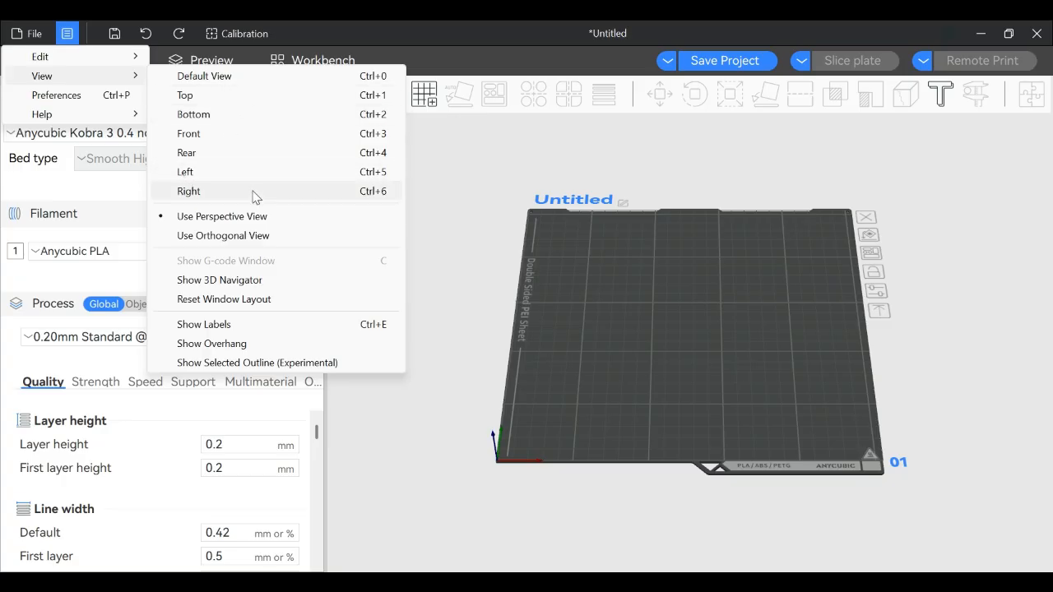
pyautogui.moveTo(280, 201)
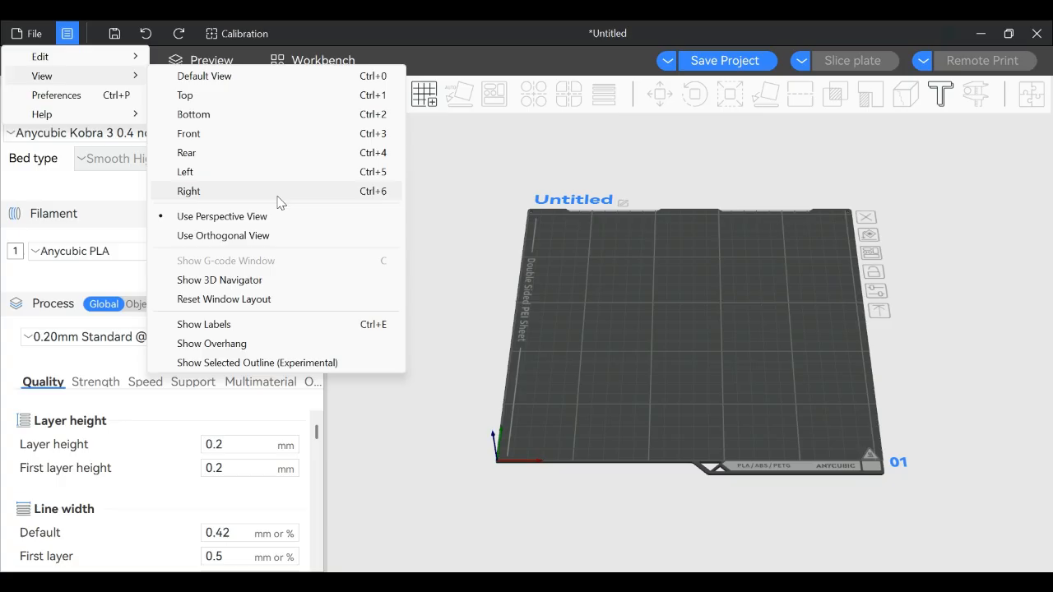
pyautogui.moveTo(276, 223)
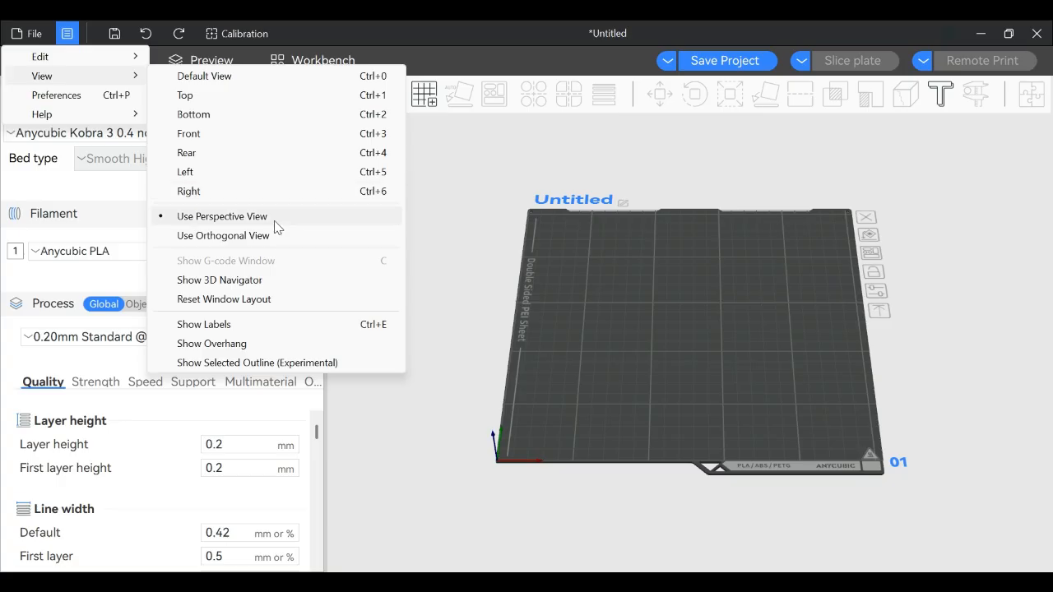
pyautogui.moveTo(283, 240)
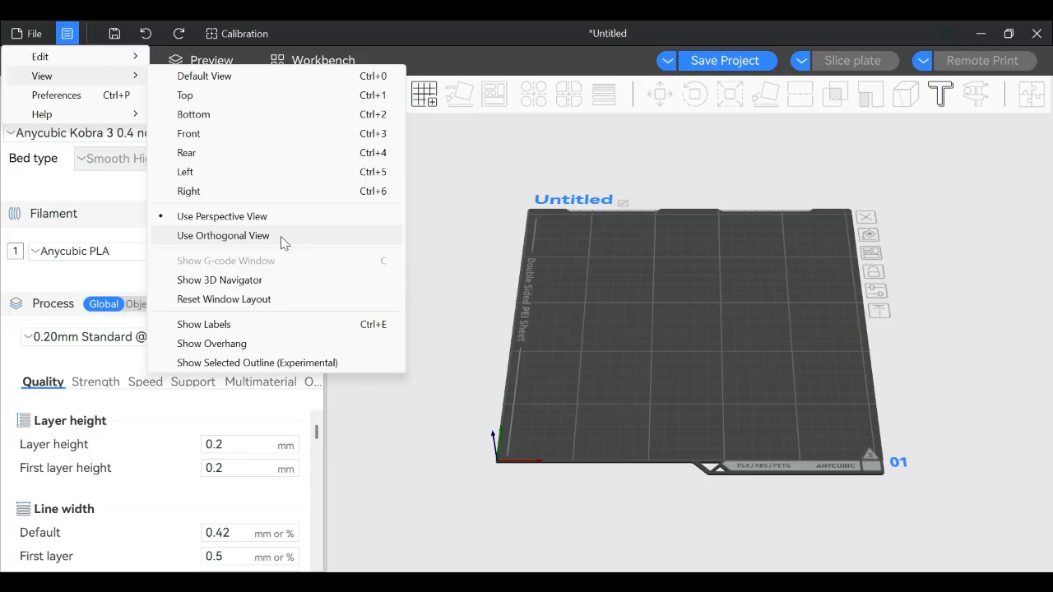
pyautogui.click(224, 237)
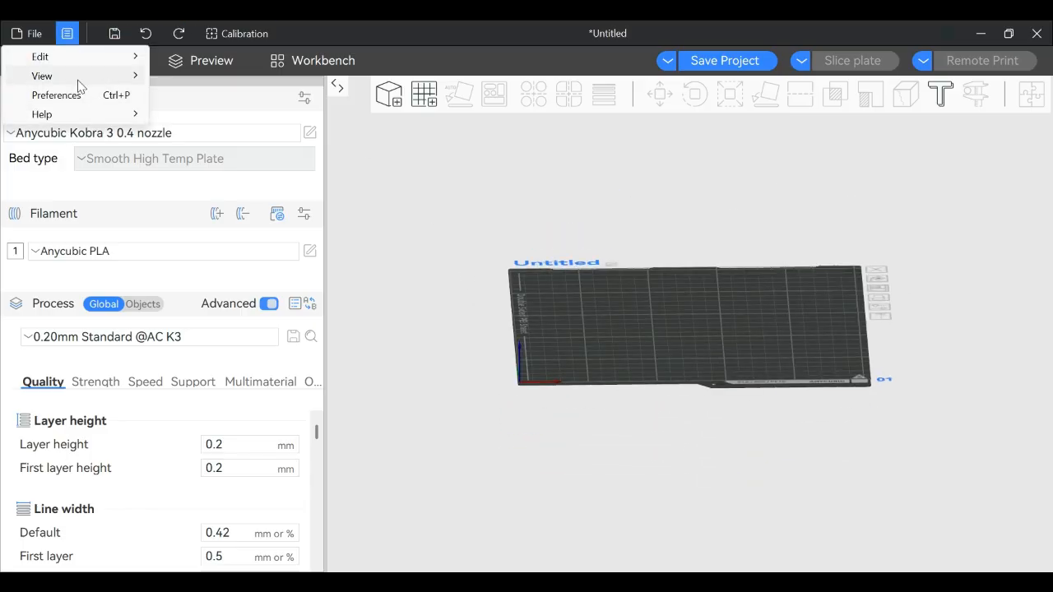
pyautogui.click(41, 75)
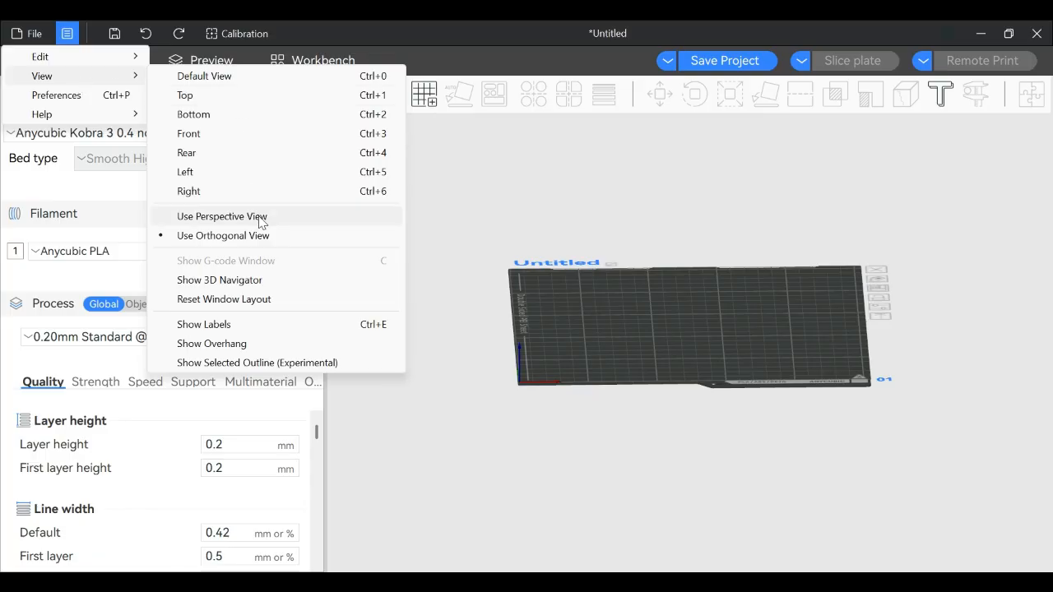
pyautogui.click(220, 216)
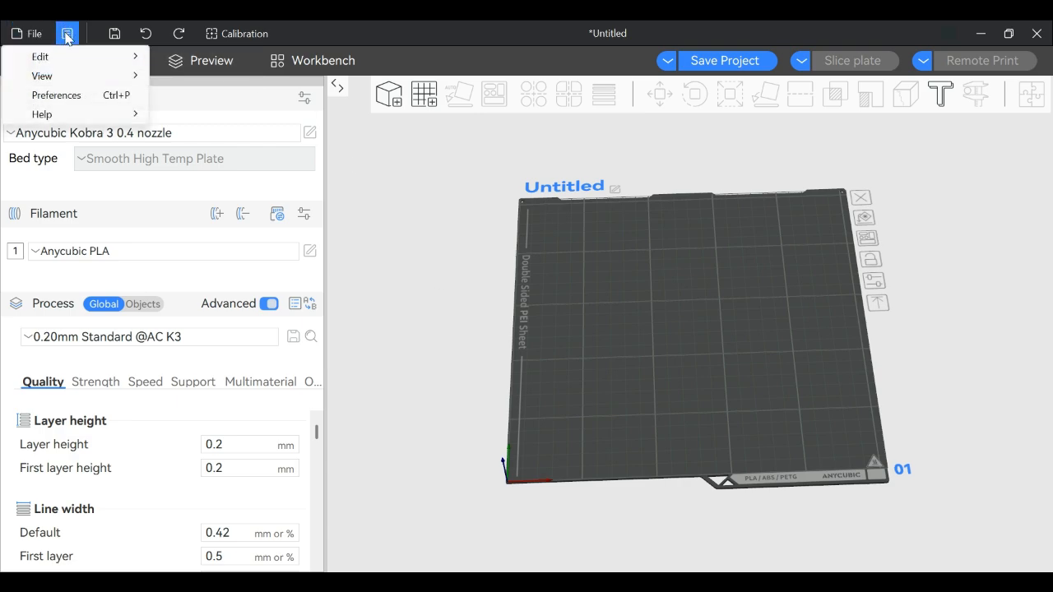
# - Reset the window layout from the View menu so the 3D navigation cube appears
pyautogui.click(41, 76)
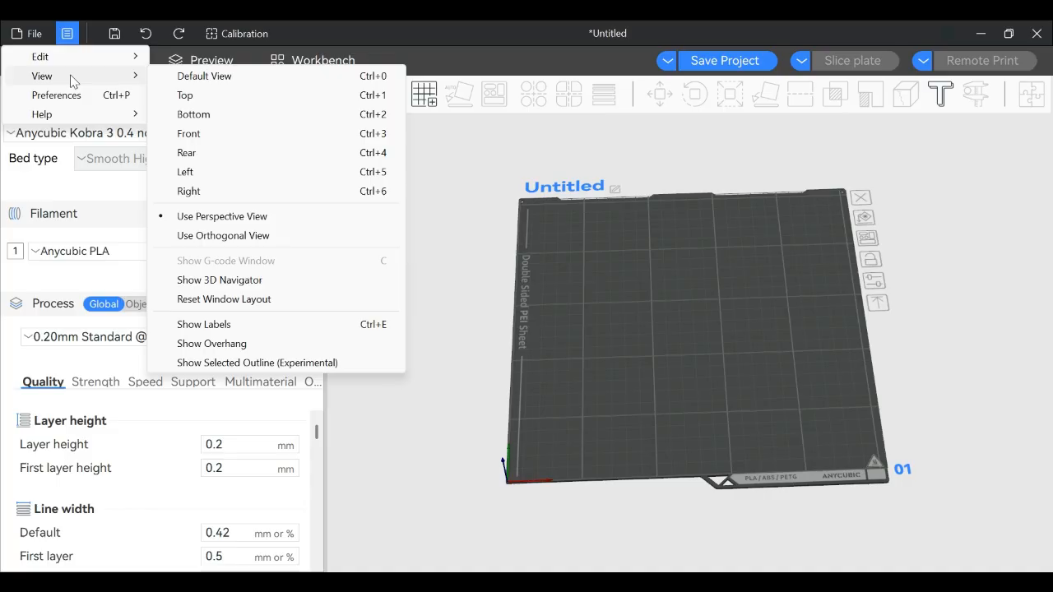
pyautogui.moveTo(280, 271)
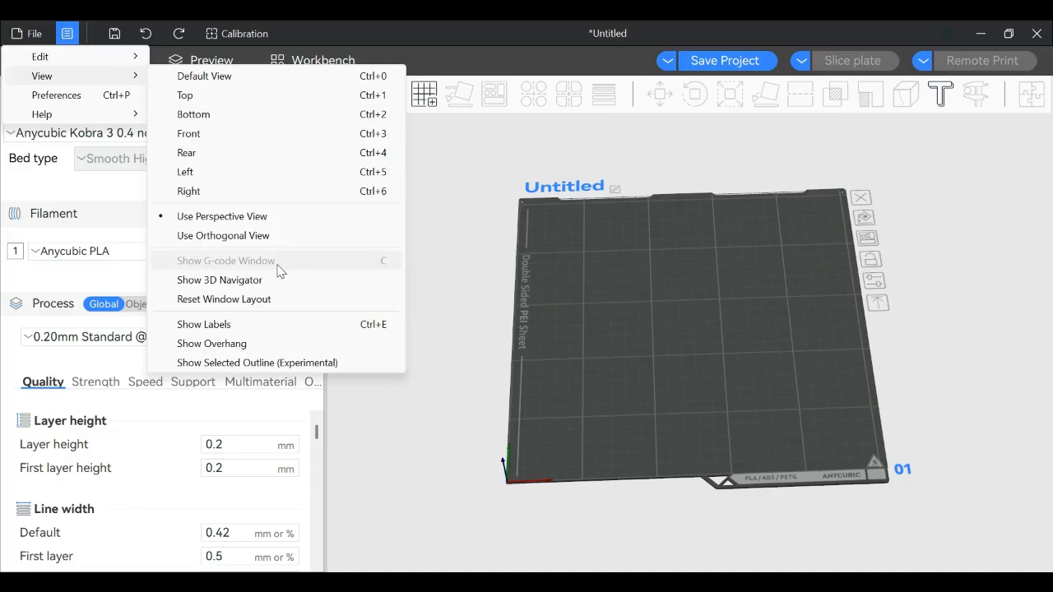
pyautogui.click(201, 39)
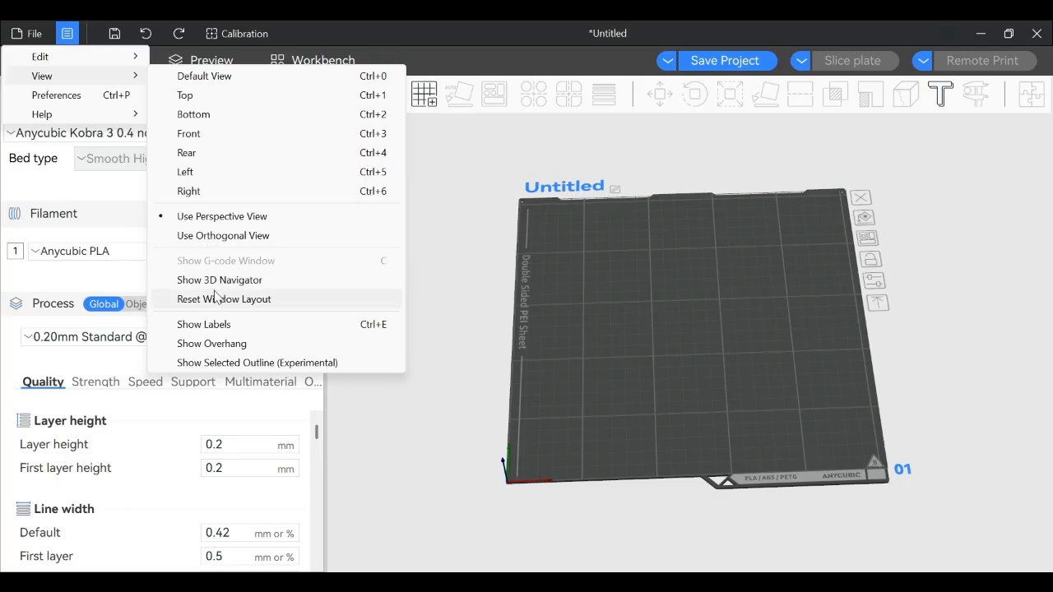
pyautogui.click(220, 280)
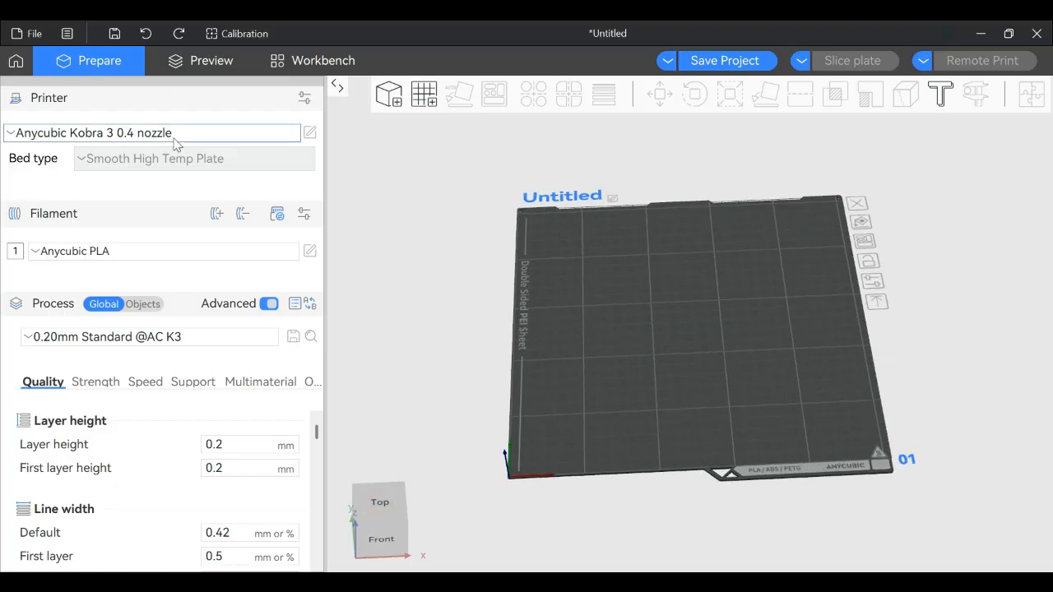
pyautogui.click(65, 33)
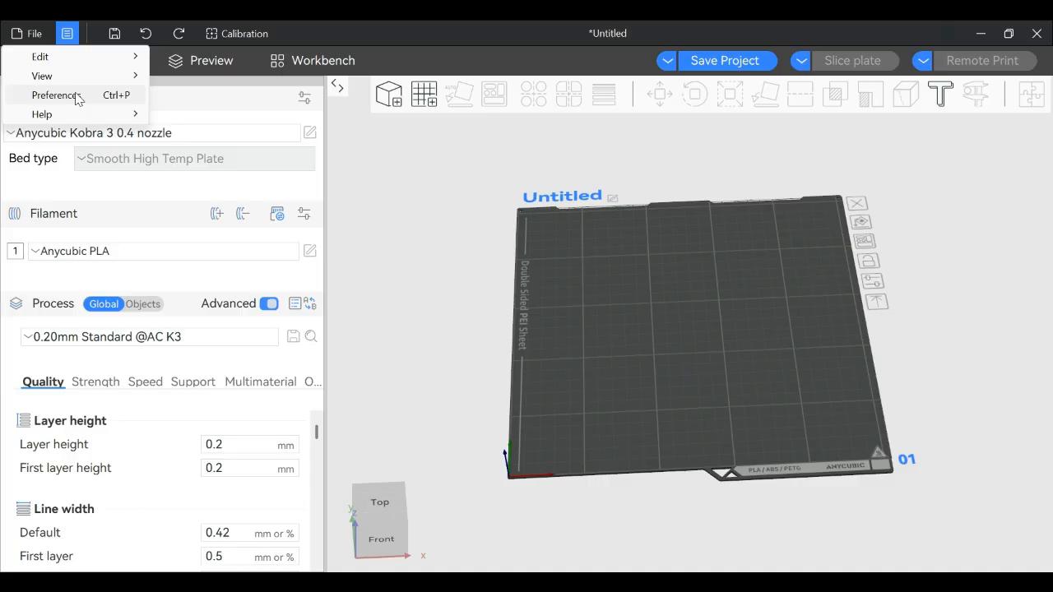
# - Choose Preferences from the main menu
pyautogui.click(41, 76)
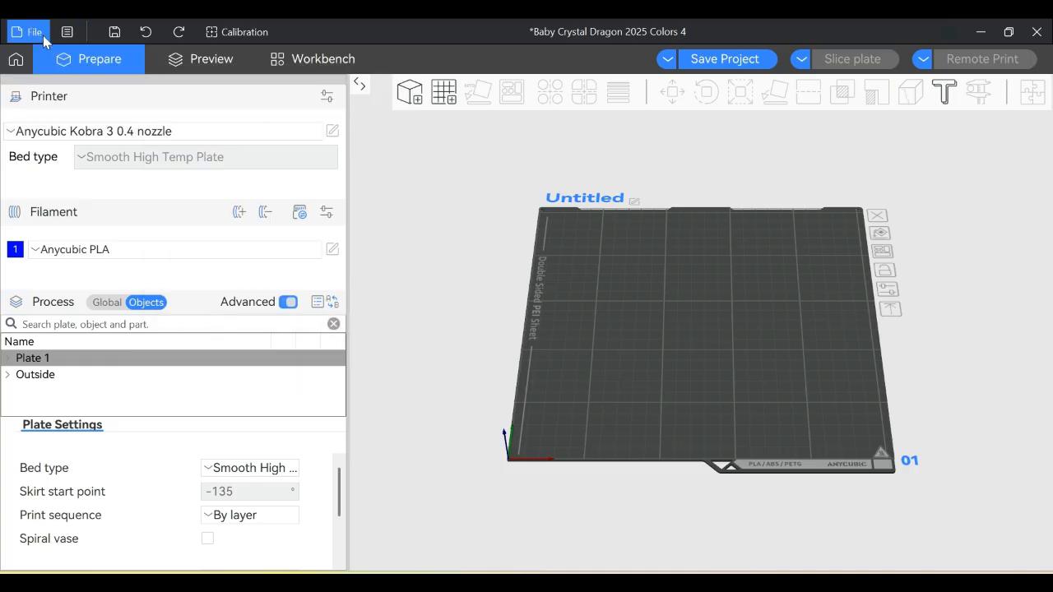
pyautogui.moveTo(584, 310)
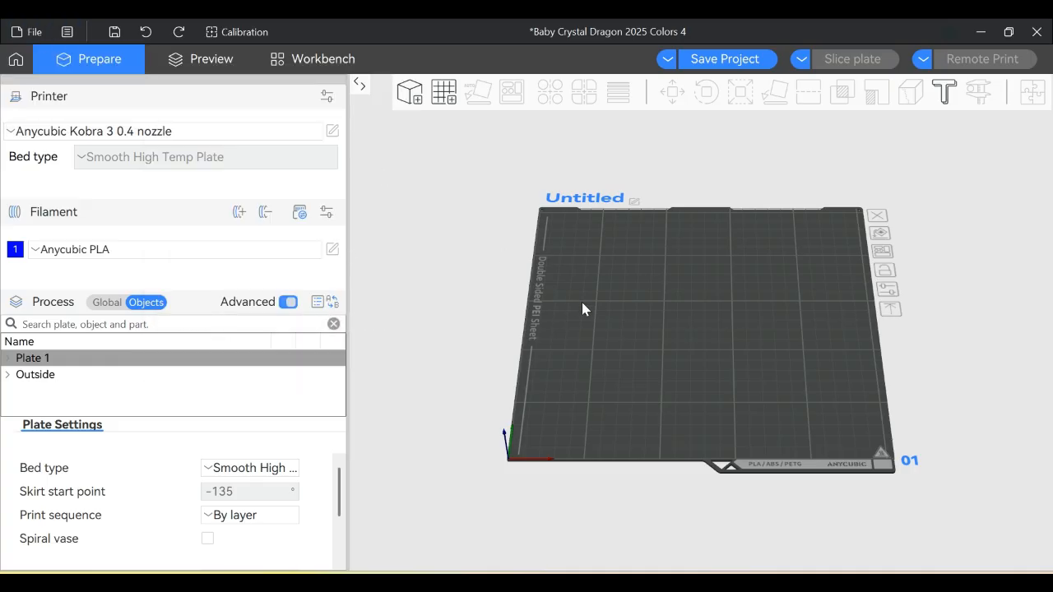
pyautogui.moveTo(625, 359)
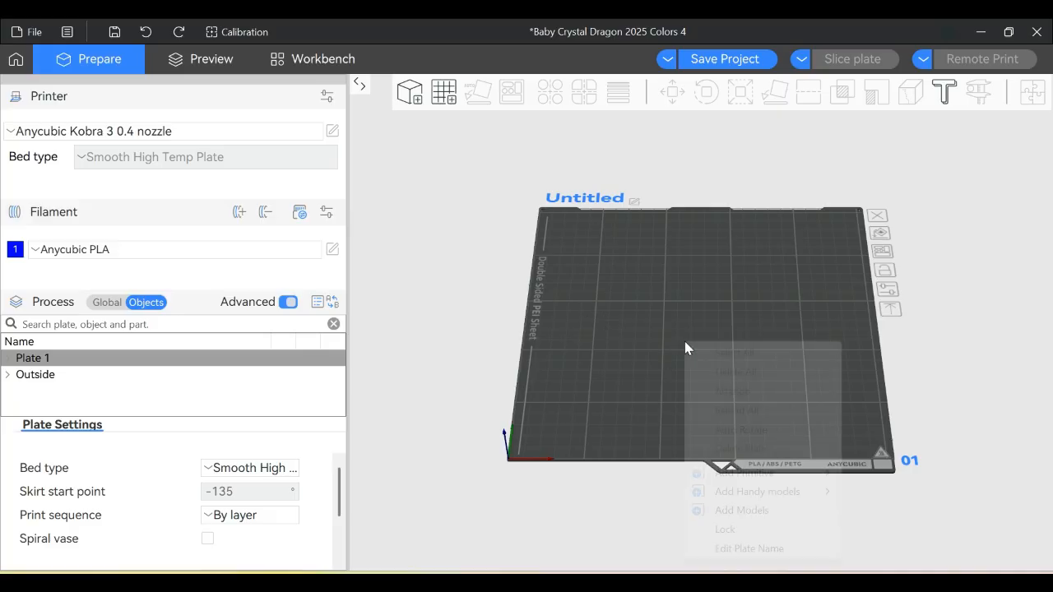
# - Choose Add Models from the empty plate's right-click menu to get a file chooser
pyautogui.rightClick(687, 345)
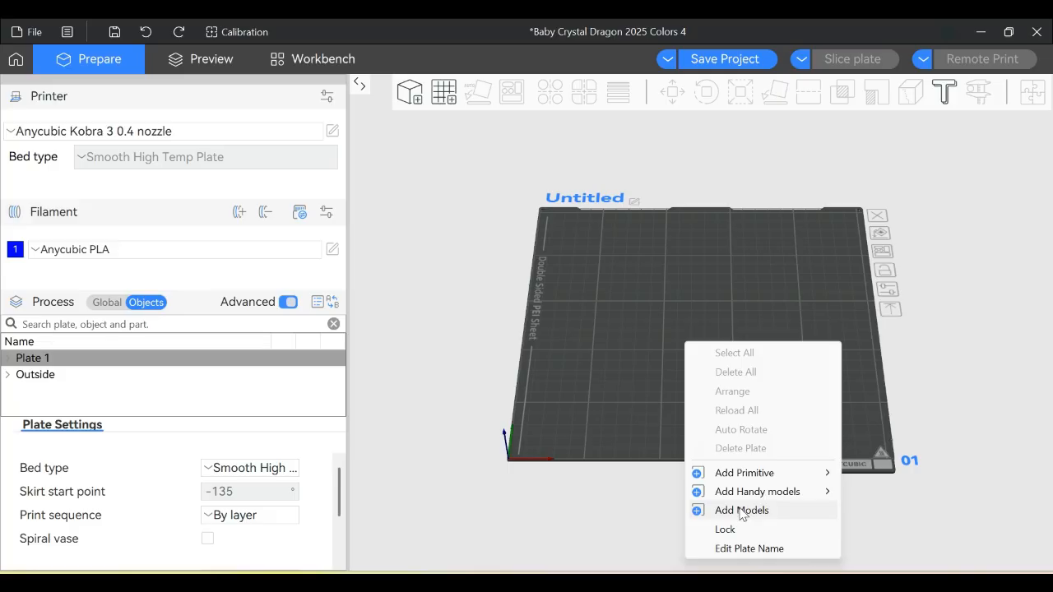
pyautogui.moveTo(441, 237)
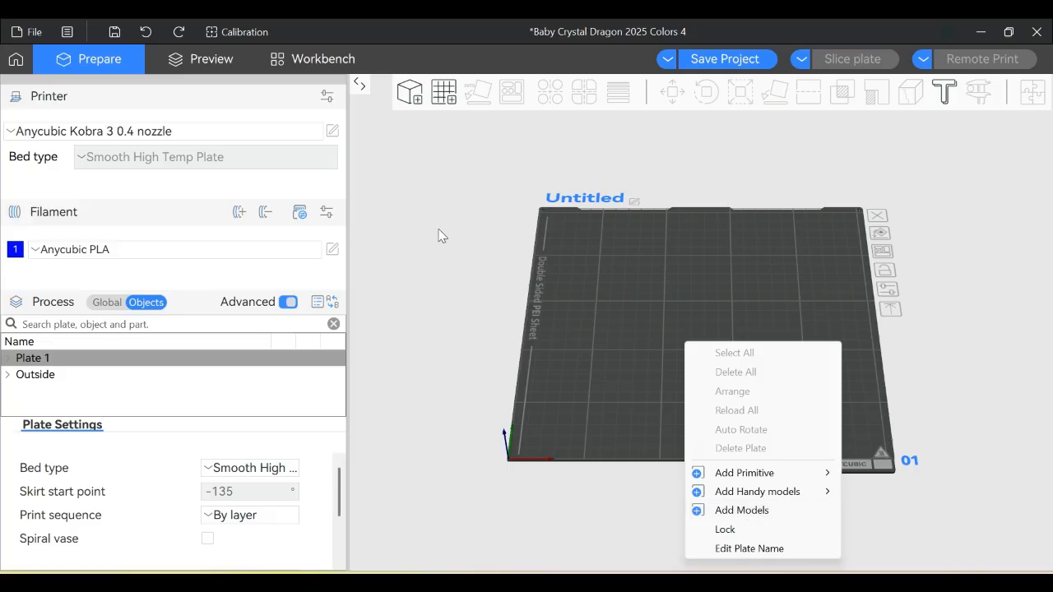
pyautogui.moveTo(410, 93)
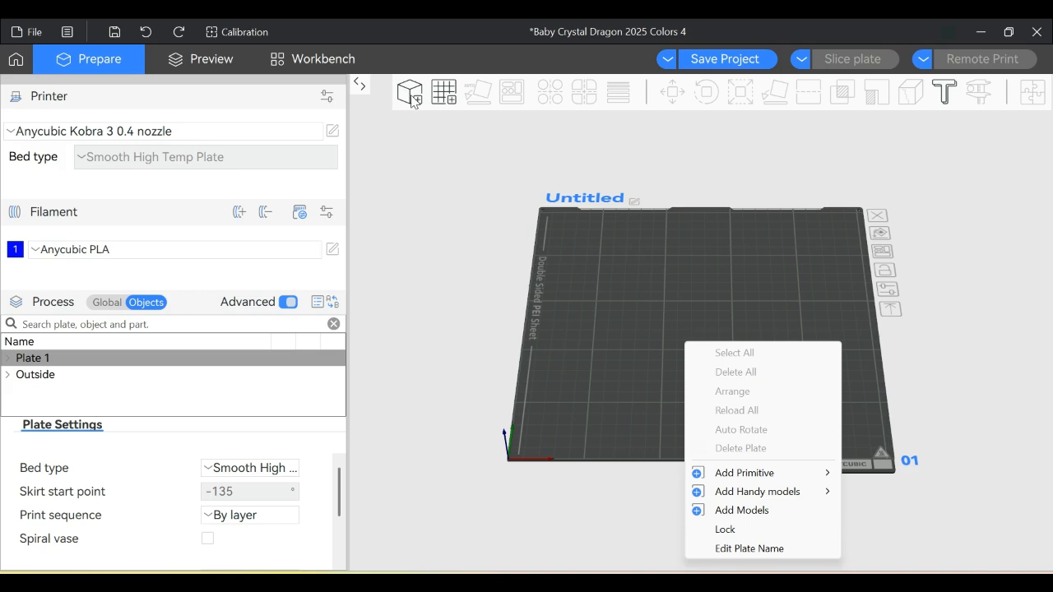
pyautogui.moveTo(740, 510)
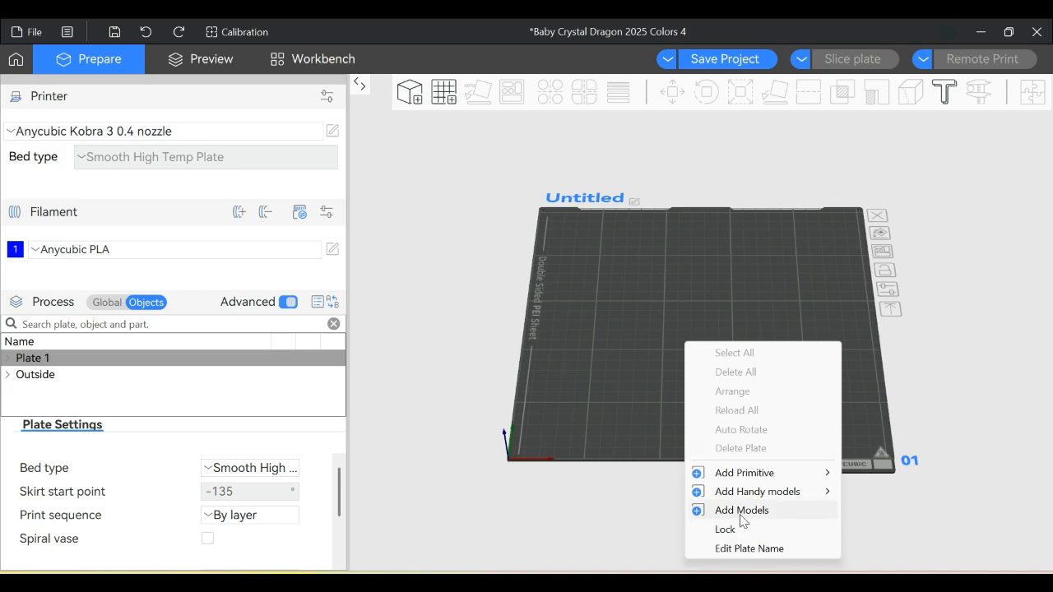
pyautogui.click(740, 510)
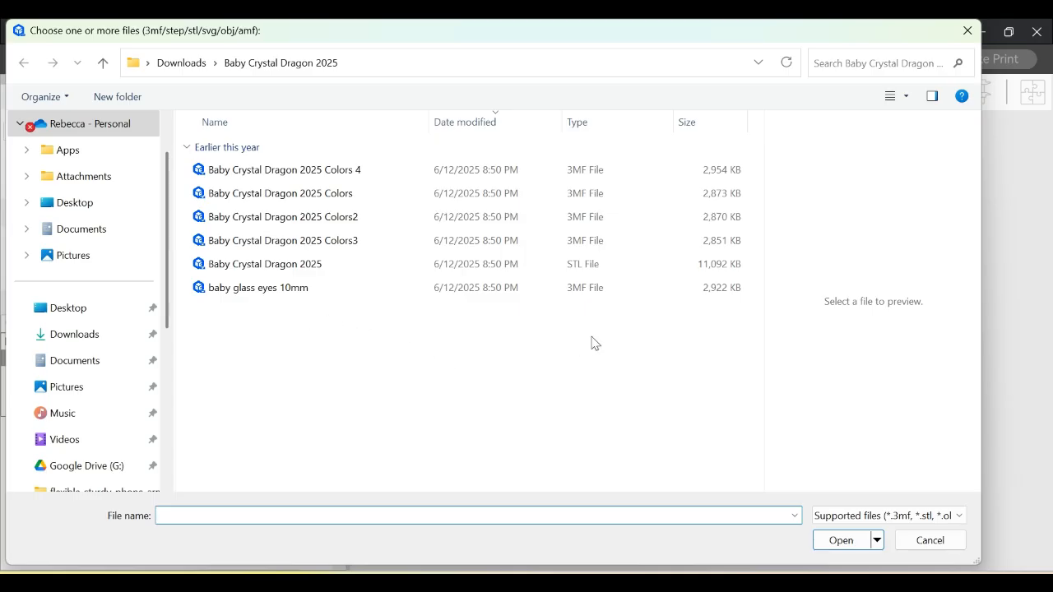
# - Load the Baby Crystal Dragon 2025 Colors 4 project from Downloads onto the plate
pyautogui.click(283, 170)
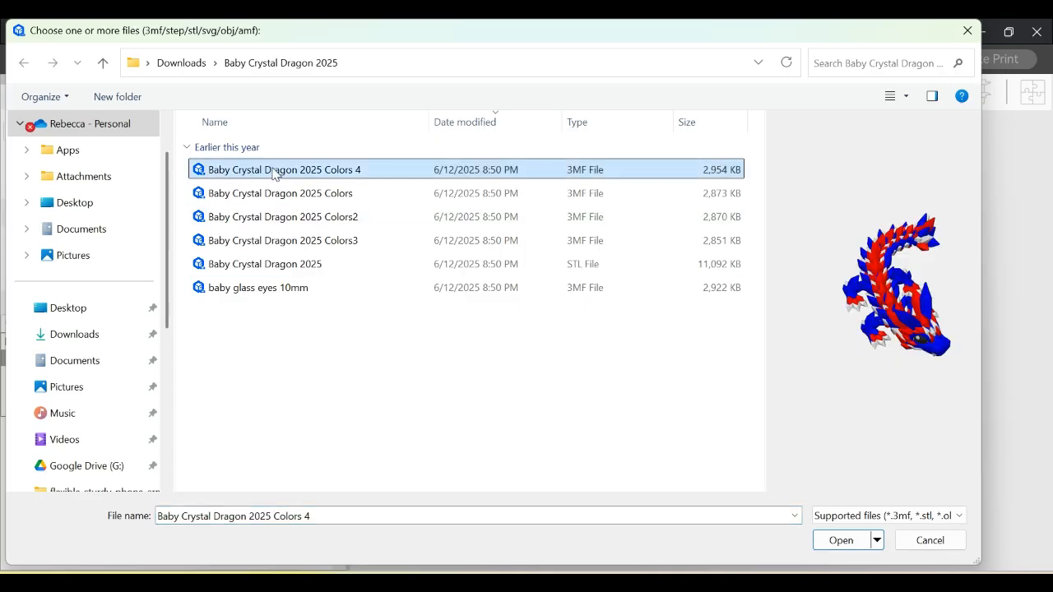
pyautogui.moveTo(806, 487)
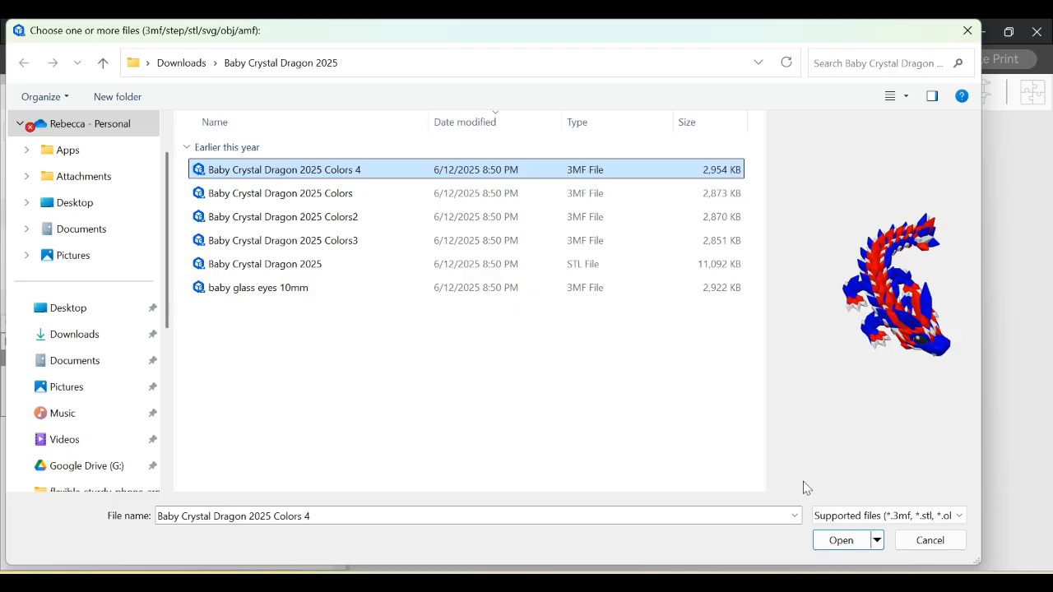
pyautogui.click(841, 540)
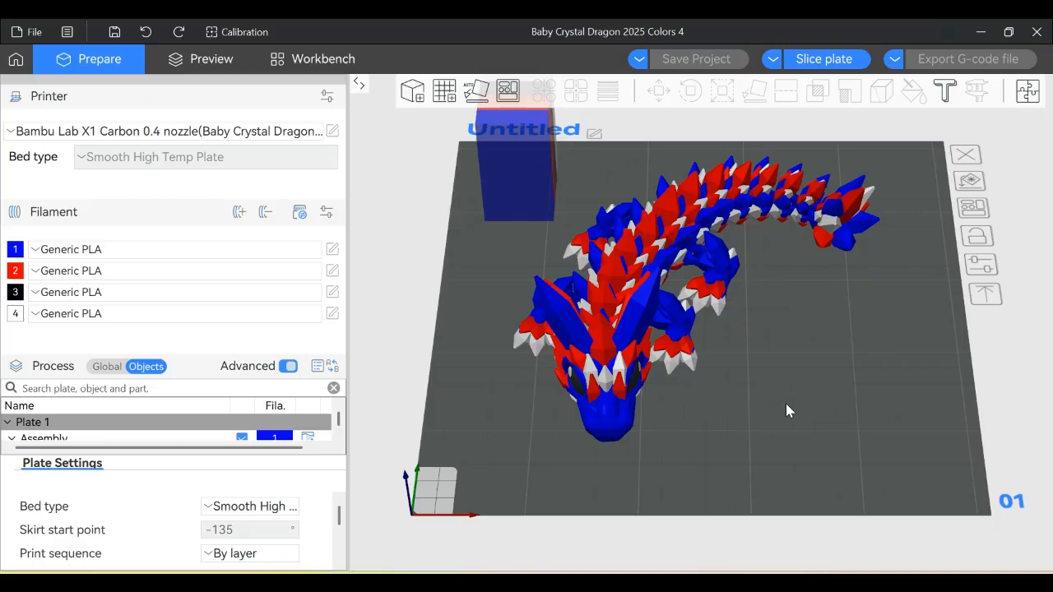
pyautogui.moveTo(798, 393)
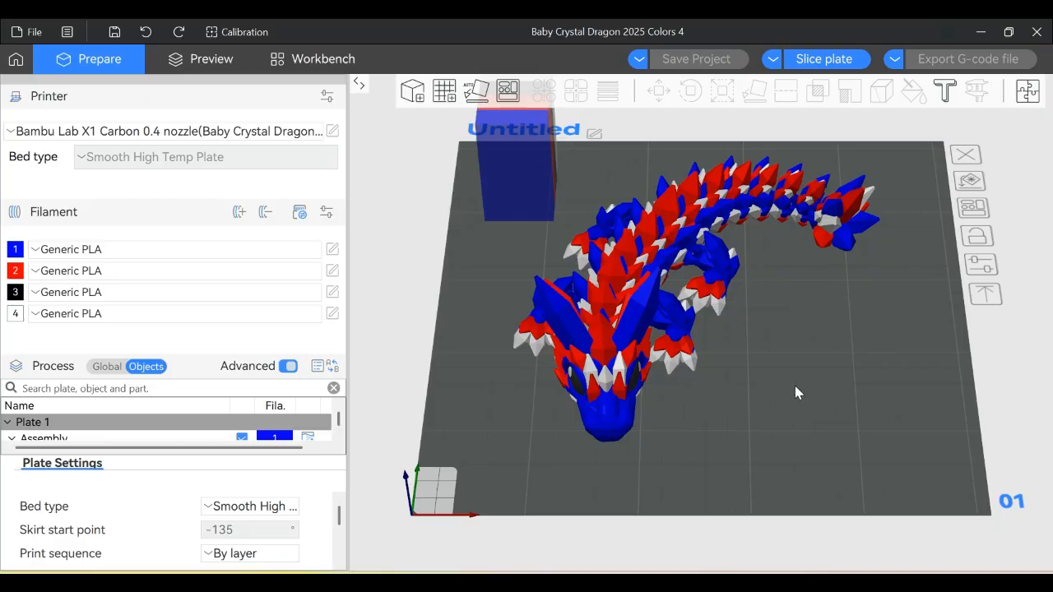
# - Switch the printer preset to Anycubic Kobra 3 0.4 nozzle under System presets
pyautogui.click(164, 131)
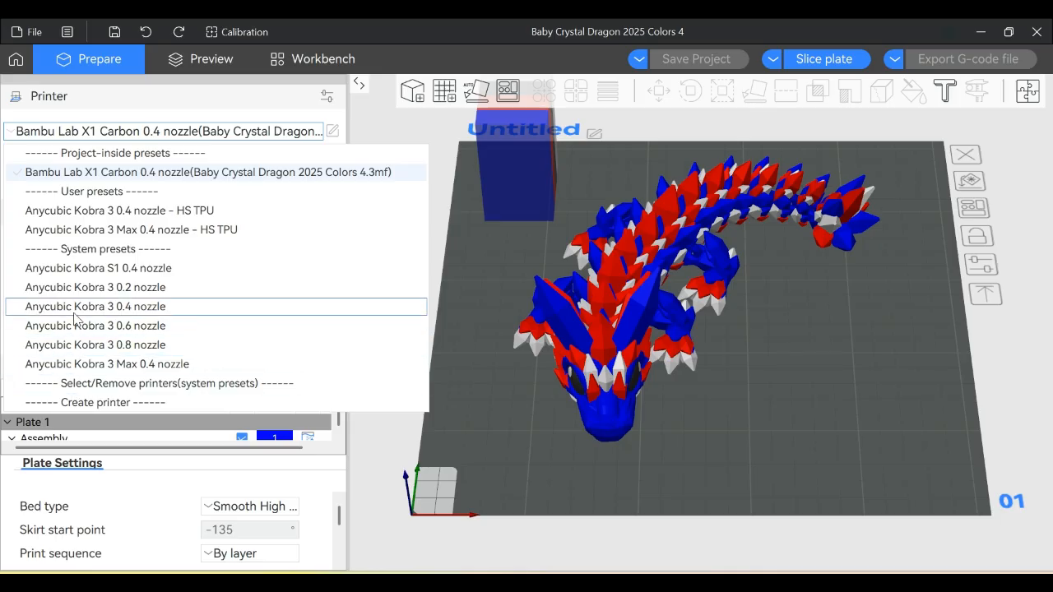
pyautogui.click(94, 306)
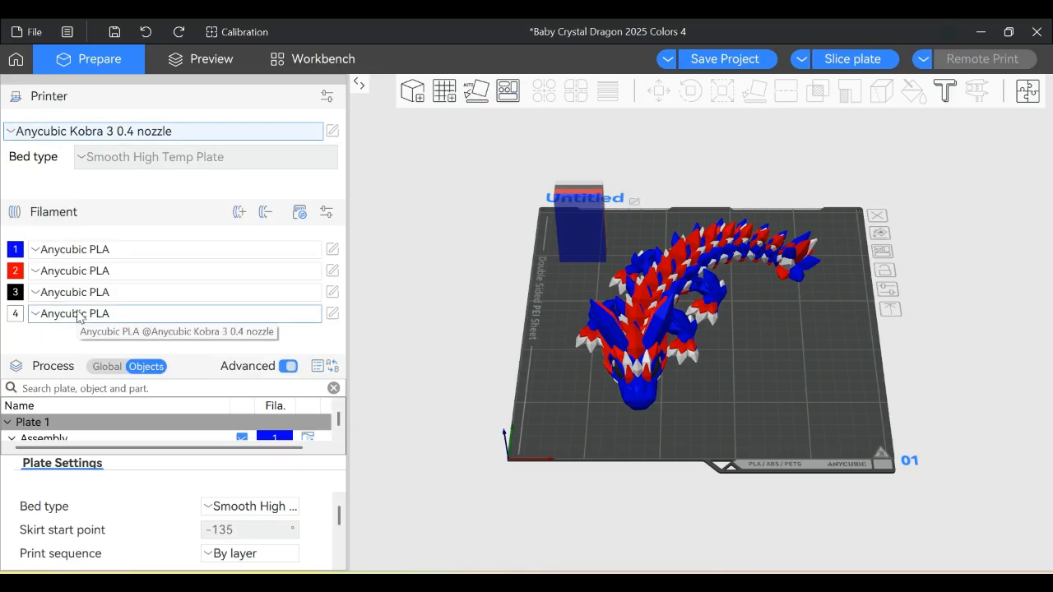
pyautogui.moveTo(75, 355)
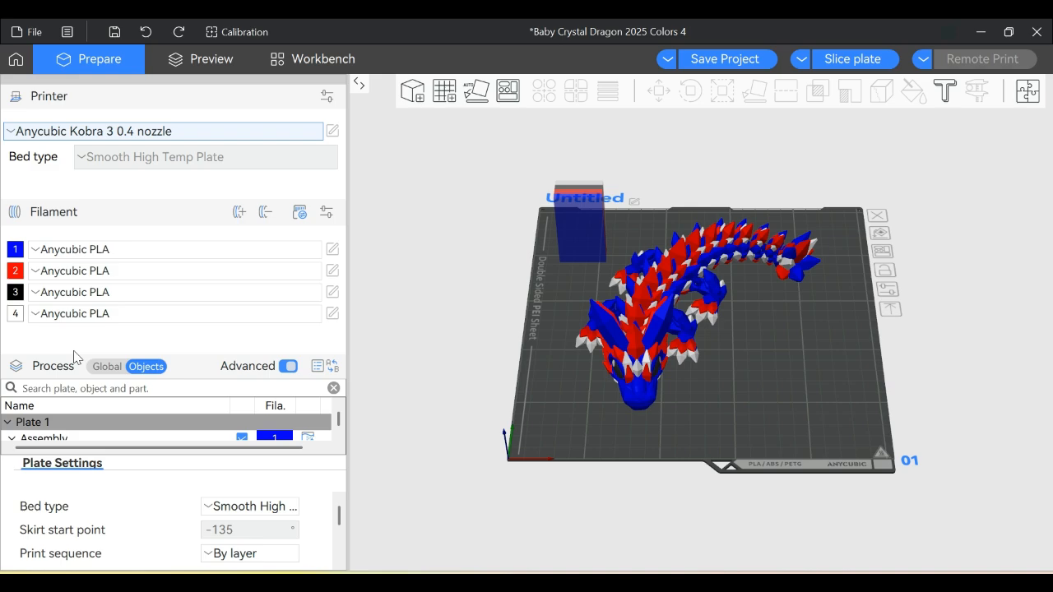
# - Rename the Assembly object in the object list to 'Baby Dragon 2025'
pyautogui.click(66, 31)
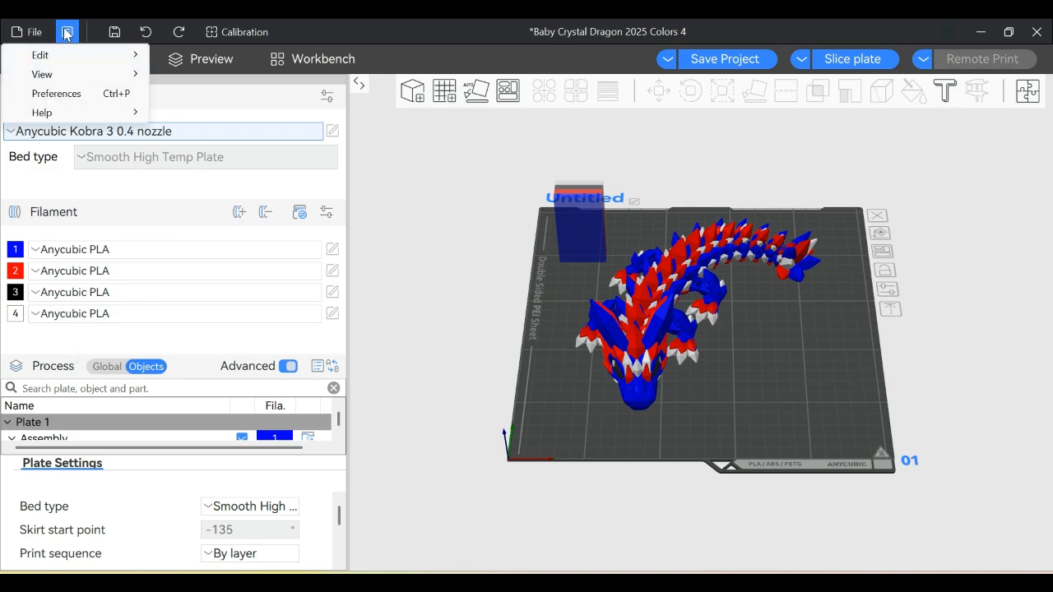
pyautogui.click(41, 74)
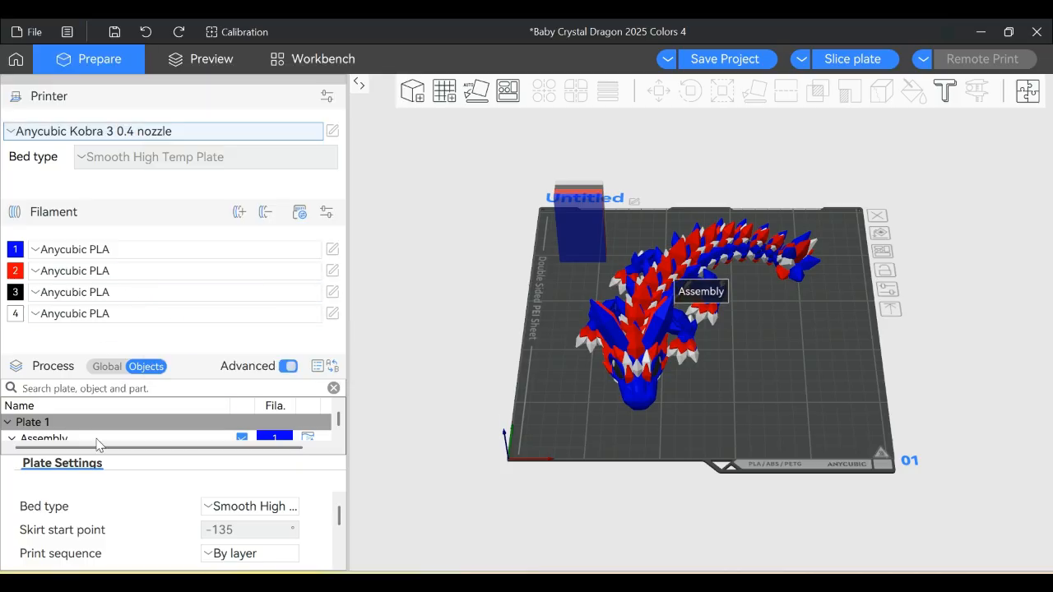
pyautogui.click(701, 291)
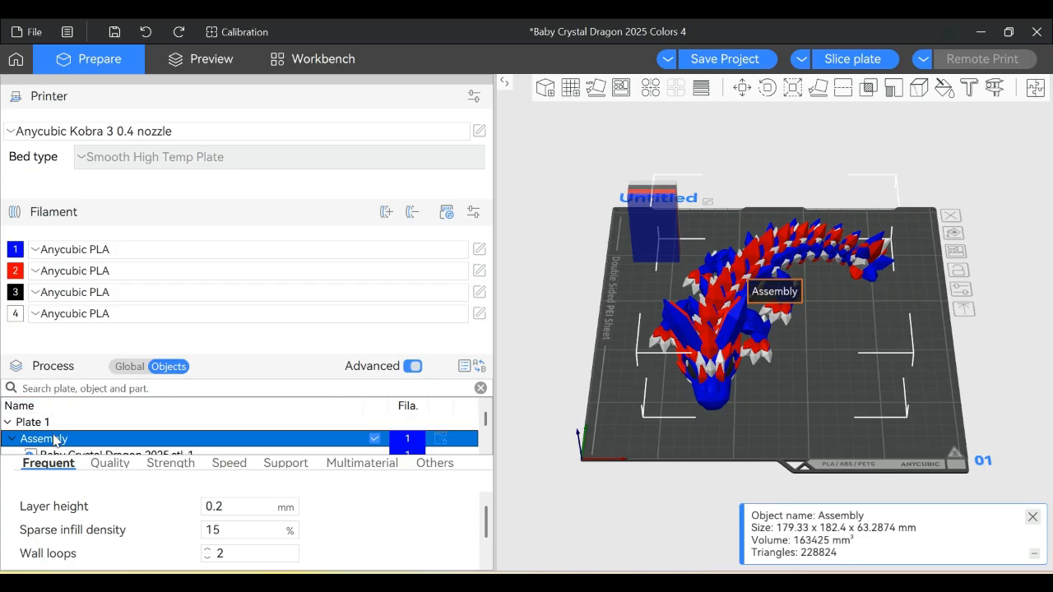
pyautogui.doubleClick(43, 437)
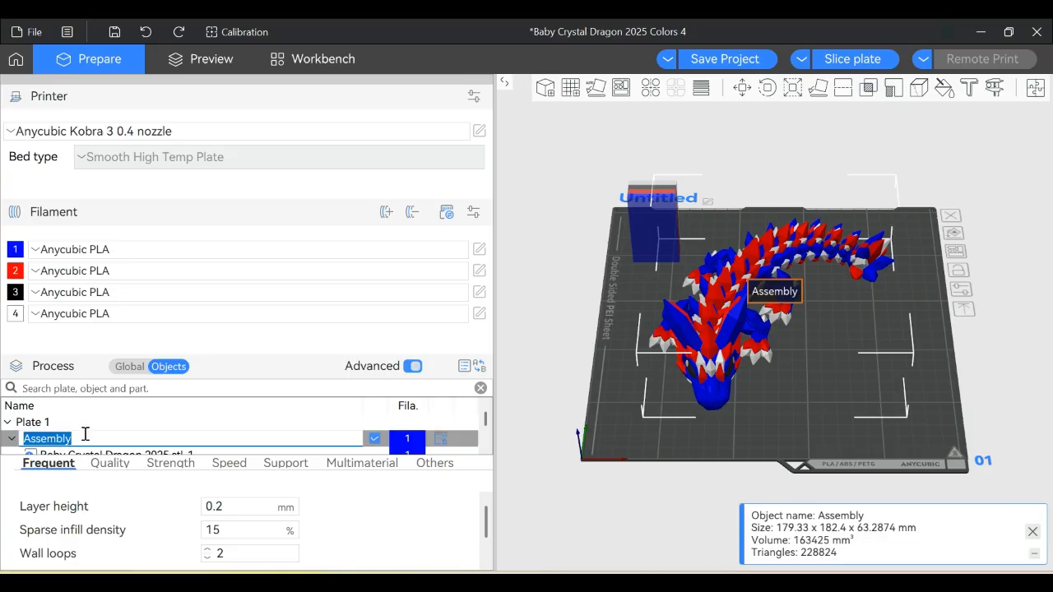
pyautogui.write('Baby Dragon 2')
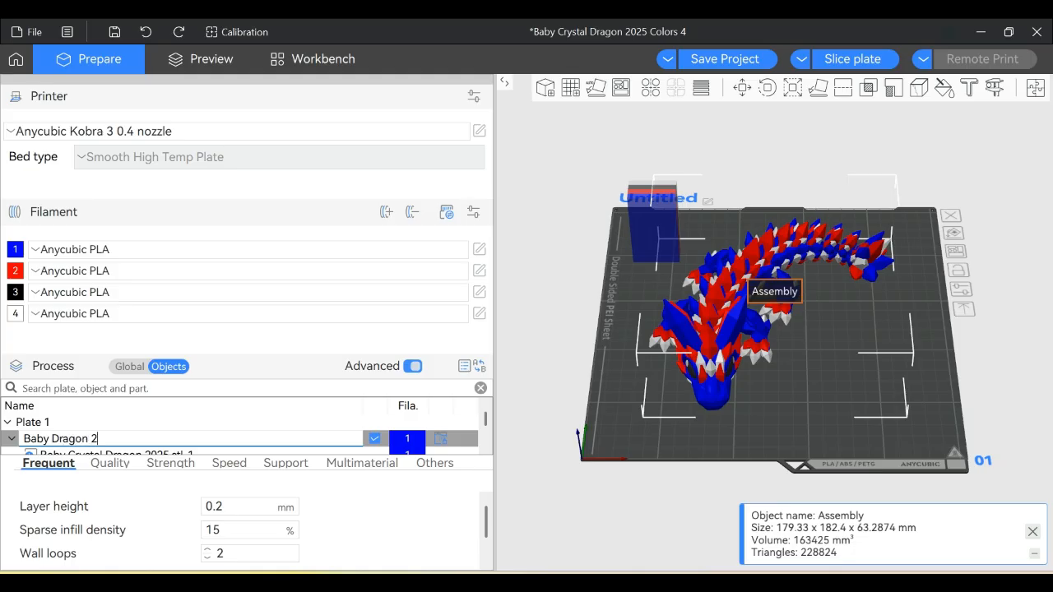
pyautogui.write('025')
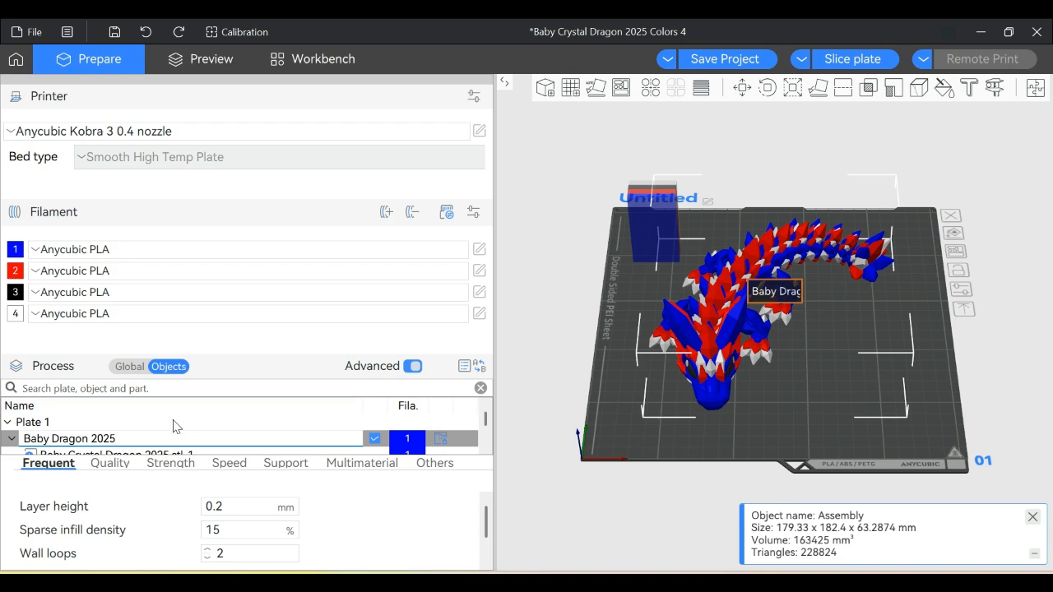
pyautogui.click(31, 421)
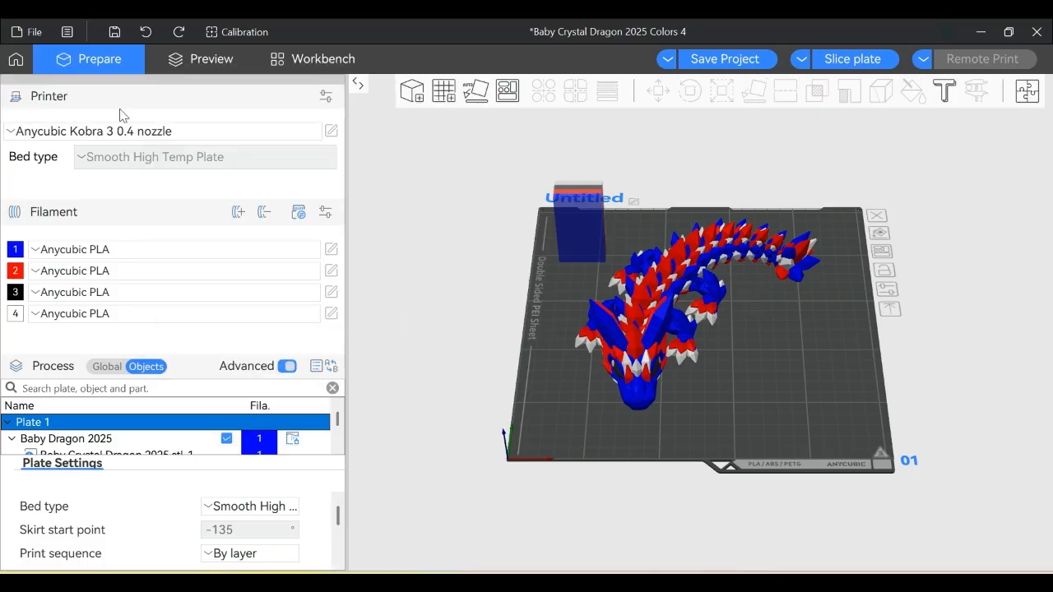
# - View the dragon from the Bottom and orbit across its underside
pyautogui.click(68, 31)
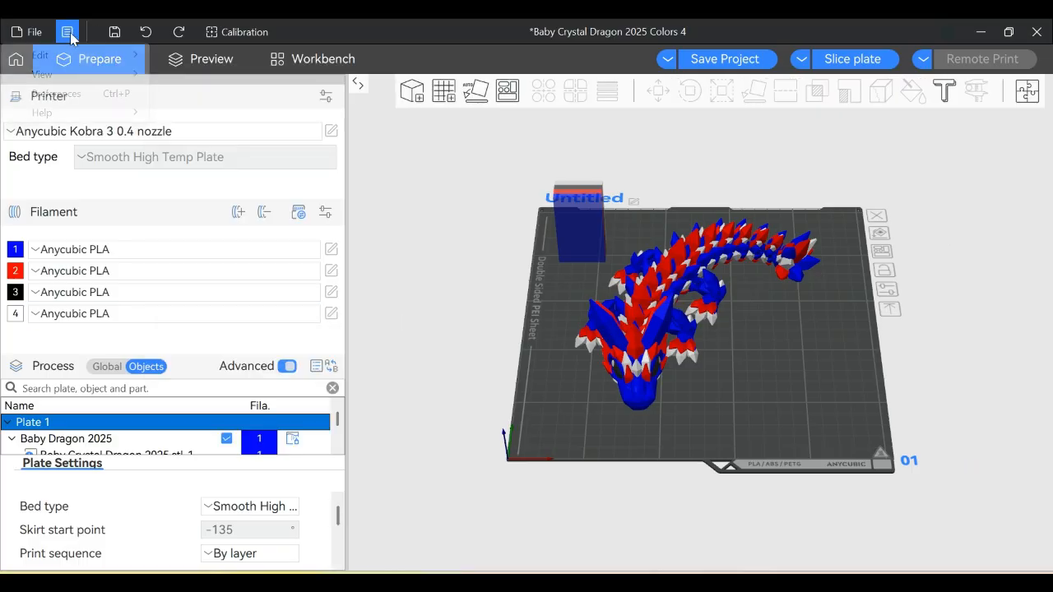
pyautogui.click(42, 74)
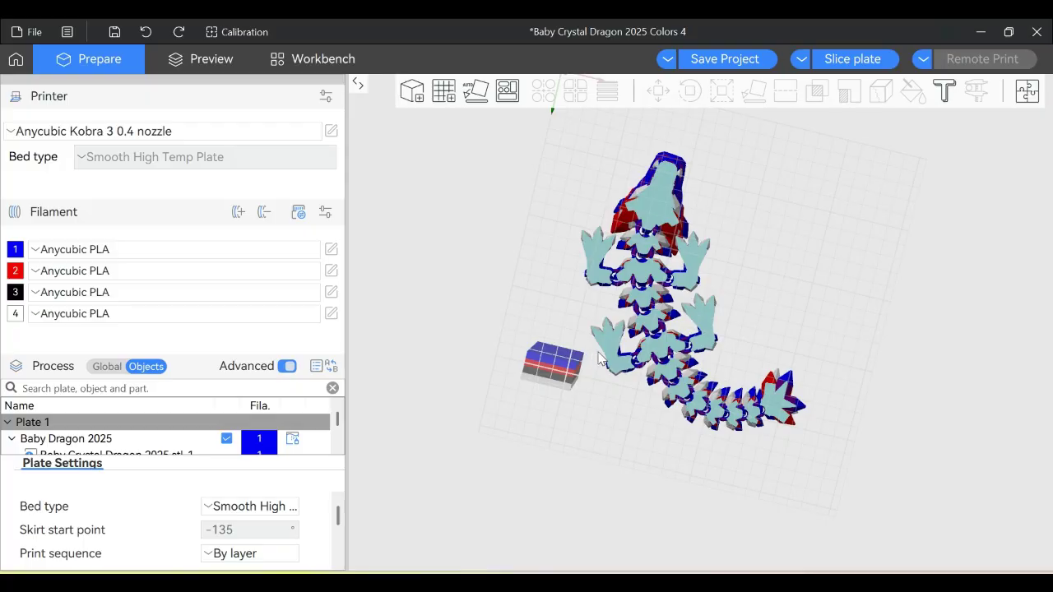
pyautogui.scroll(3)
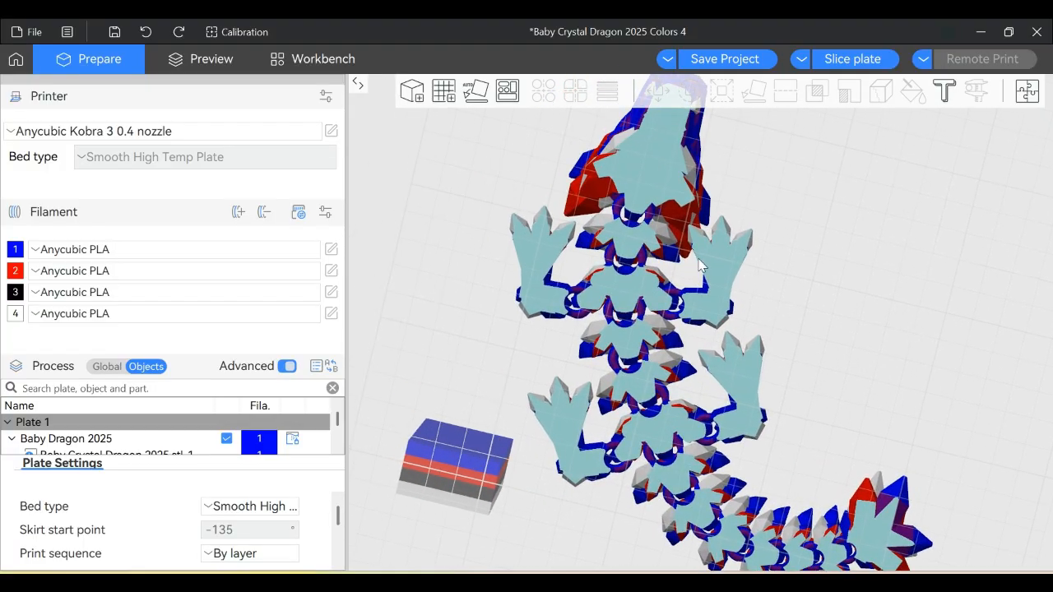
pyautogui.moveTo(699, 264); pyautogui.dragTo(872, 365)
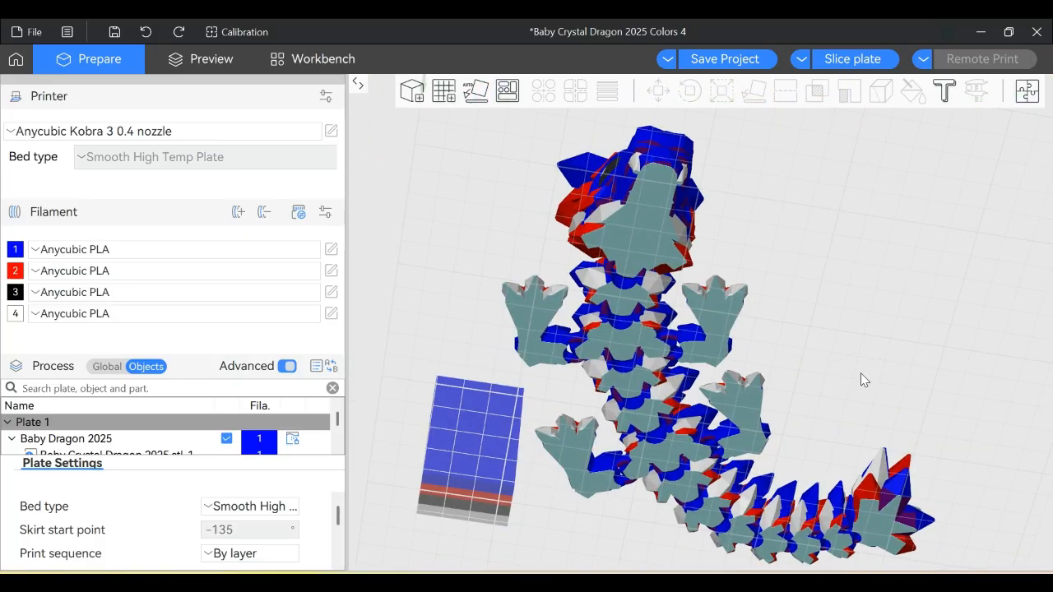
pyautogui.moveTo(189, 158)
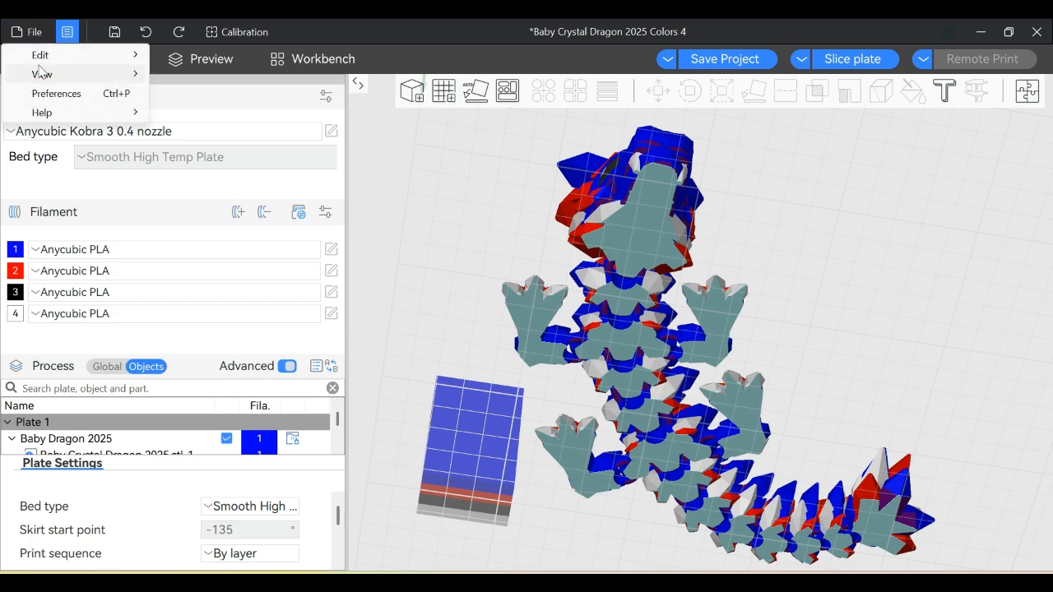
# - Untick Show Overhang in the View menu to remove overhang highlighting
pyautogui.click(41, 74)
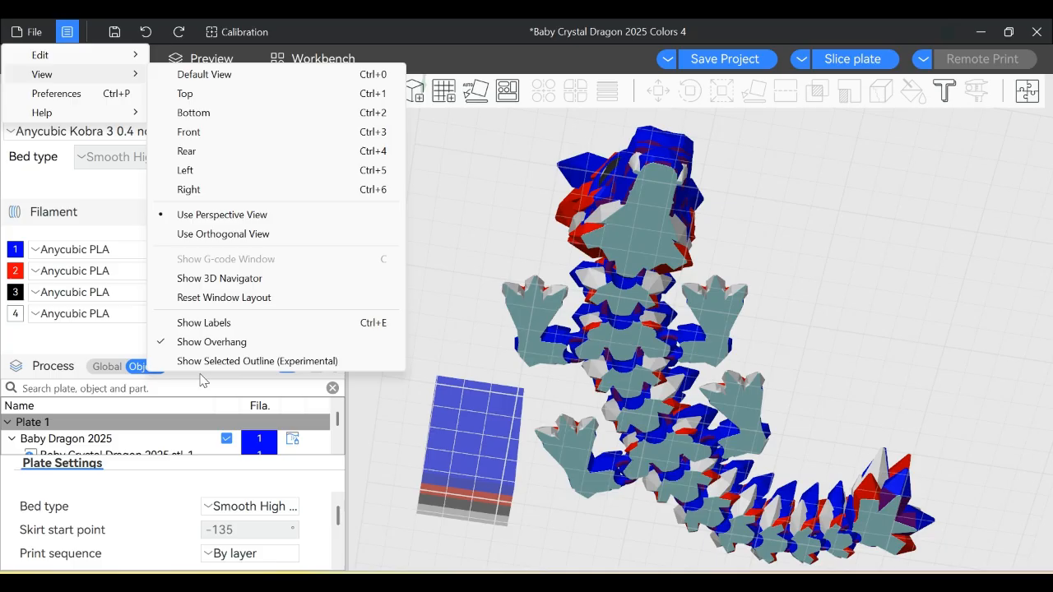
pyautogui.click(210, 340)
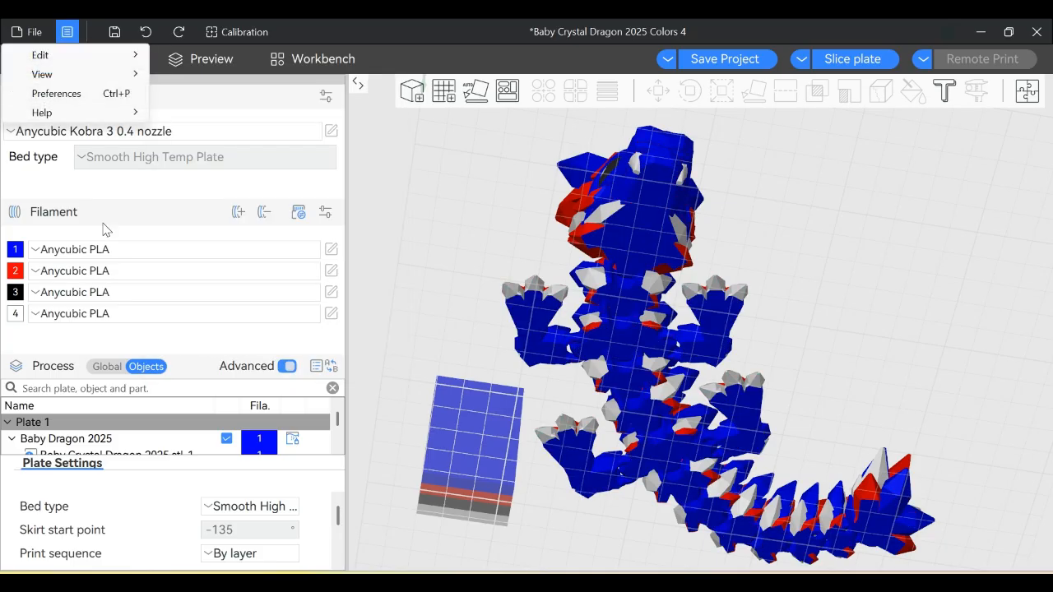
pyautogui.click(43, 74)
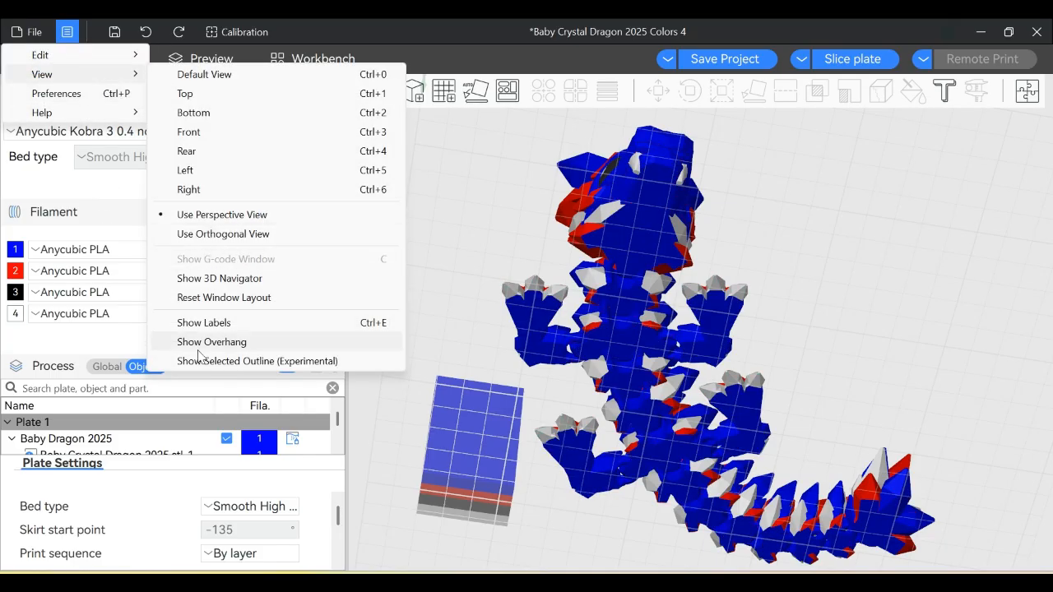
pyautogui.moveTo(257, 362)
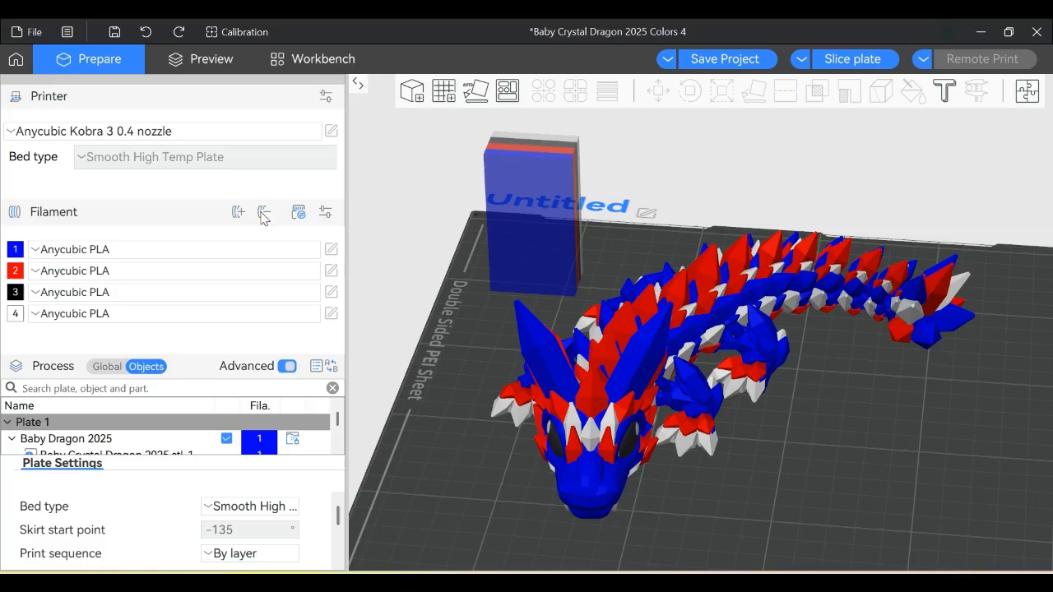
# - Reduce the project to a single filament and set its colour to black
pyautogui.click(263, 212)
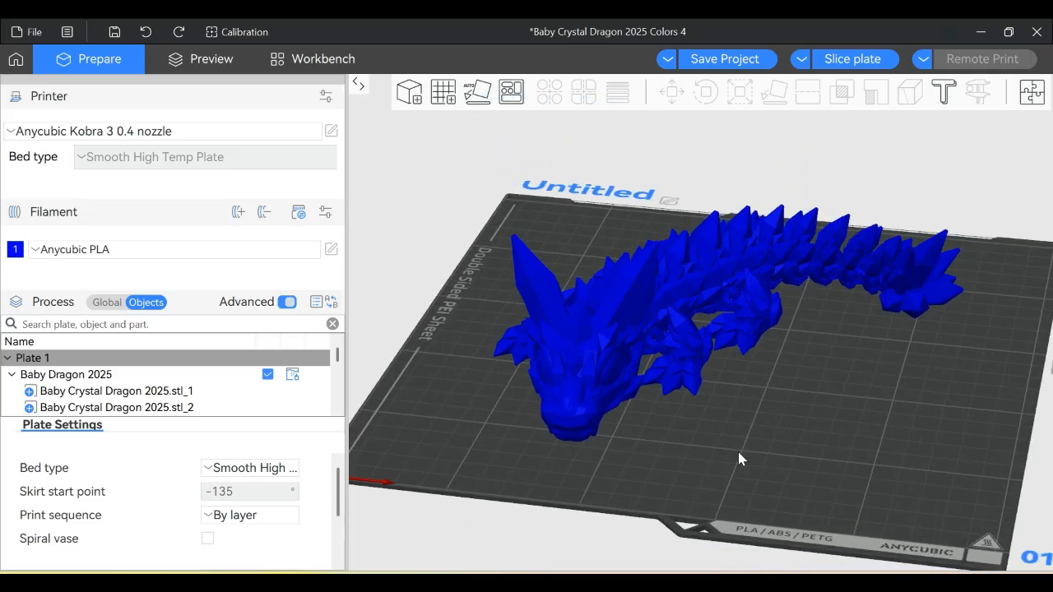
pyautogui.moveTo(741, 459); pyautogui.dragTo(704, 450)
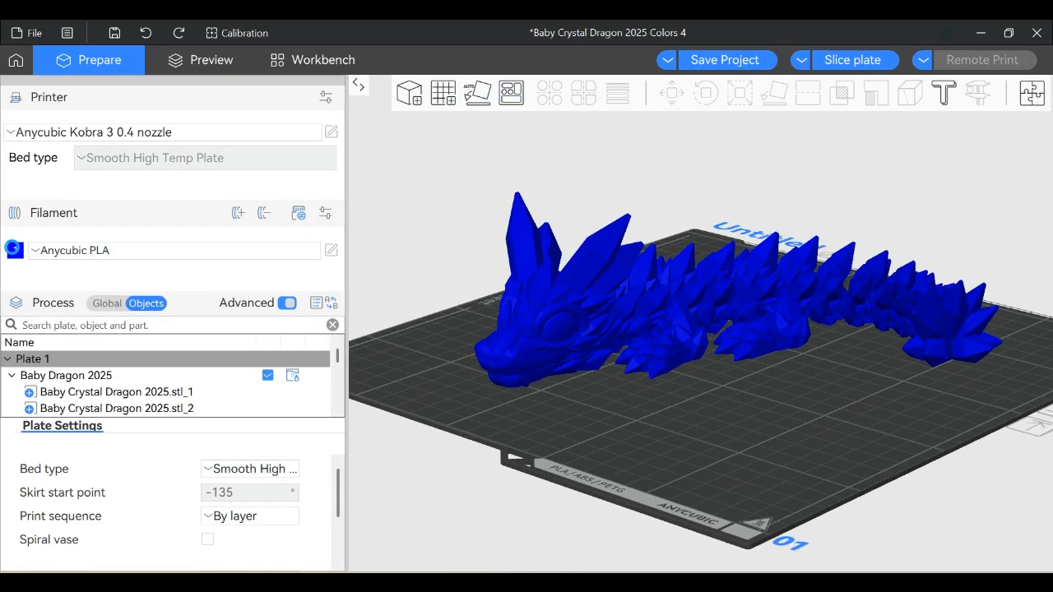
pyautogui.click(14, 250)
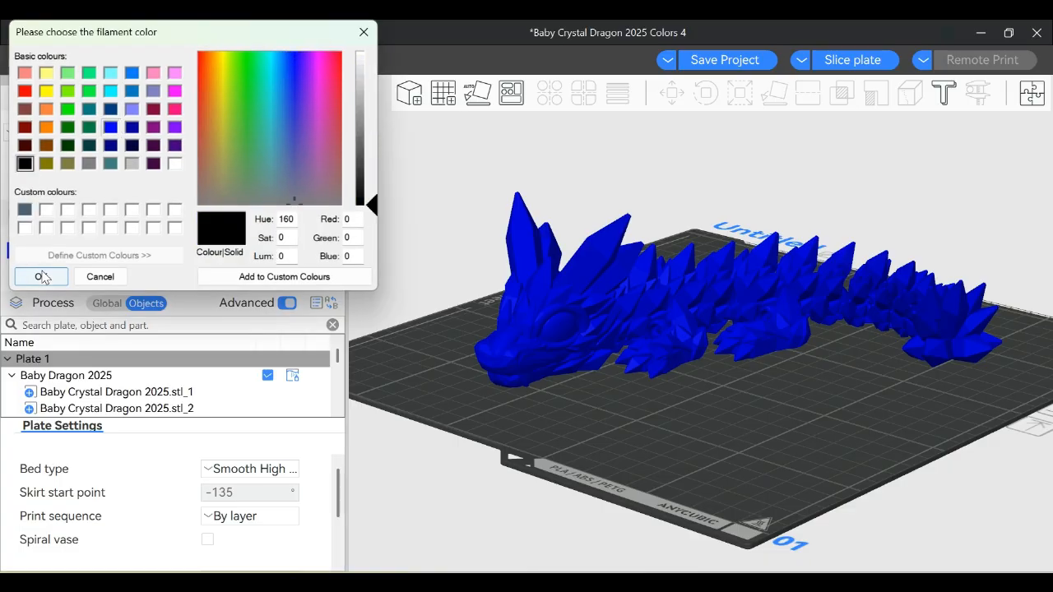
pyautogui.click(39, 276)
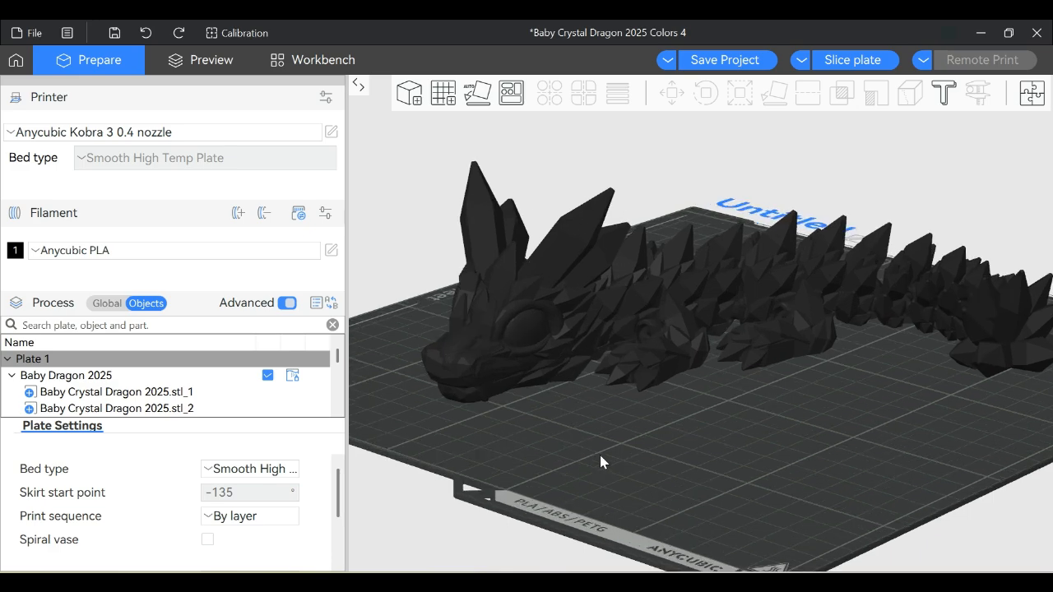
pyautogui.moveTo(698, 417)
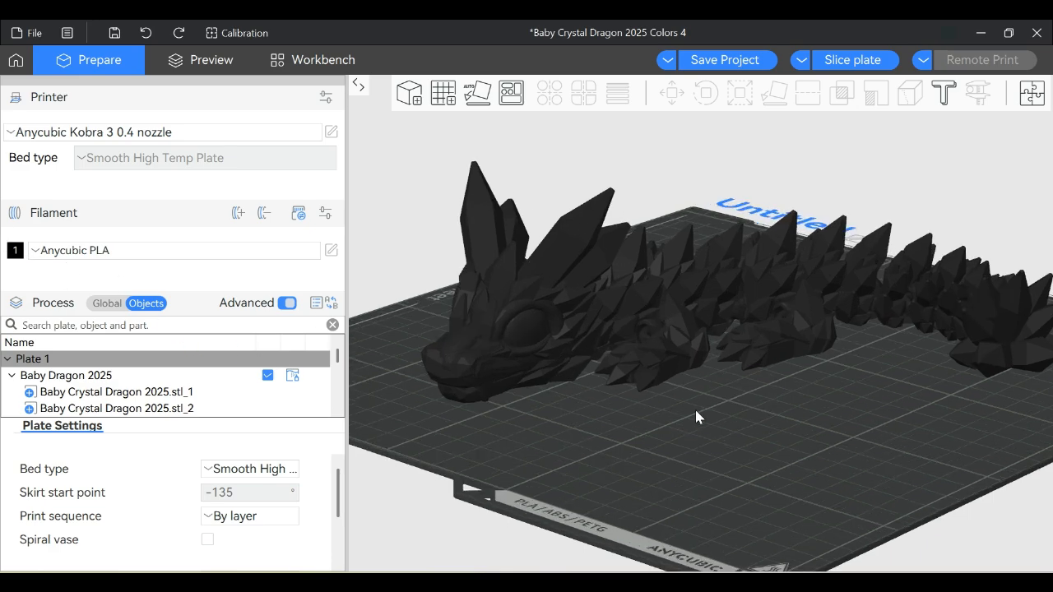
pyautogui.moveTo(698, 418); pyautogui.dragTo(806, 411)
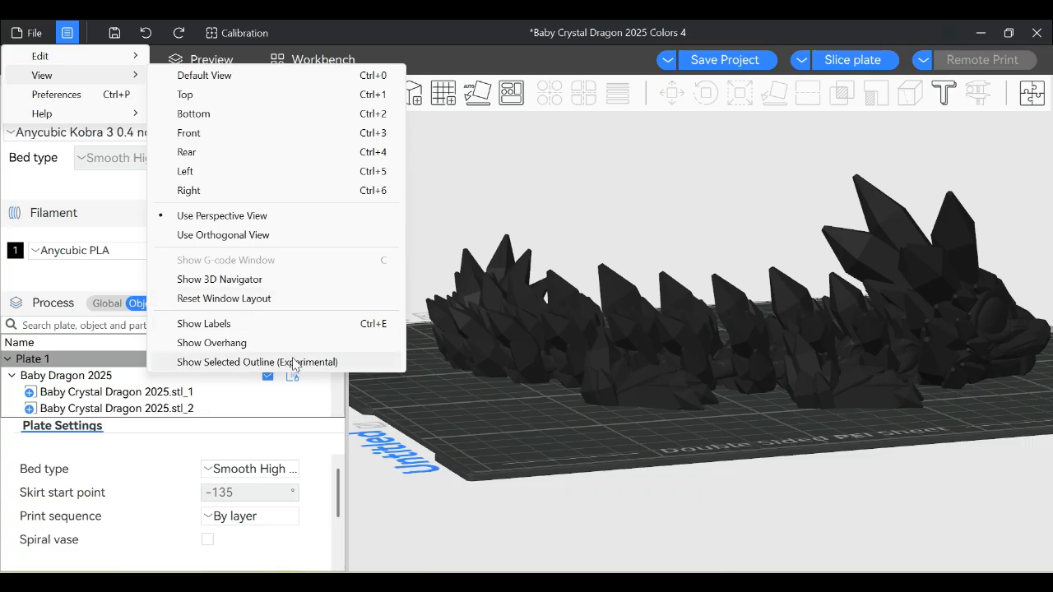
pyautogui.click(257, 361)
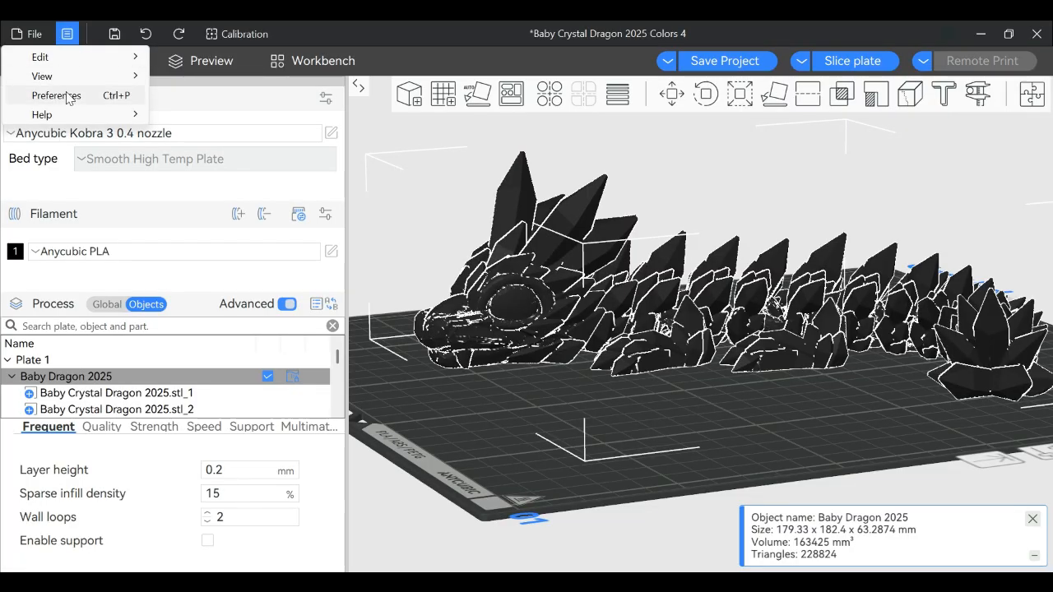
# - In Preferences keep Metric units and set the Default Page to Prepare
pyautogui.click(56, 96)
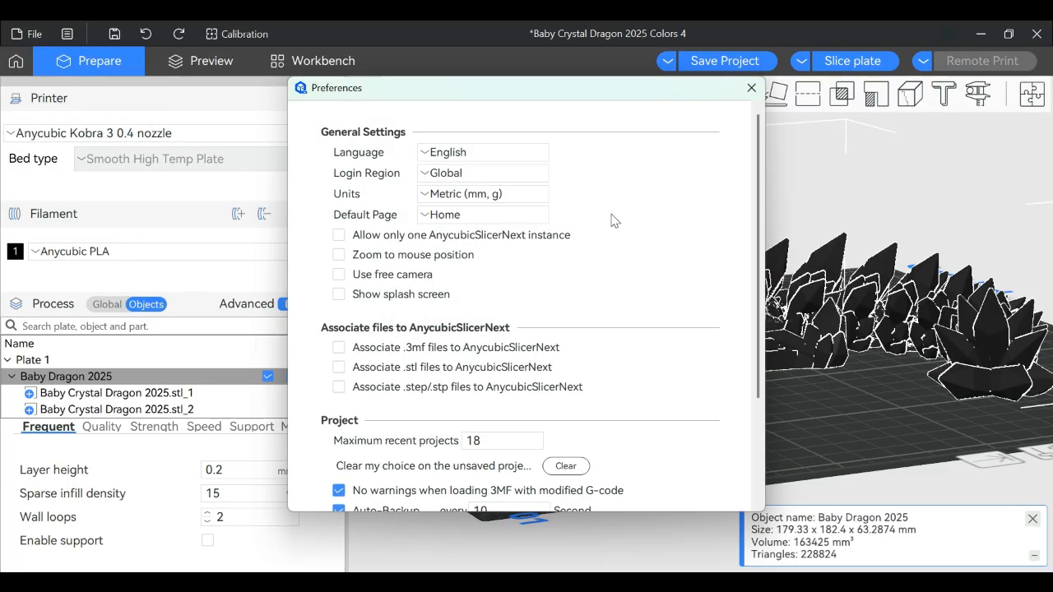
pyautogui.moveTo(80, 30)
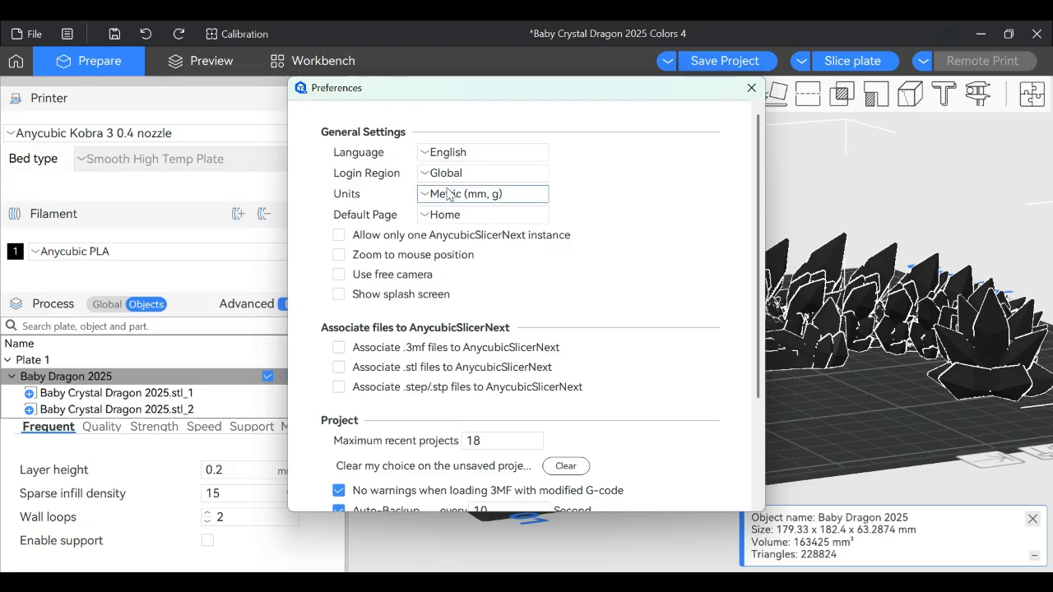
pyautogui.moveTo(408, 173)
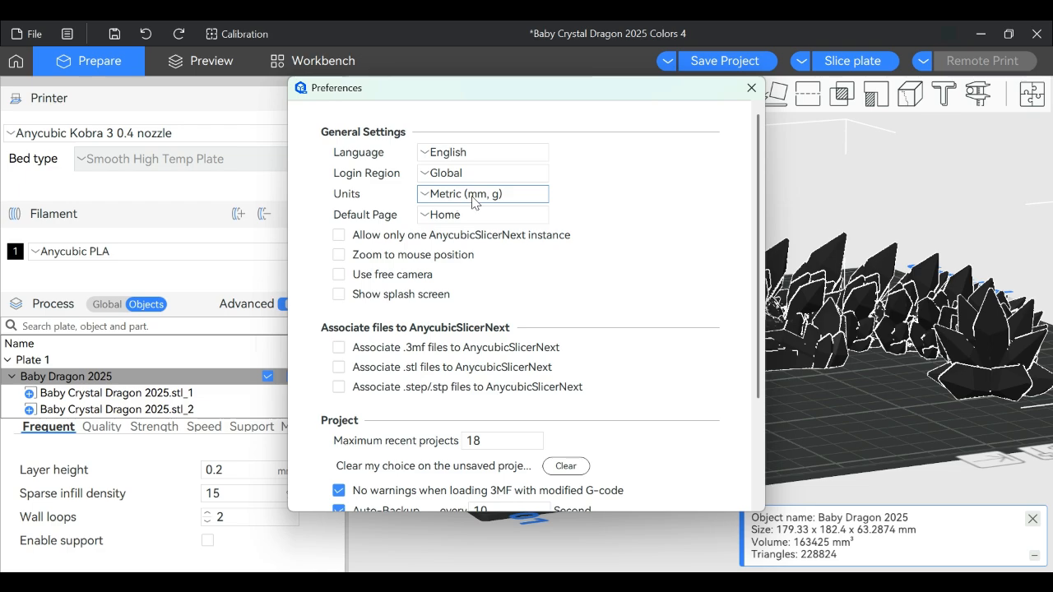
pyautogui.click(482, 194)
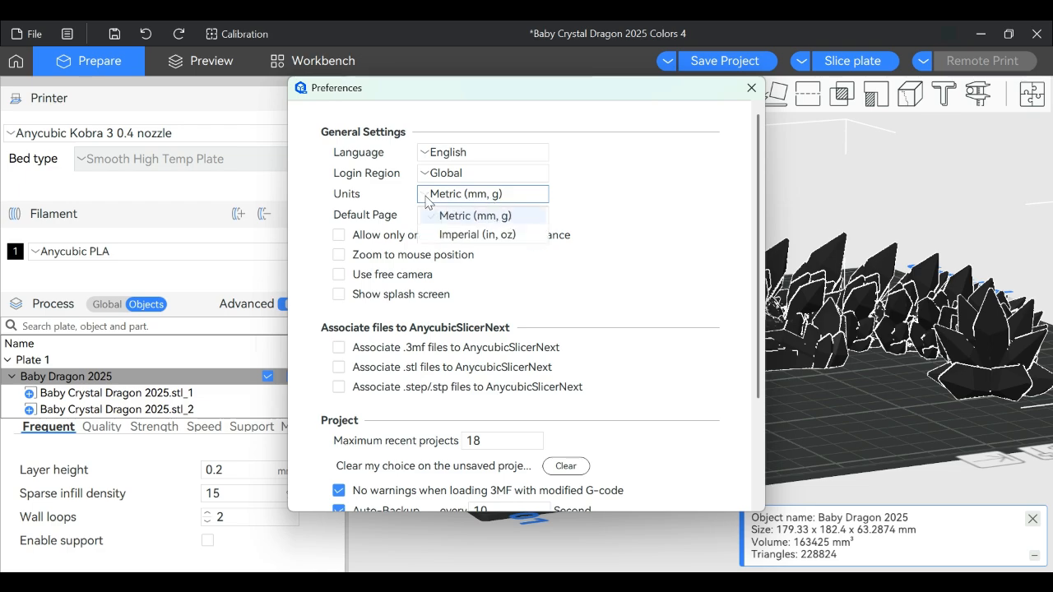
pyautogui.click(475, 216)
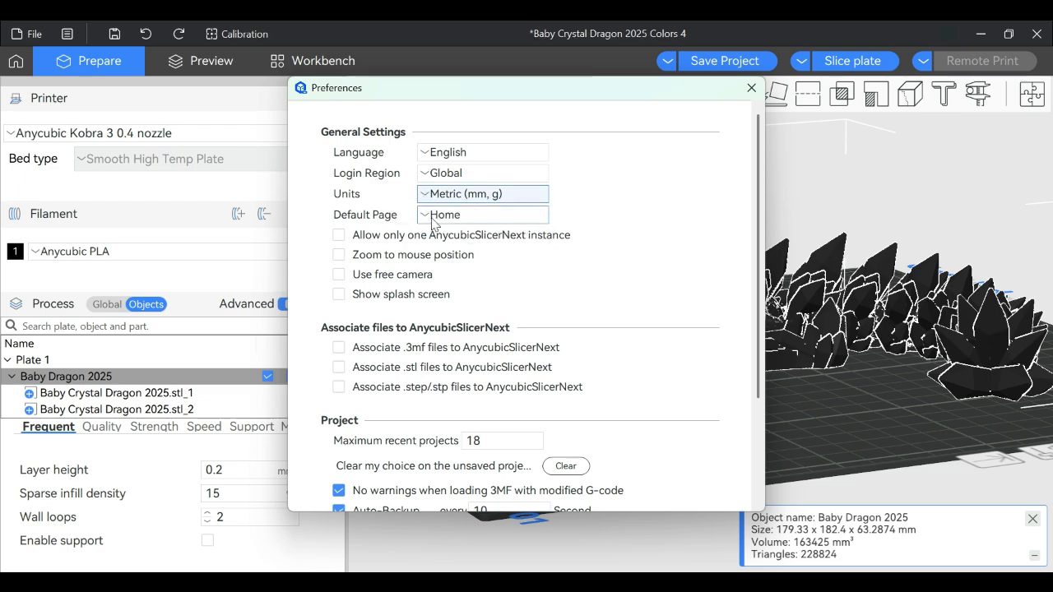
pyautogui.click(482, 214)
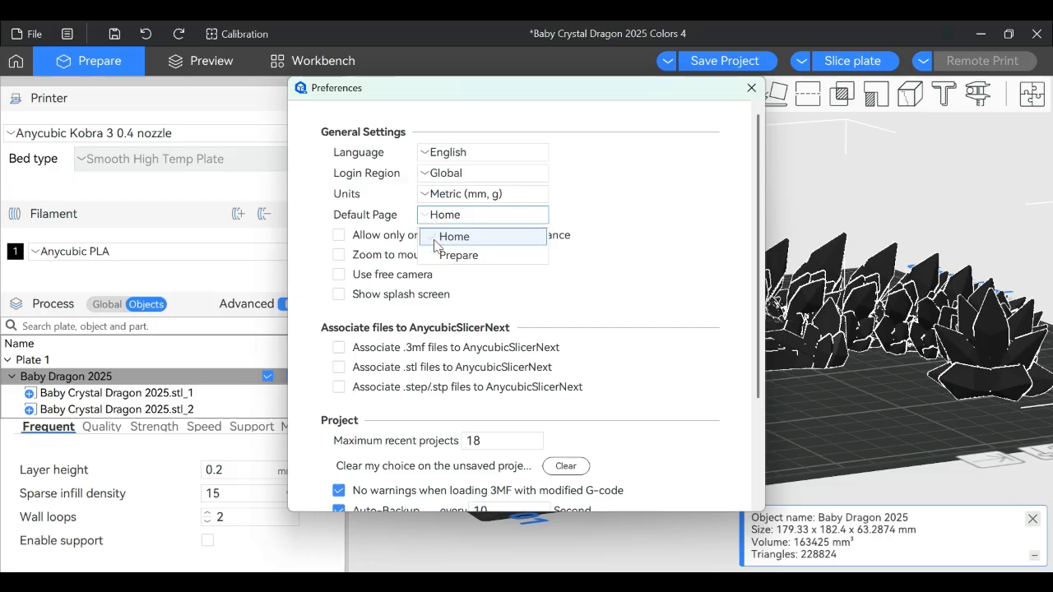
pyautogui.click(457, 253)
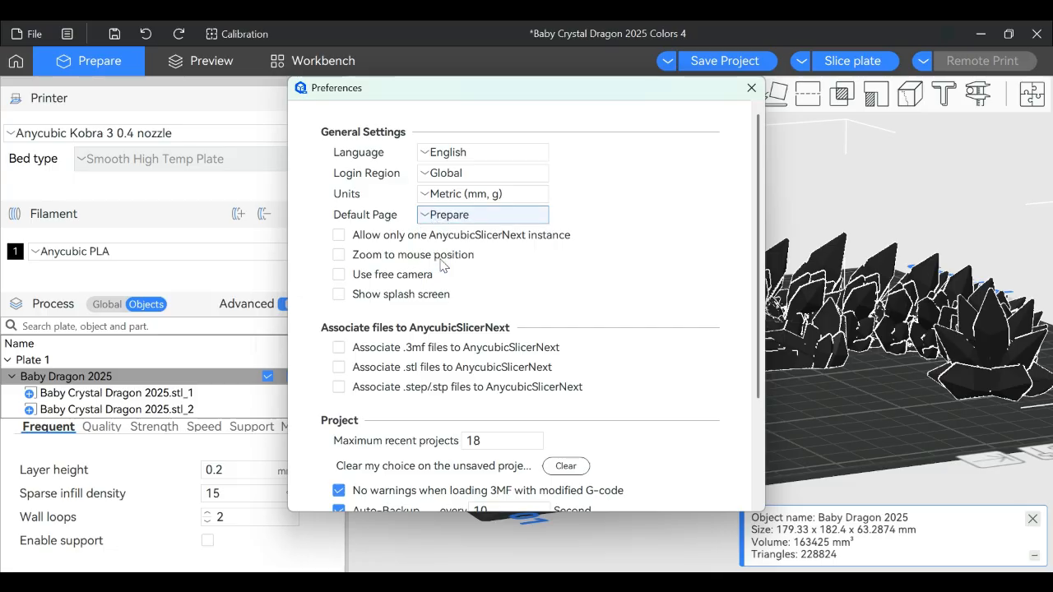
pyautogui.moveTo(365, 248)
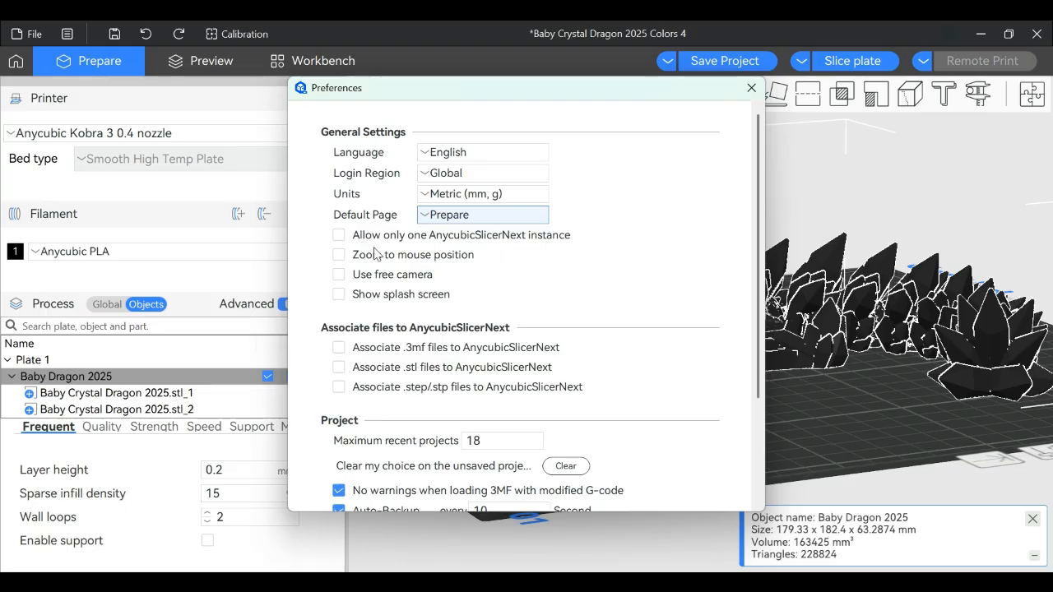
pyautogui.moveTo(553, 247)
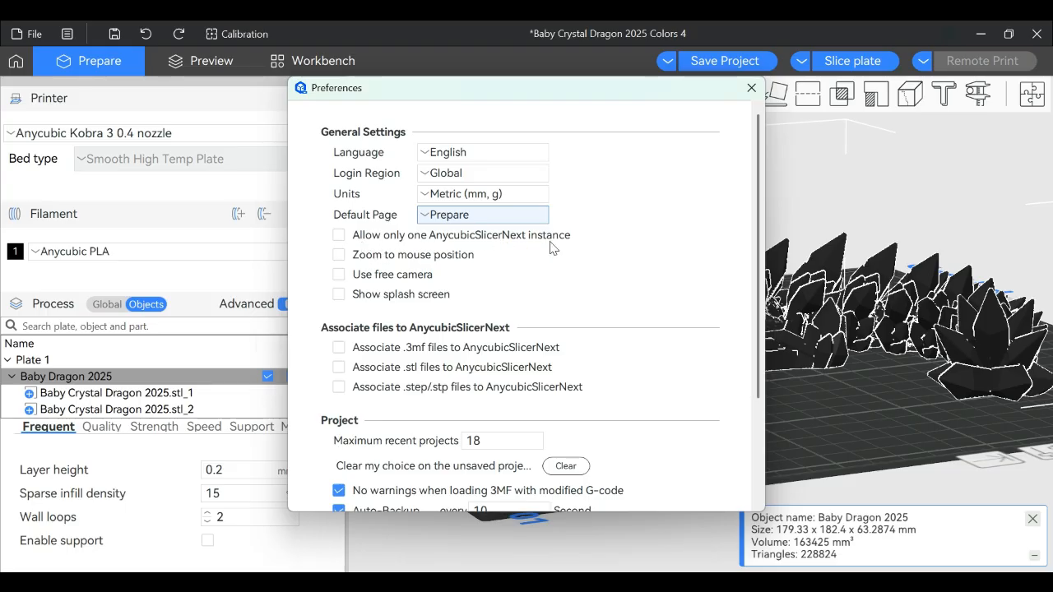
pyautogui.moveTo(339, 235)
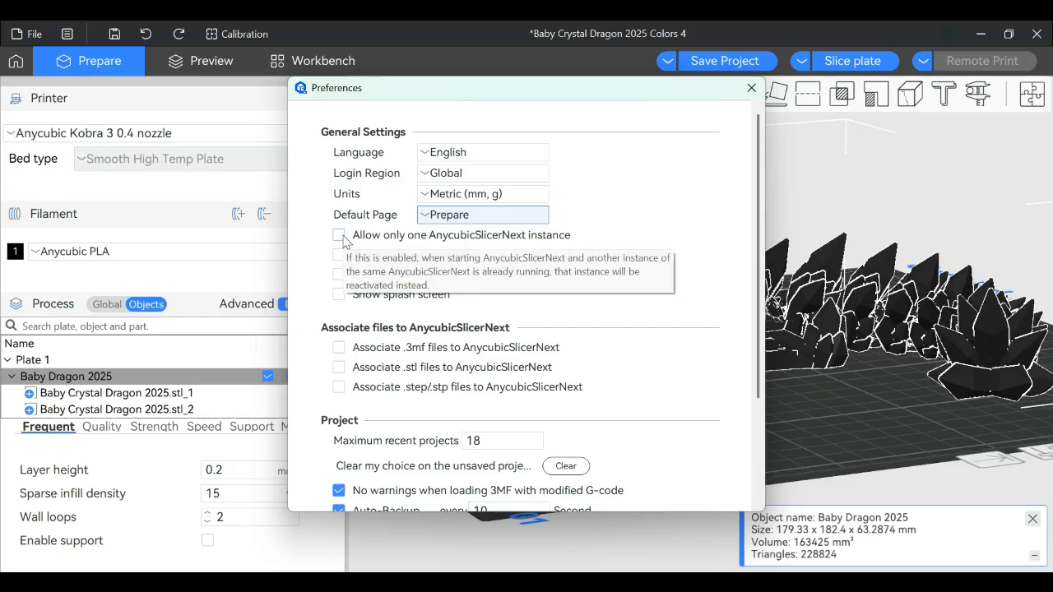
pyautogui.moveTo(342, 246)
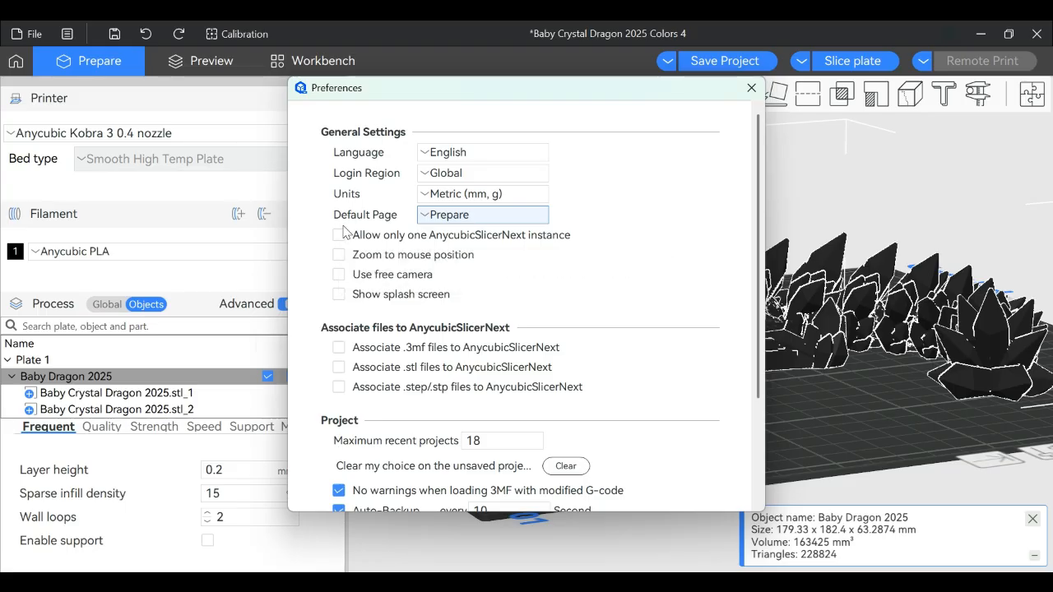
pyautogui.moveTo(368, 236)
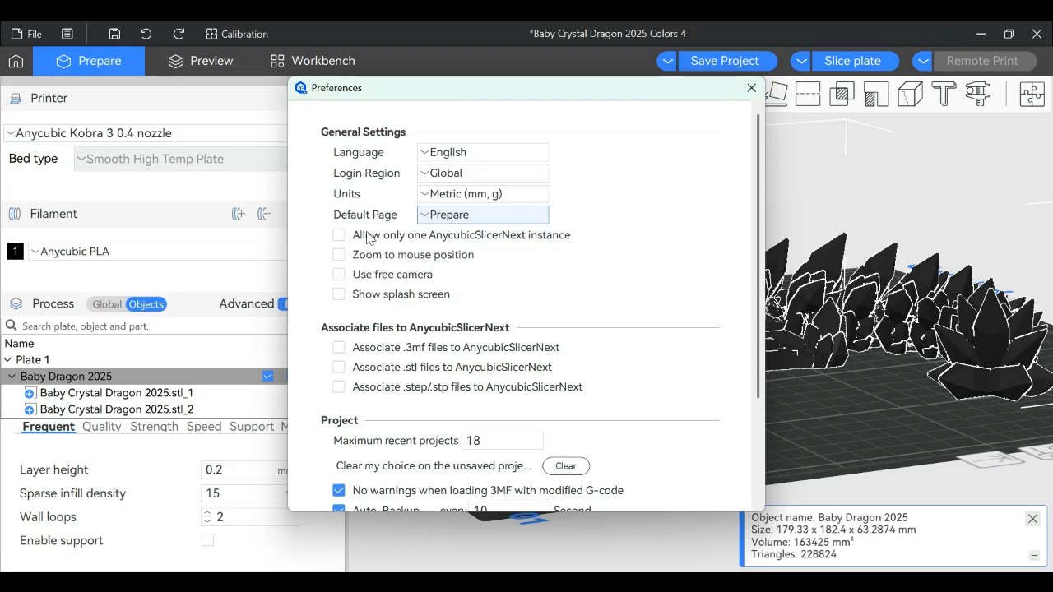
pyautogui.moveTo(339, 235)
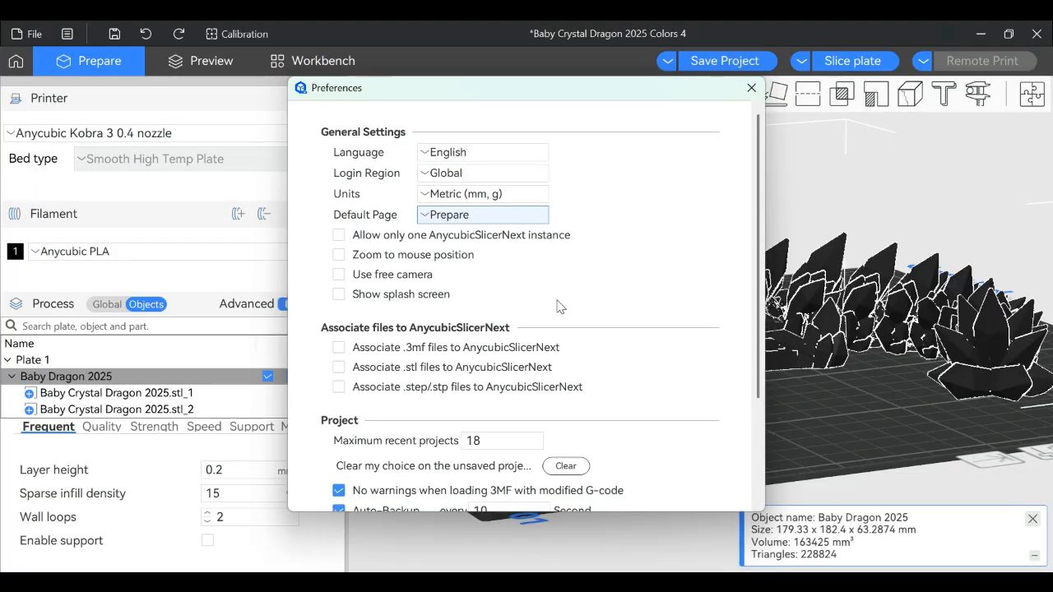
pyautogui.moveTo(529, 269)
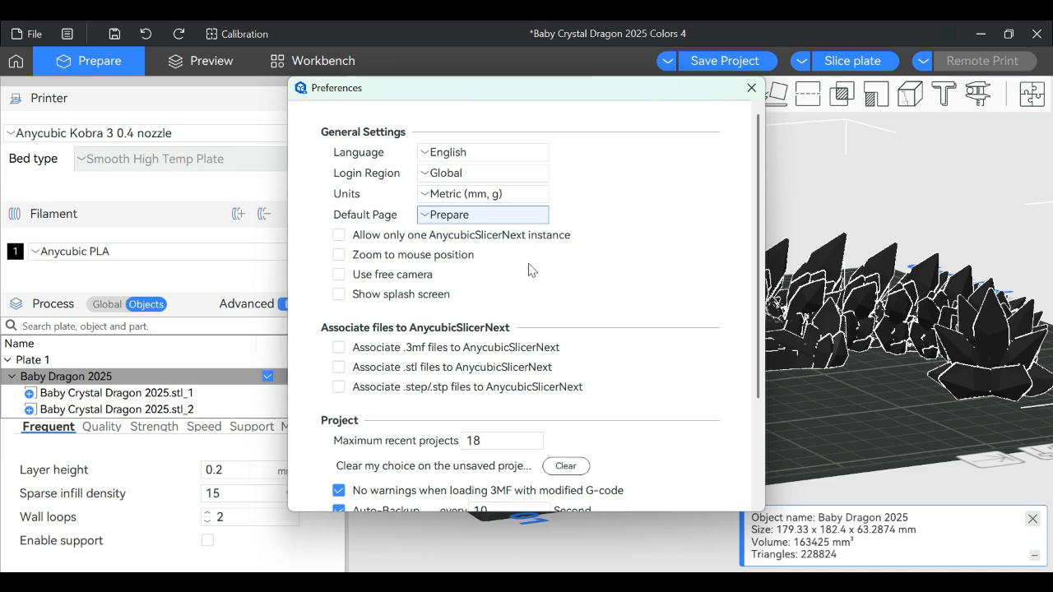
pyautogui.moveTo(527, 292)
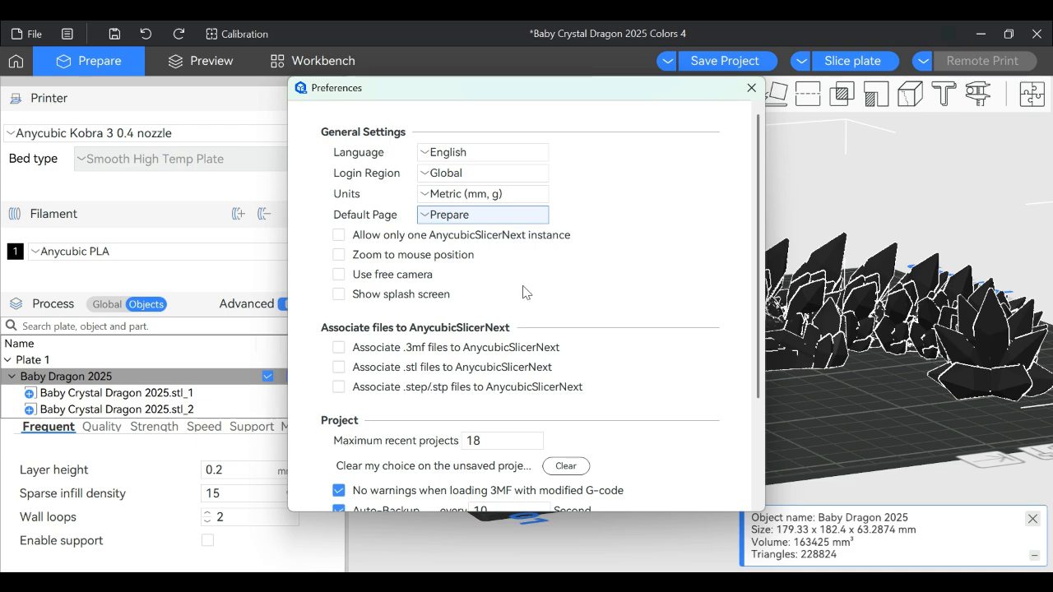
pyautogui.moveTo(536, 329)
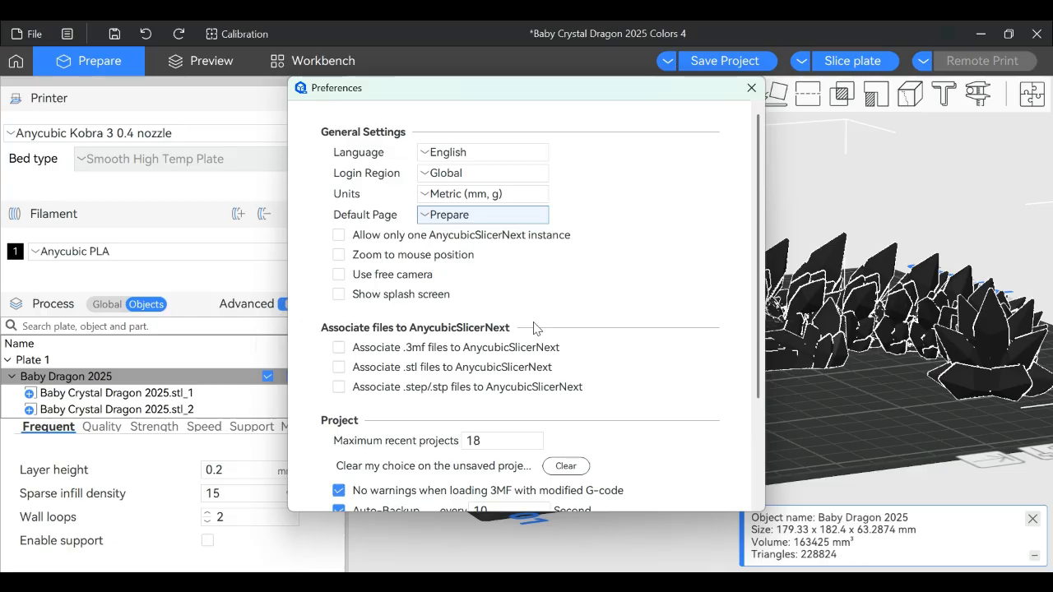
pyautogui.moveTo(520, 345)
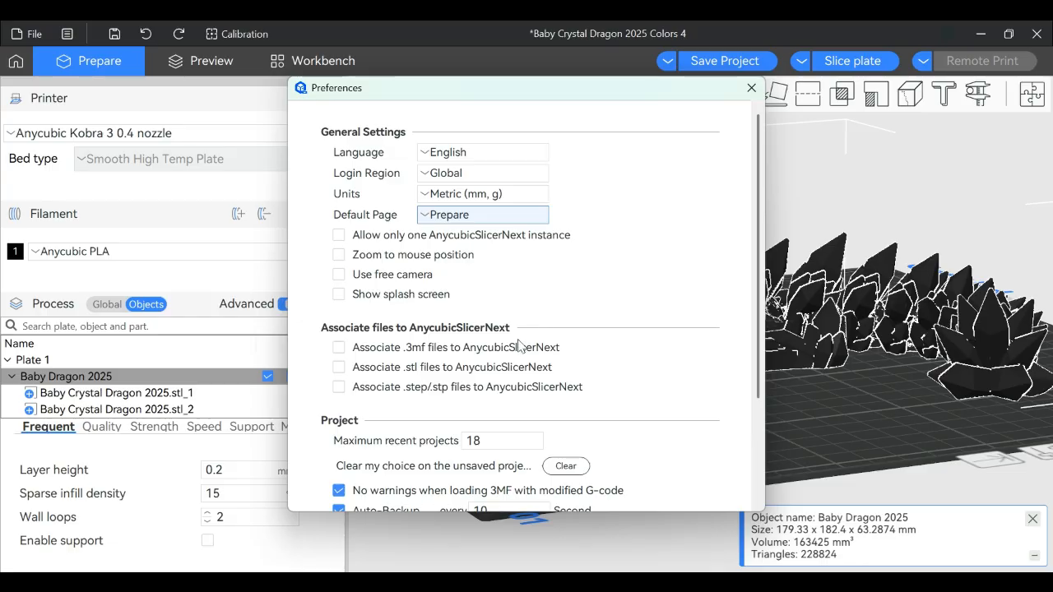
pyautogui.moveTo(511, 326)
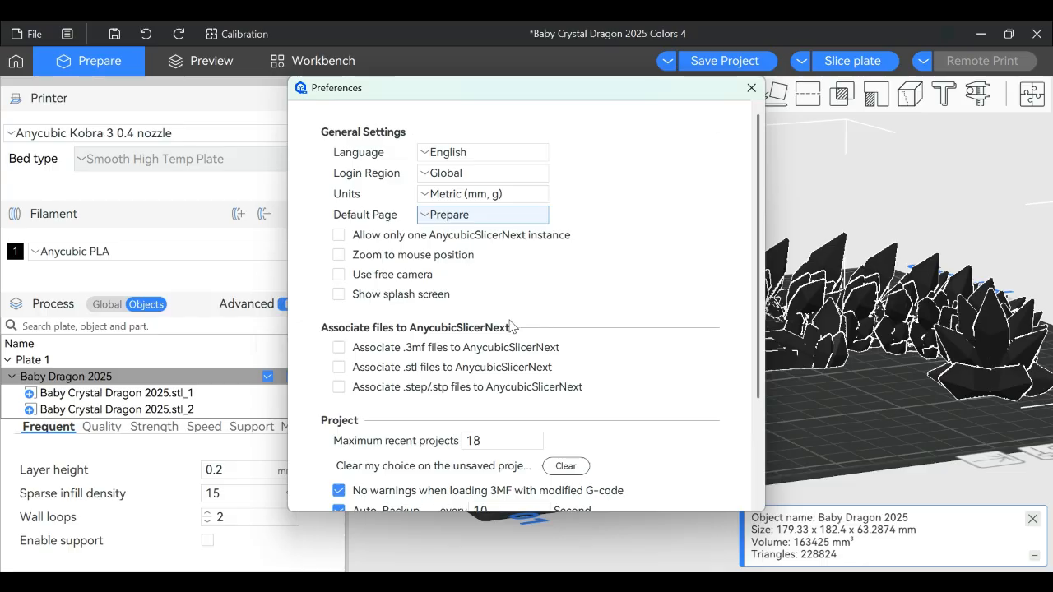
pyautogui.moveTo(463, 280)
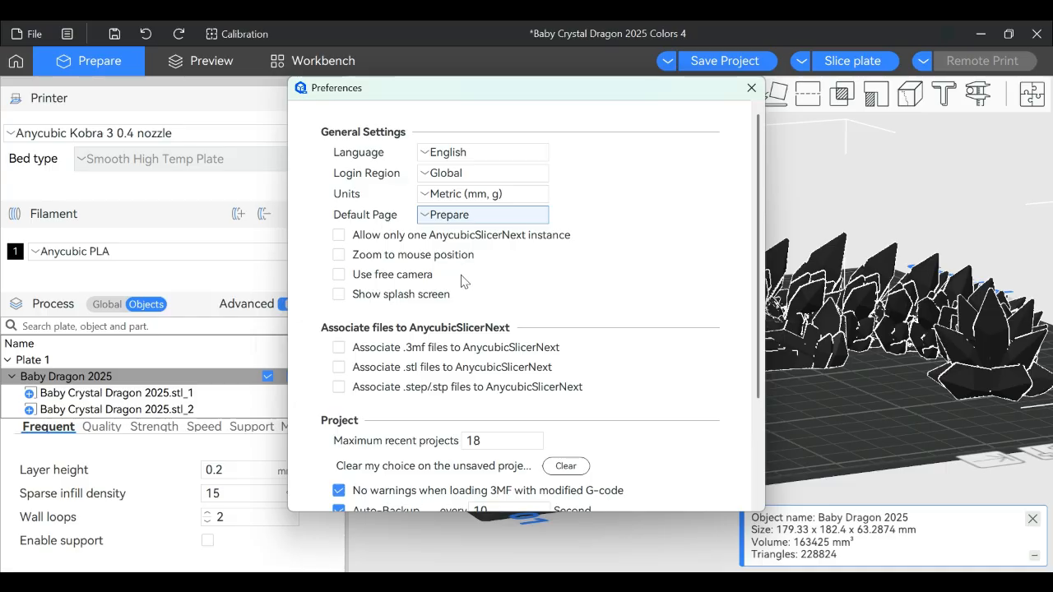
pyautogui.moveTo(458, 270)
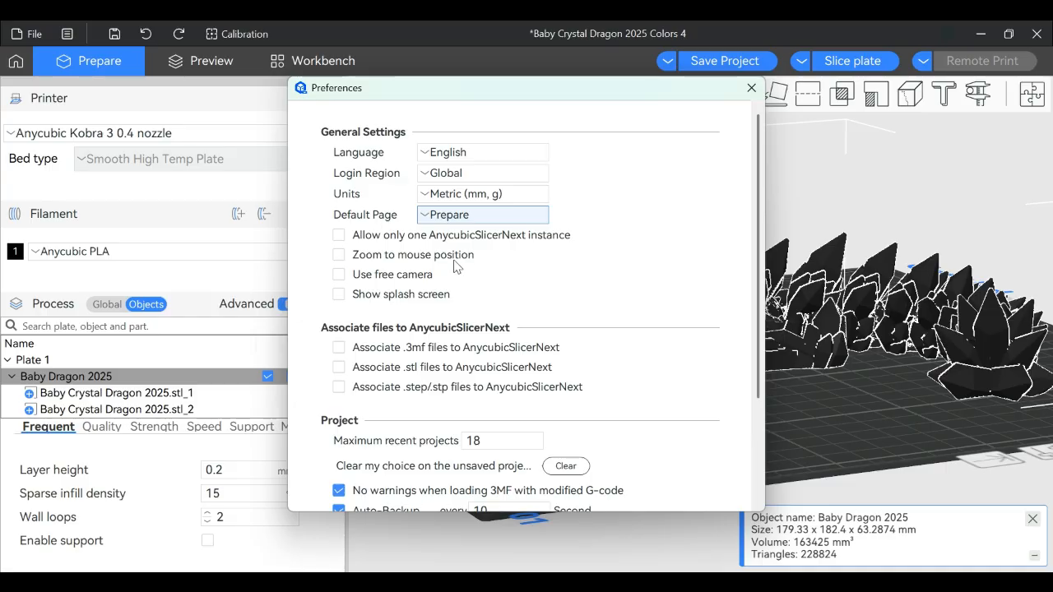
pyautogui.moveTo(381, 287)
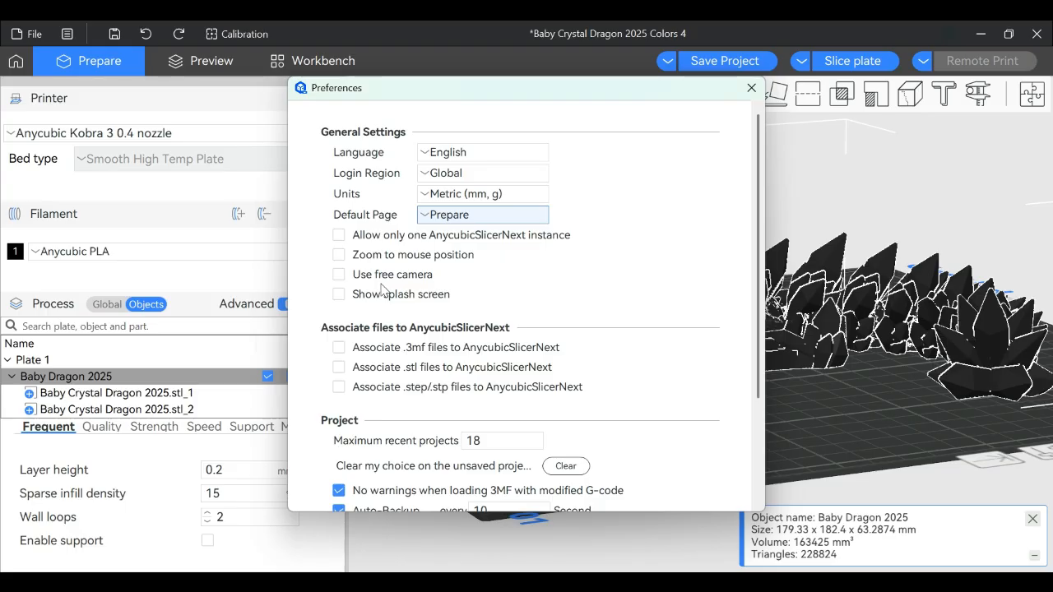
pyautogui.moveTo(366, 303)
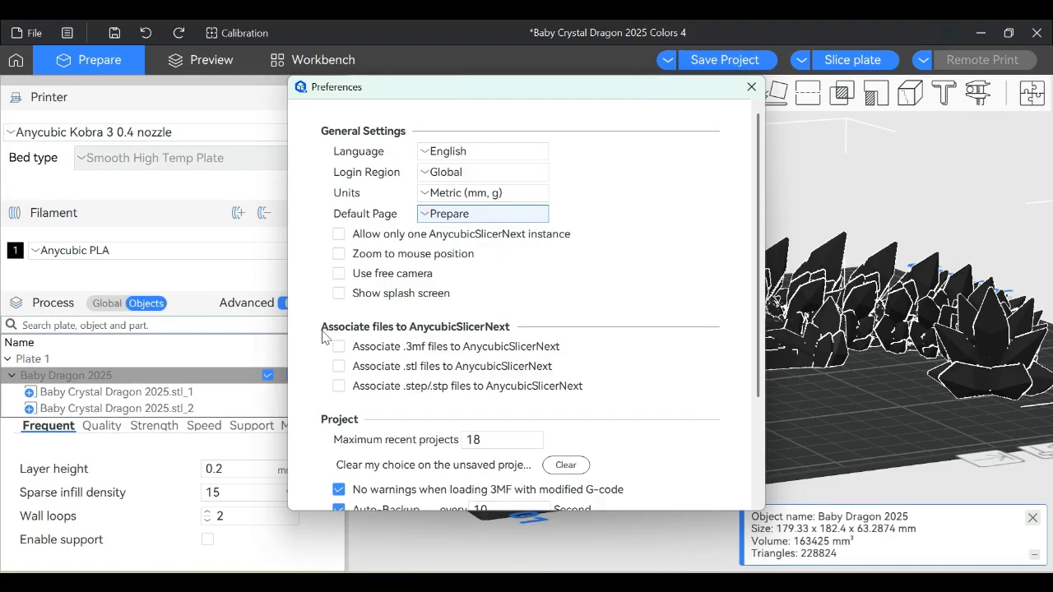
pyautogui.moveTo(448, 336)
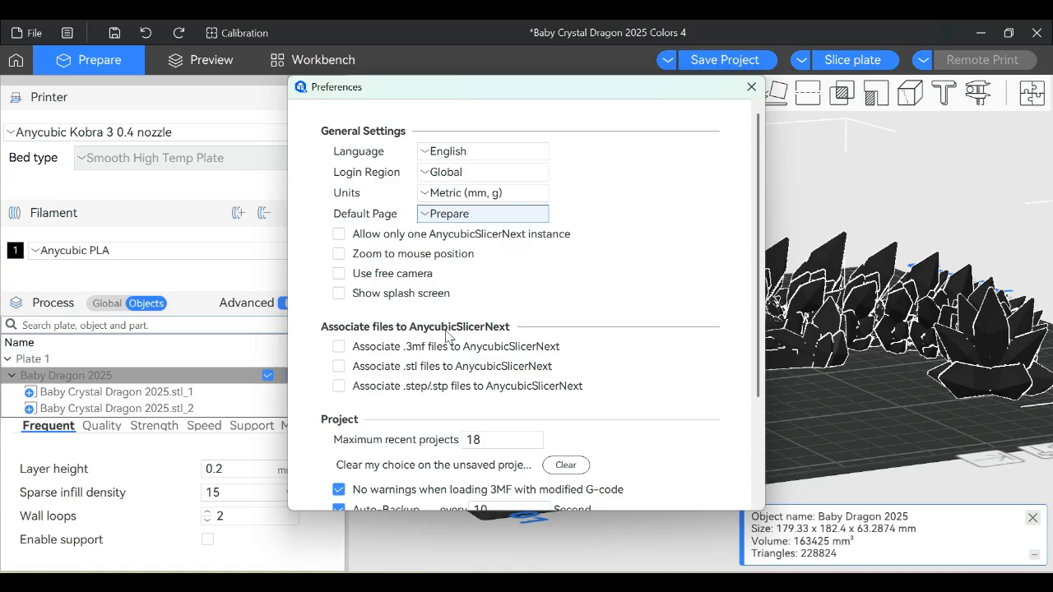
pyautogui.moveTo(523, 335)
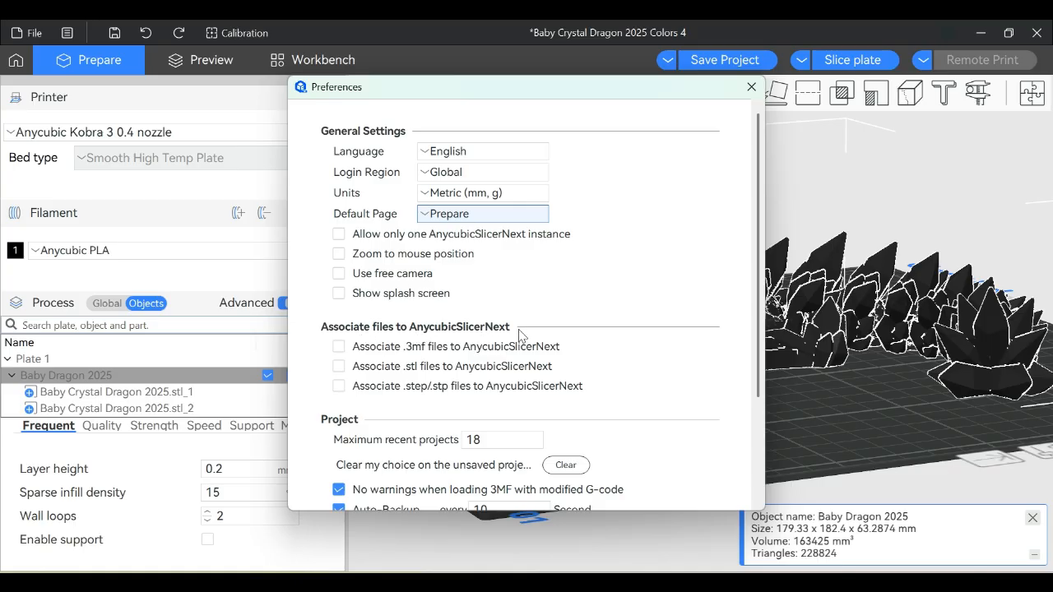
pyautogui.moveTo(505, 335)
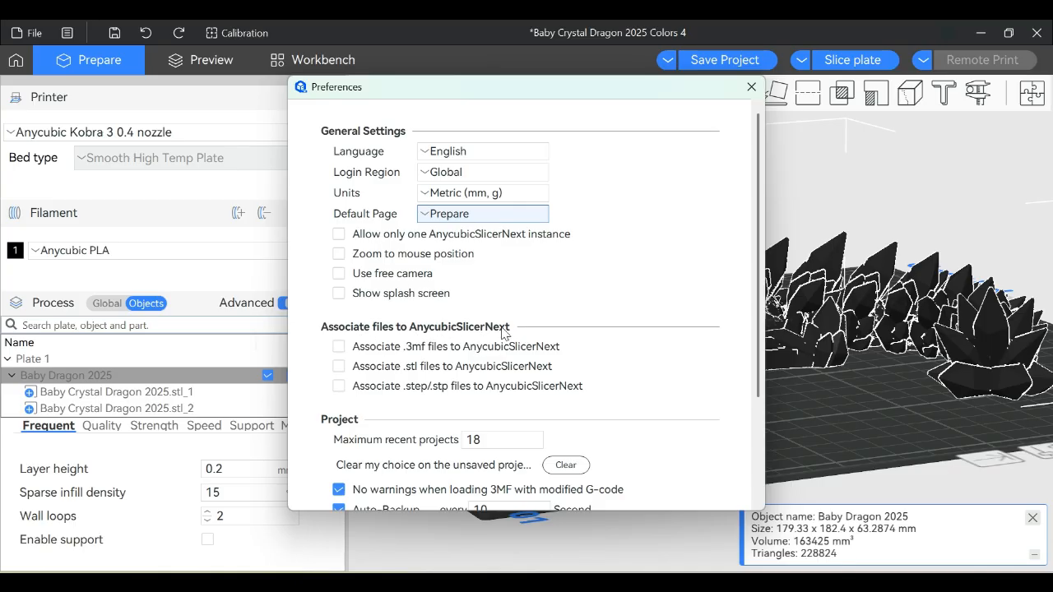
pyautogui.moveTo(441, 338)
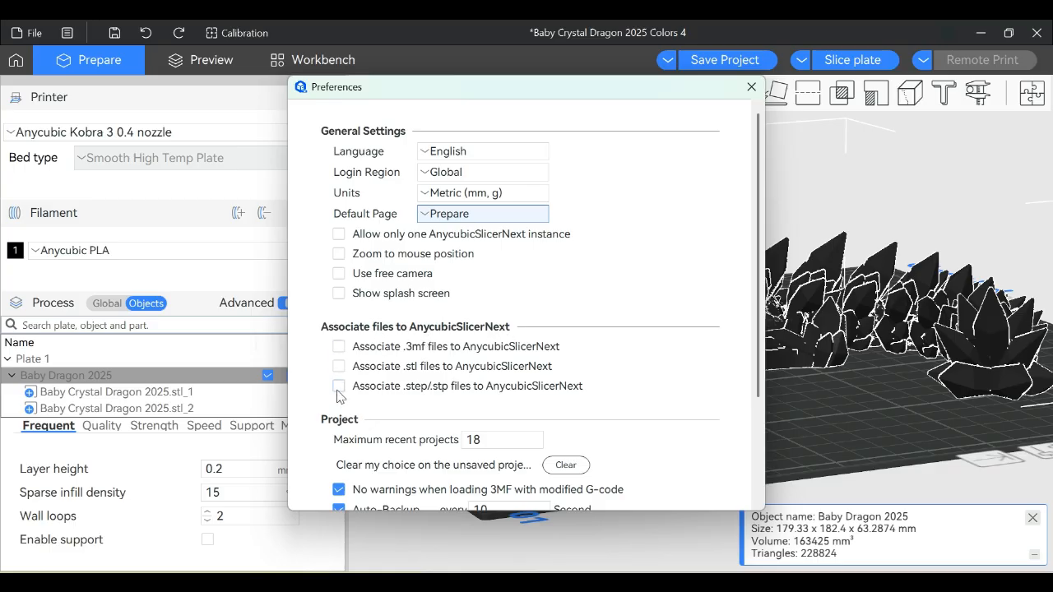
pyautogui.moveTo(419, 355)
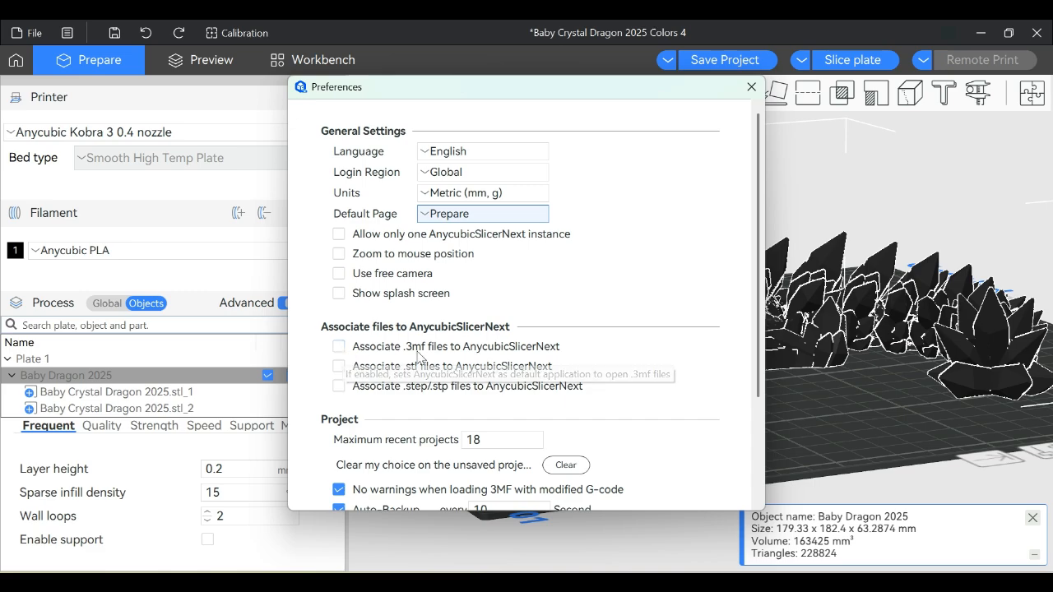
pyautogui.moveTo(428, 411)
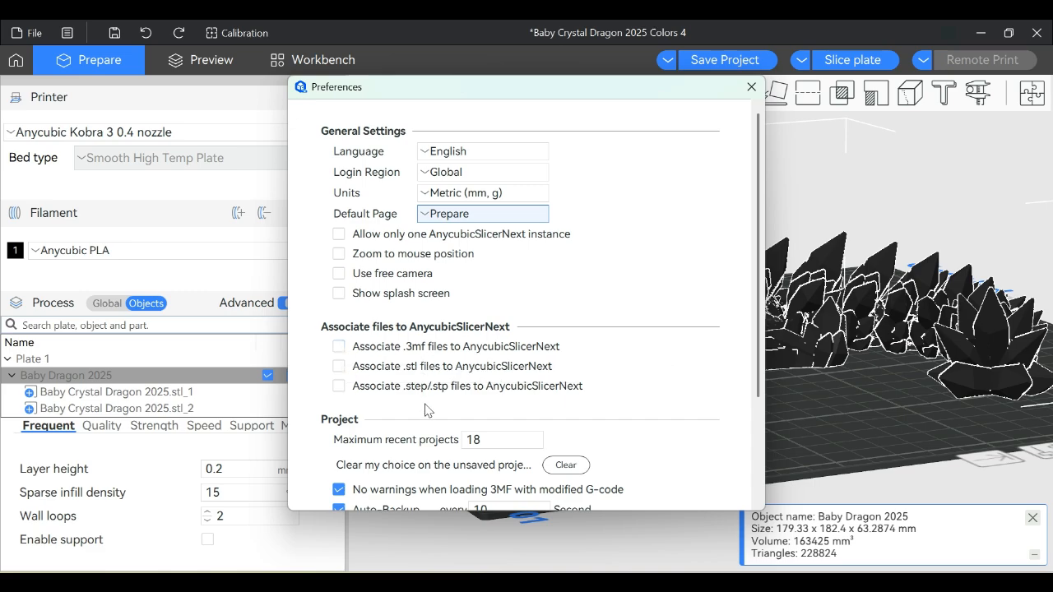
pyautogui.moveTo(391, 375)
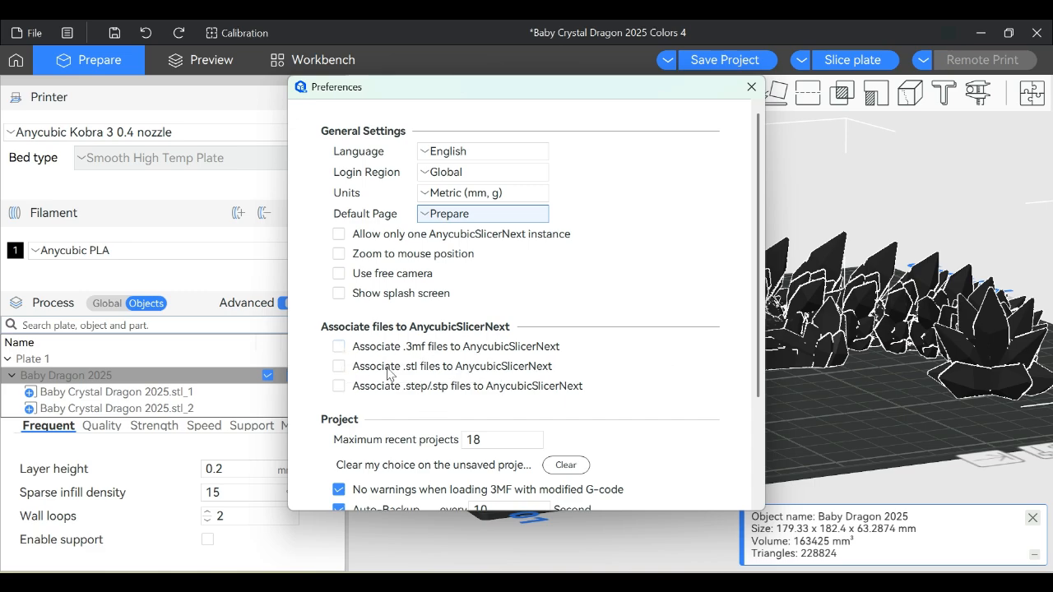
pyautogui.moveTo(414, 365)
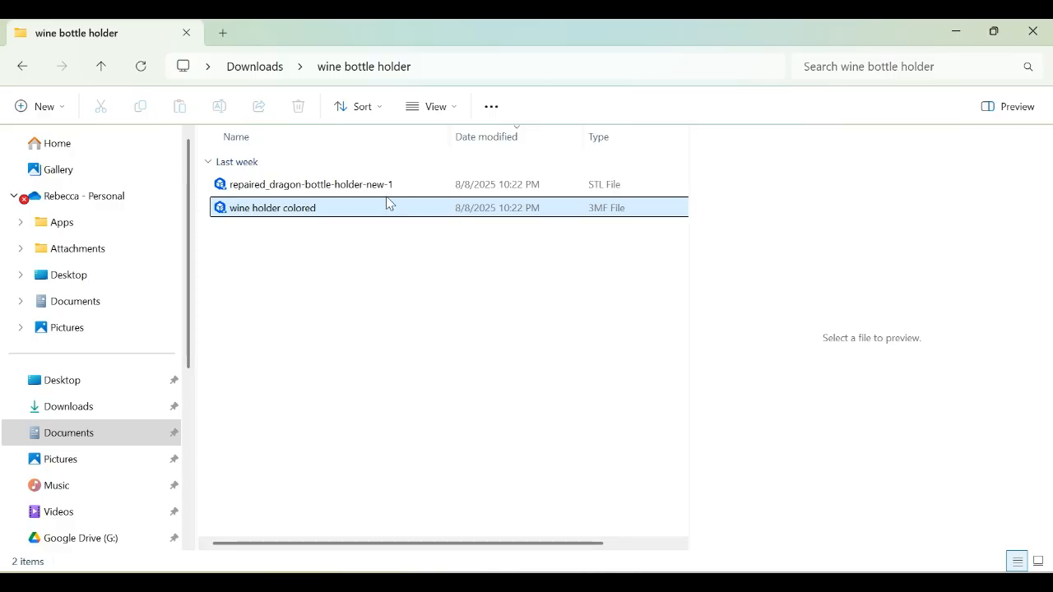
pyautogui.rightClick(311, 185)
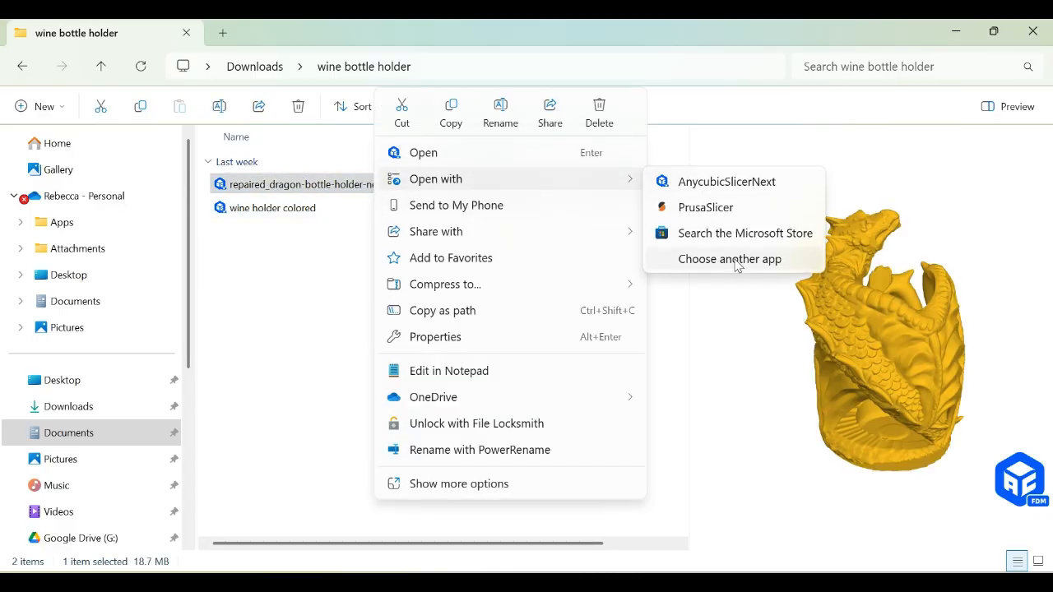
pyautogui.click(731, 258)
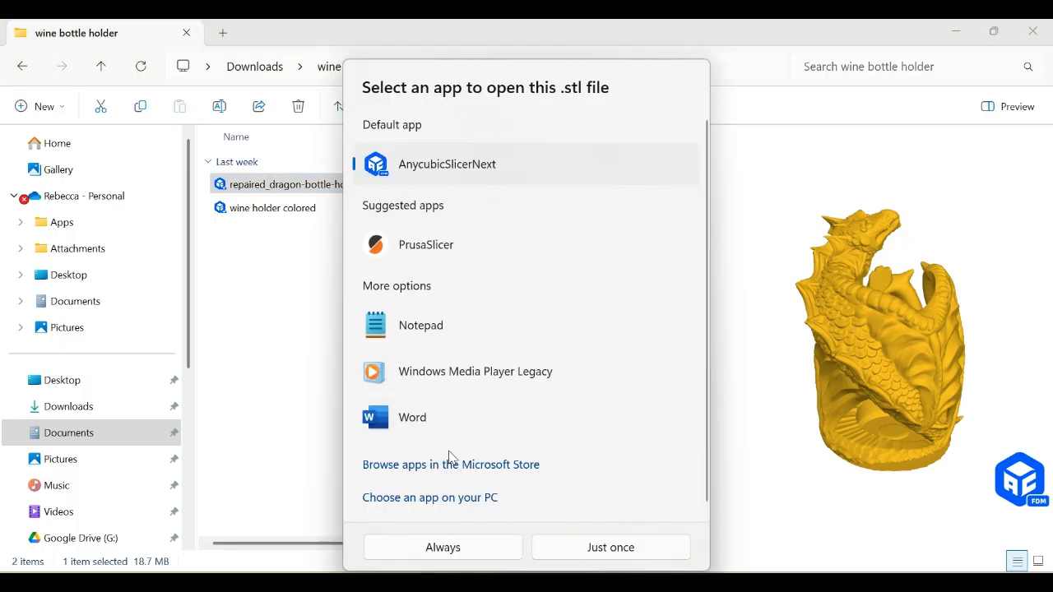
pyautogui.moveTo(492, 180)
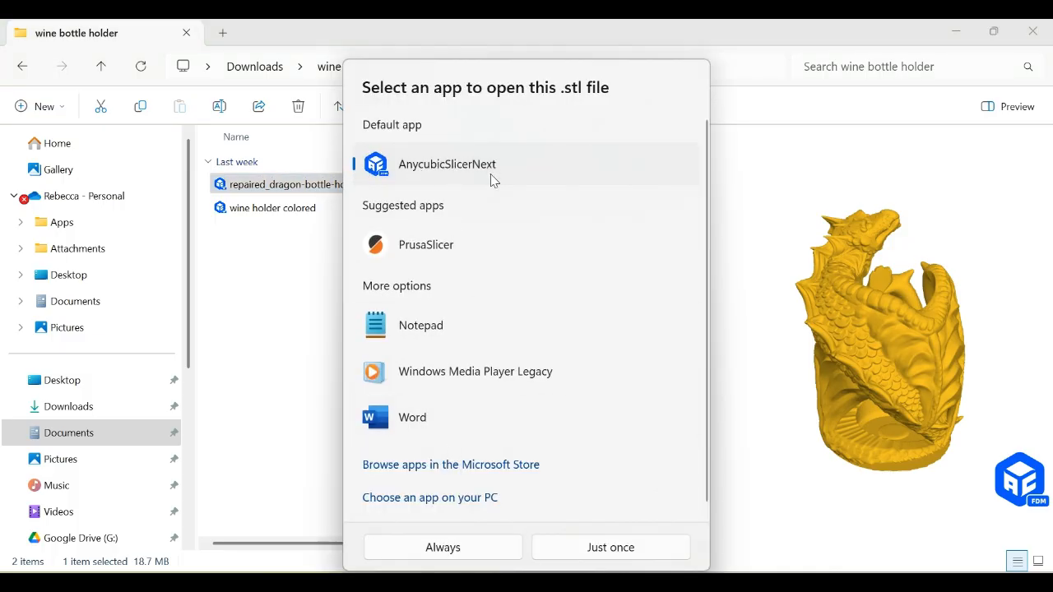
pyautogui.moveTo(474, 563)
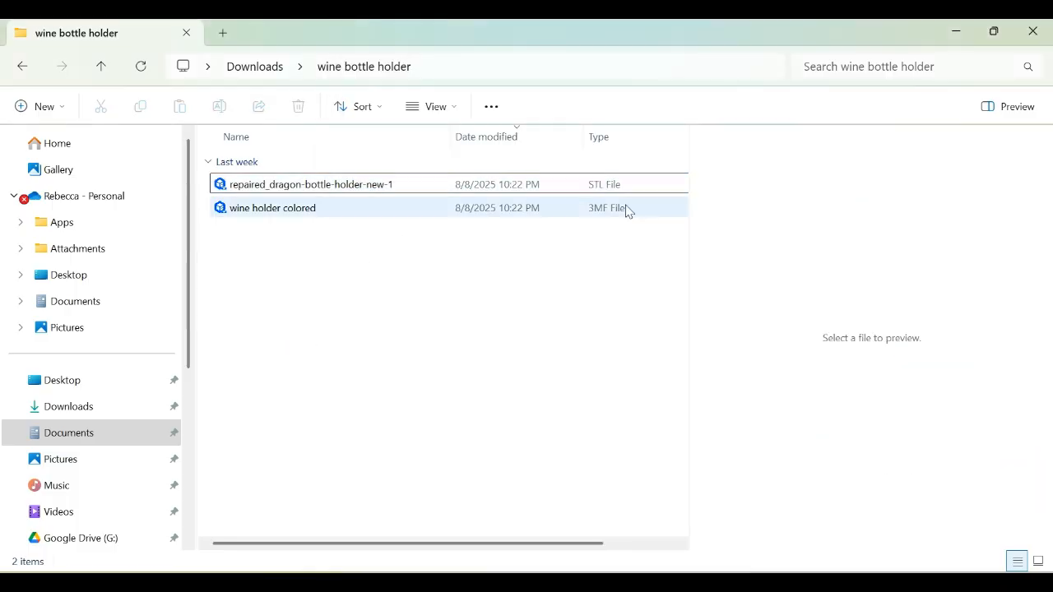
pyautogui.click(311, 184)
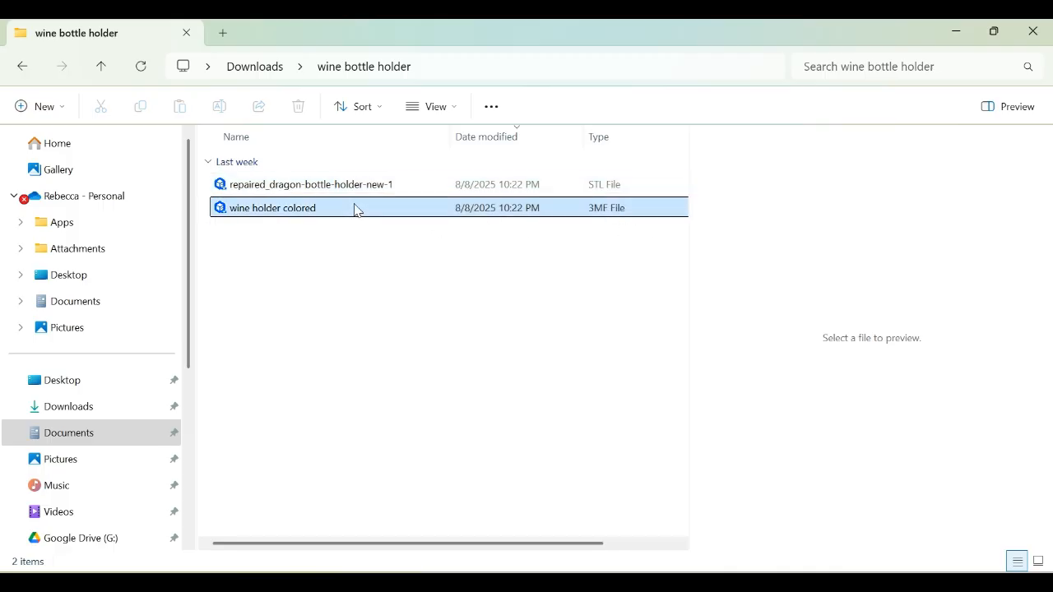
pyautogui.rightClick(272, 207)
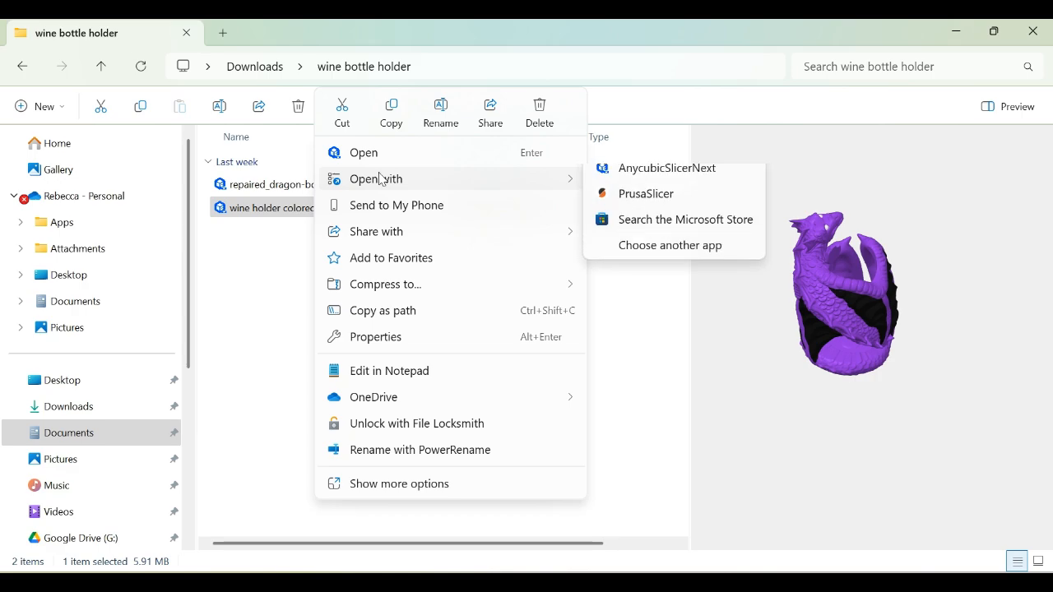
pyautogui.click(573, 469)
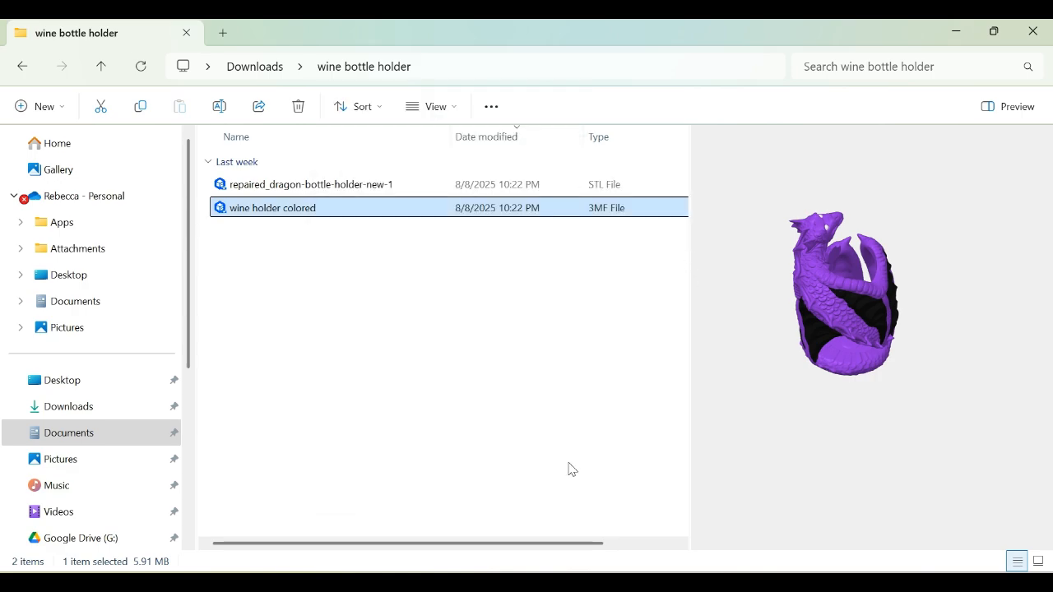
pyautogui.doubleClick(273, 207)
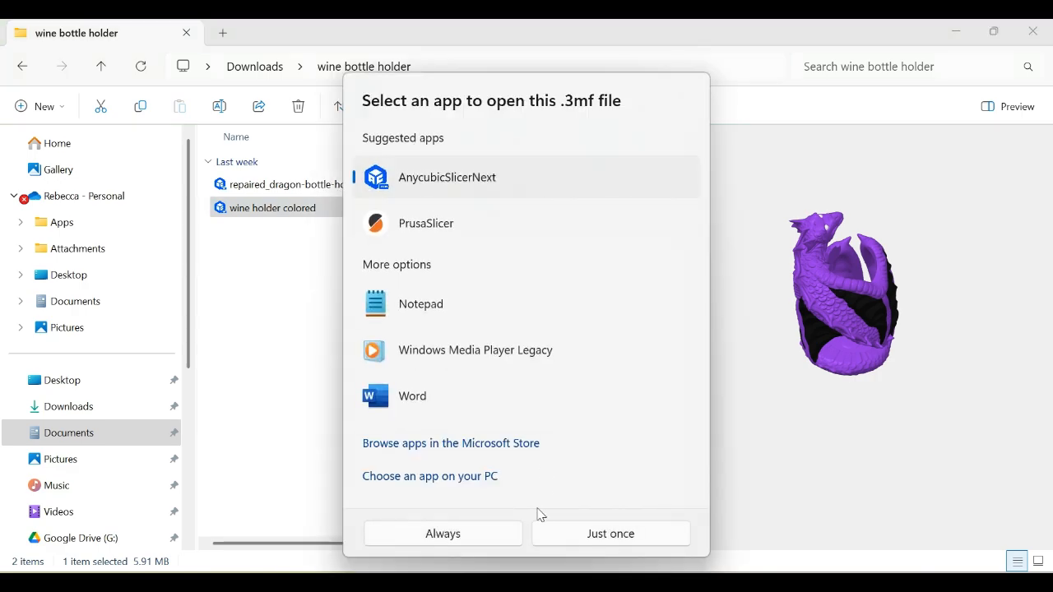
pyautogui.moveTo(276, 483)
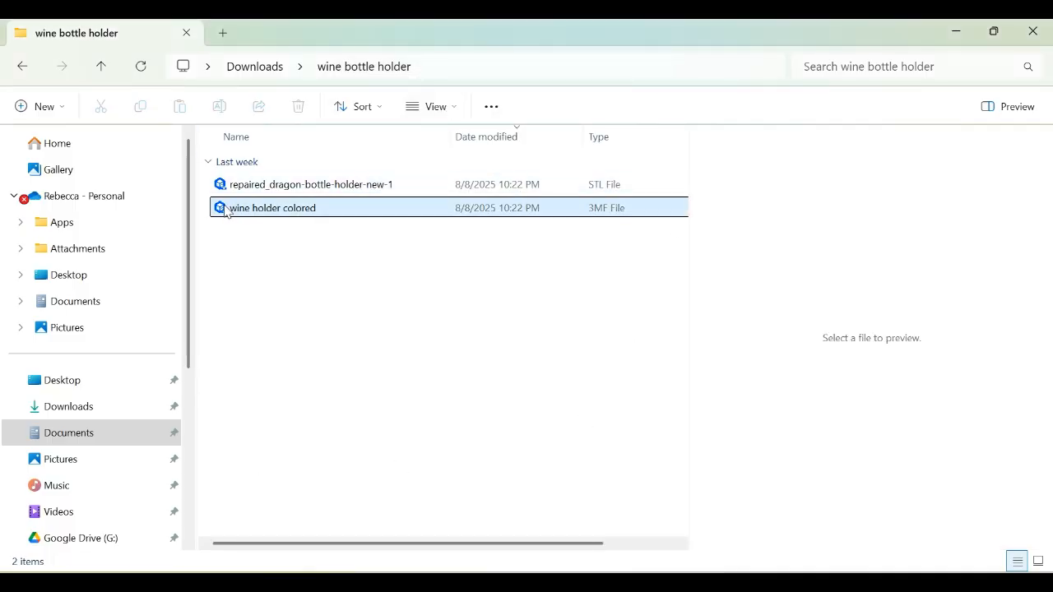
pyautogui.click(311, 185)
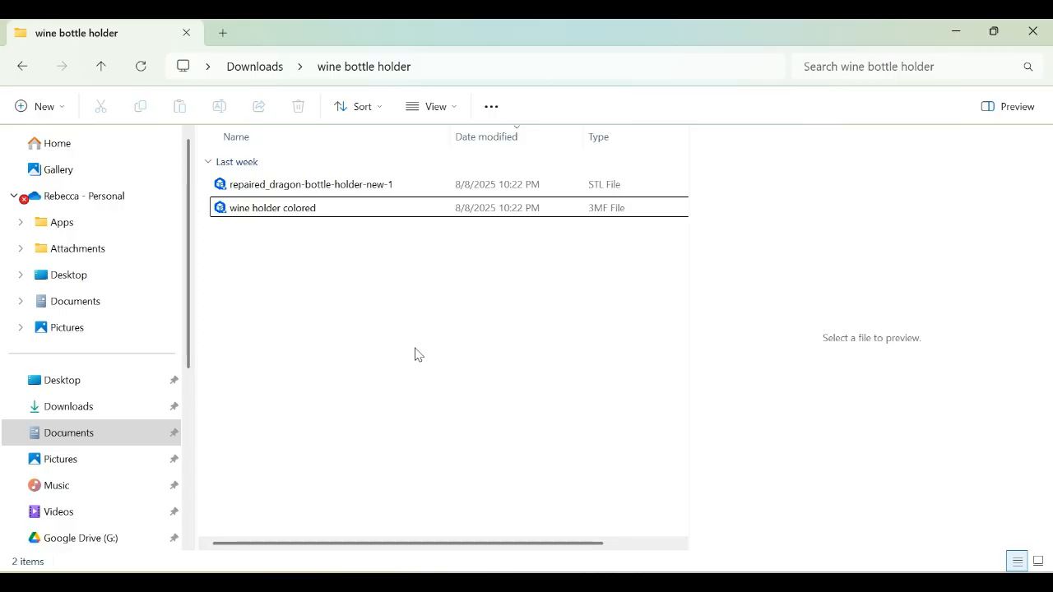
pyautogui.moveTo(328, 263)
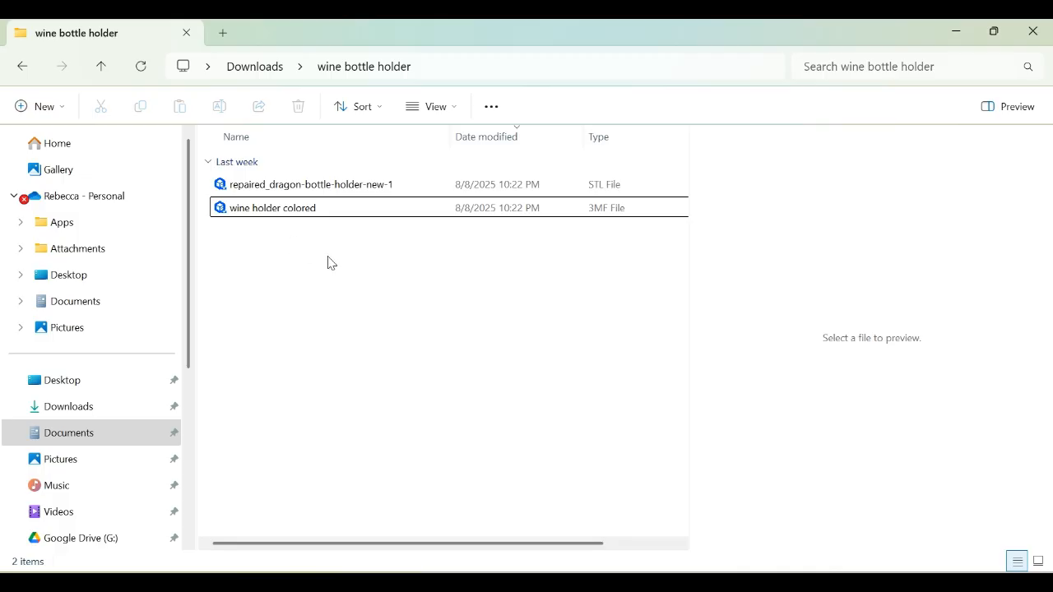
pyautogui.moveTo(323, 289)
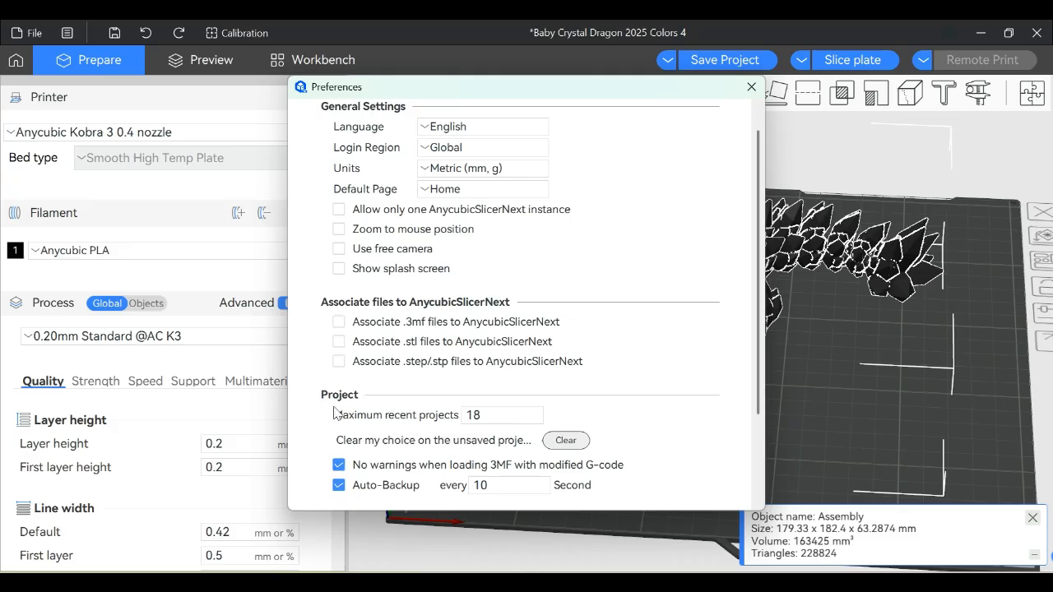
pyautogui.moveTo(458, 426)
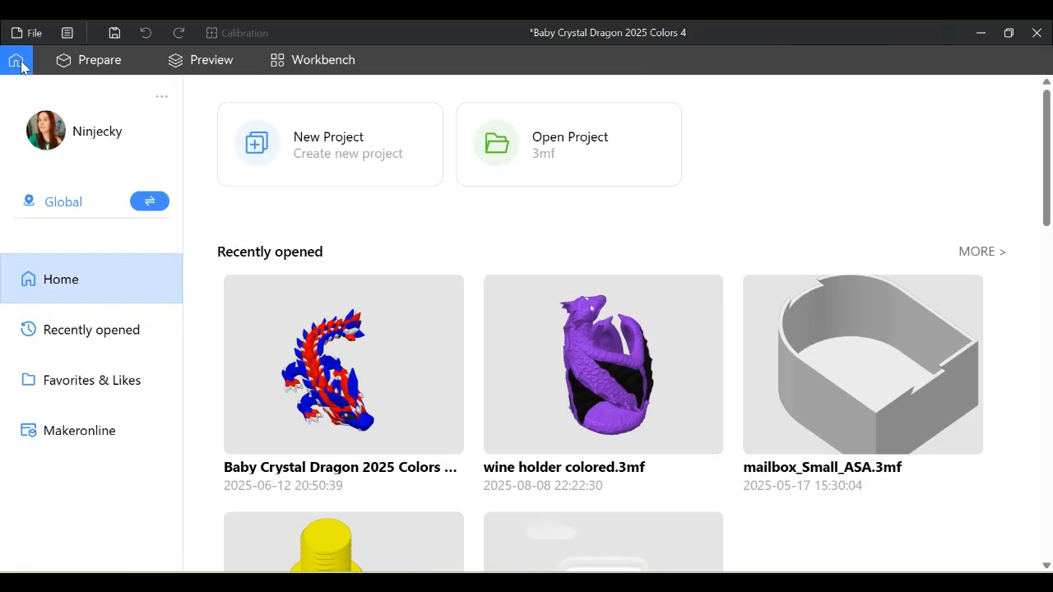
pyautogui.moveTo(342, 260)
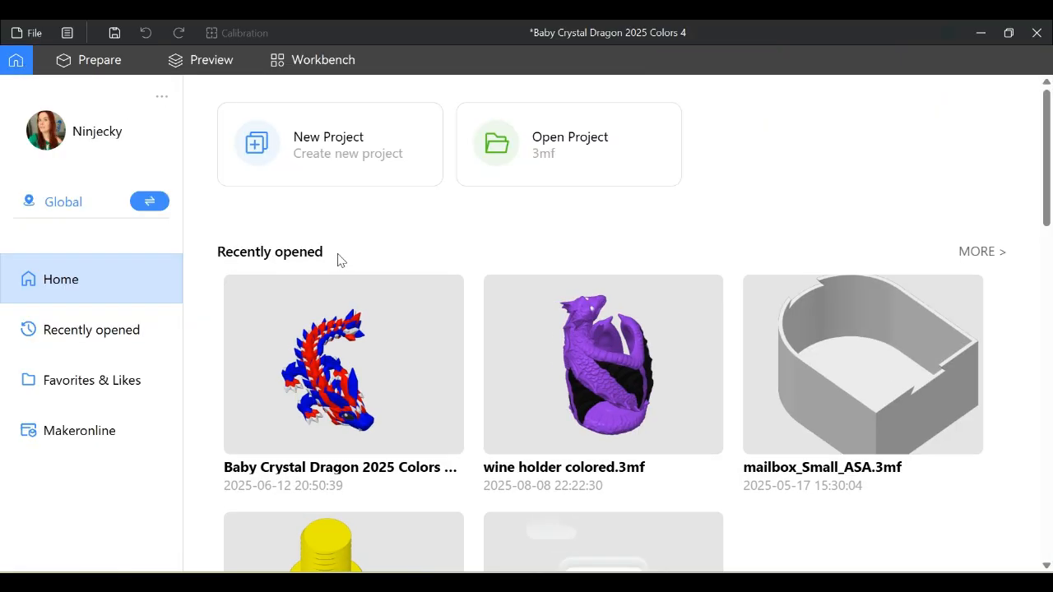
# - Show the Recently opened list on the Home page and scroll through the projects
pyautogui.click(90, 328)
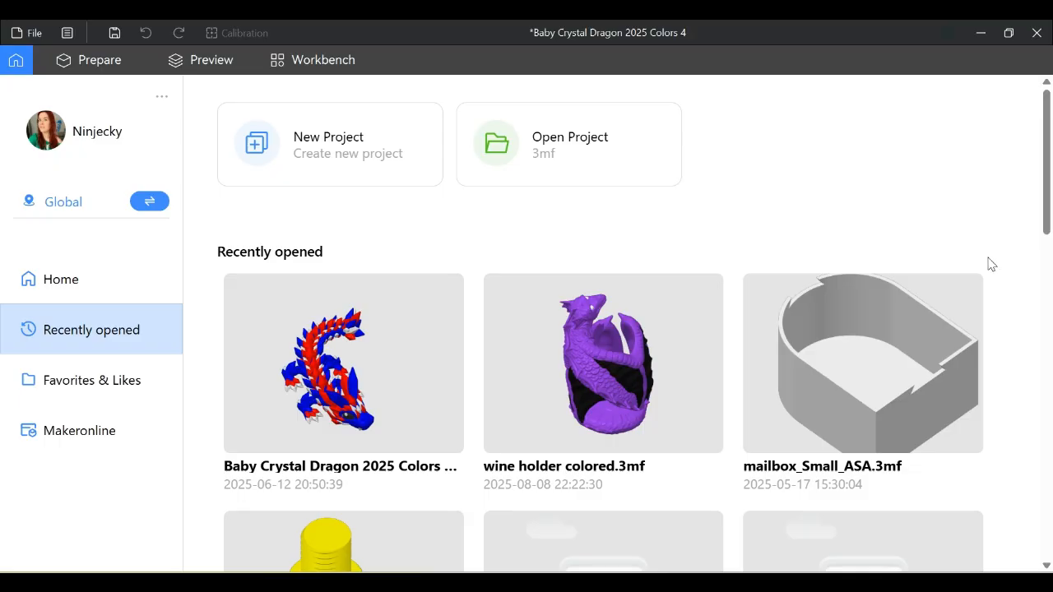
pyautogui.scroll(-3)
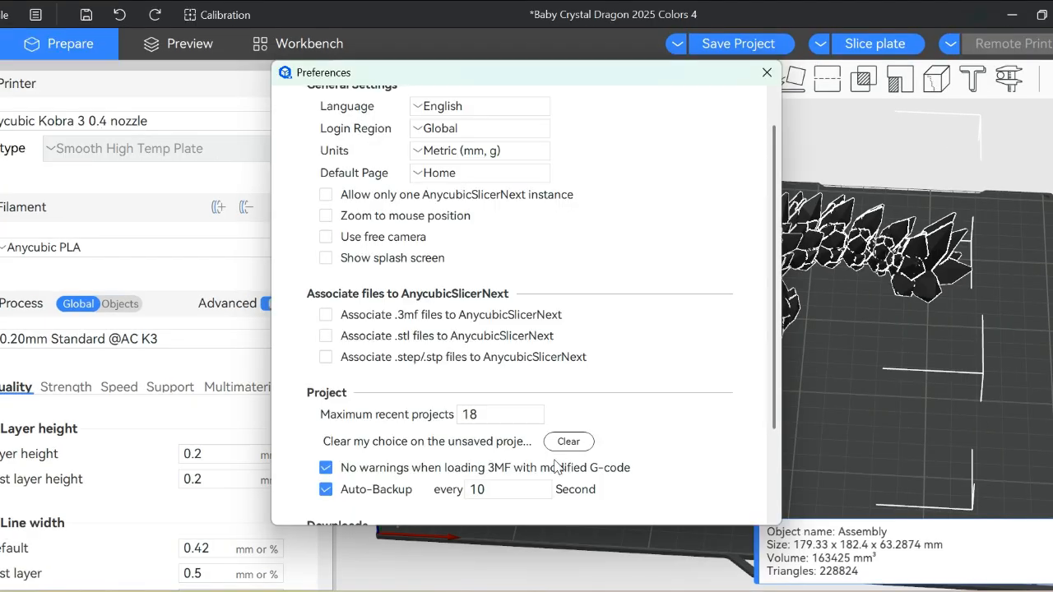
pyautogui.moveTo(444, 449)
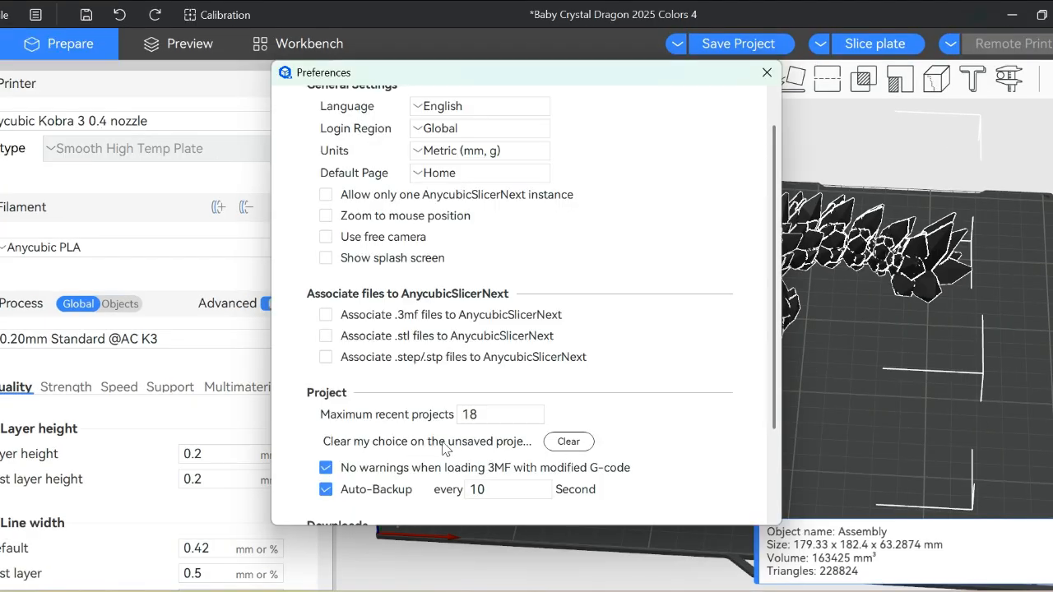
pyautogui.moveTo(570, 441)
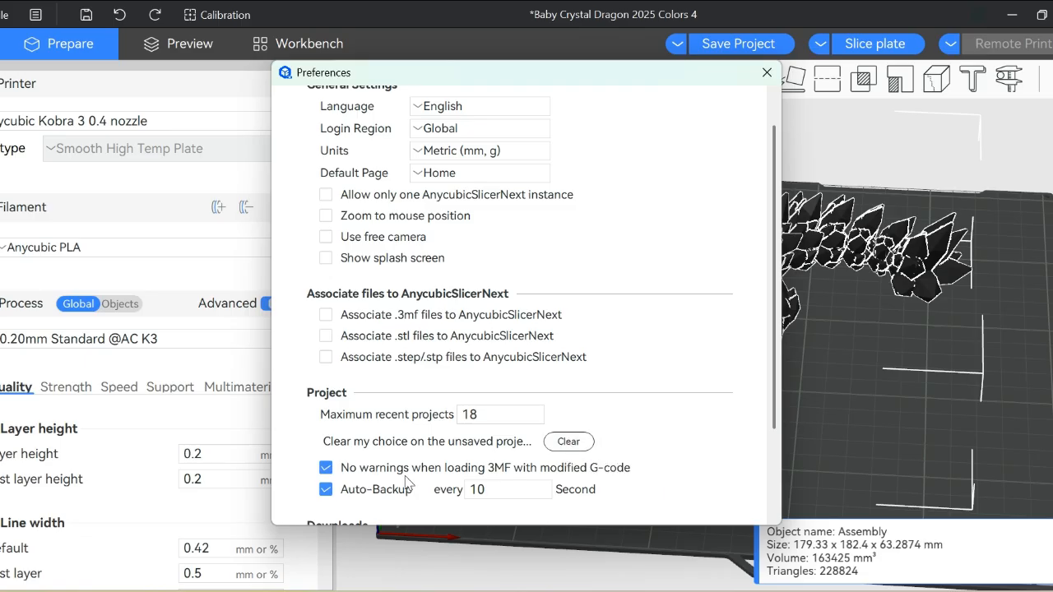
pyautogui.moveTo(591, 480)
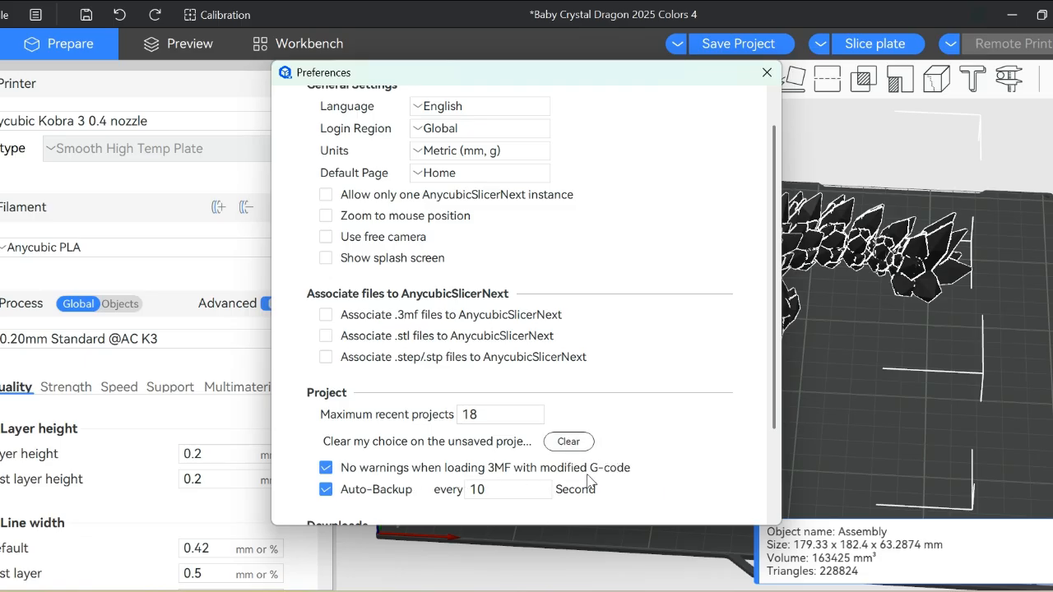
pyautogui.moveTo(618, 482)
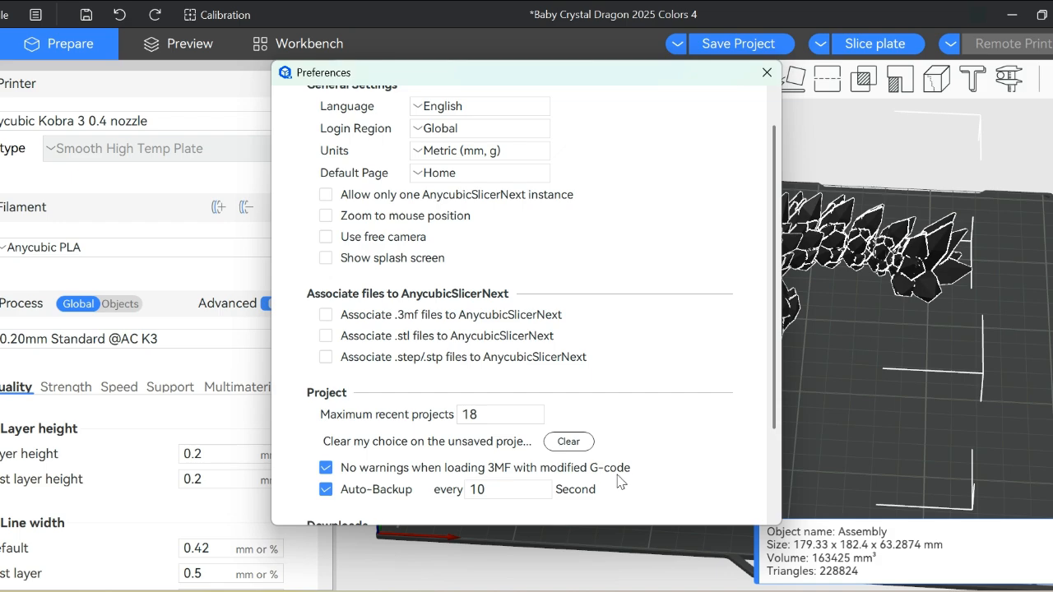
# - Scroll the Preferences down to the Project, Downloads and Dark Mode sections
pyautogui.scroll(-3)
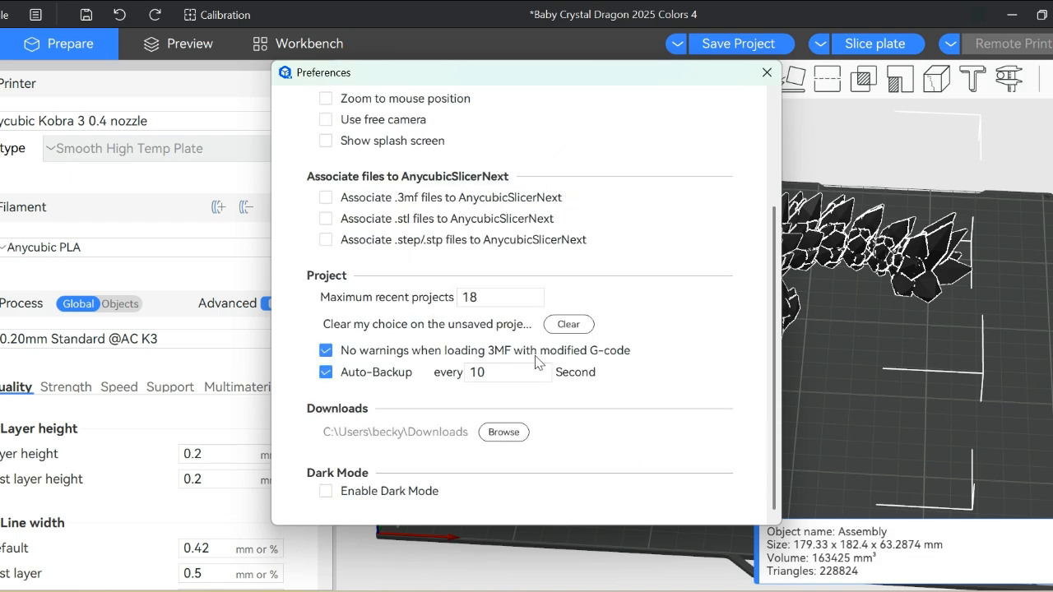
pyautogui.moveTo(549, 362)
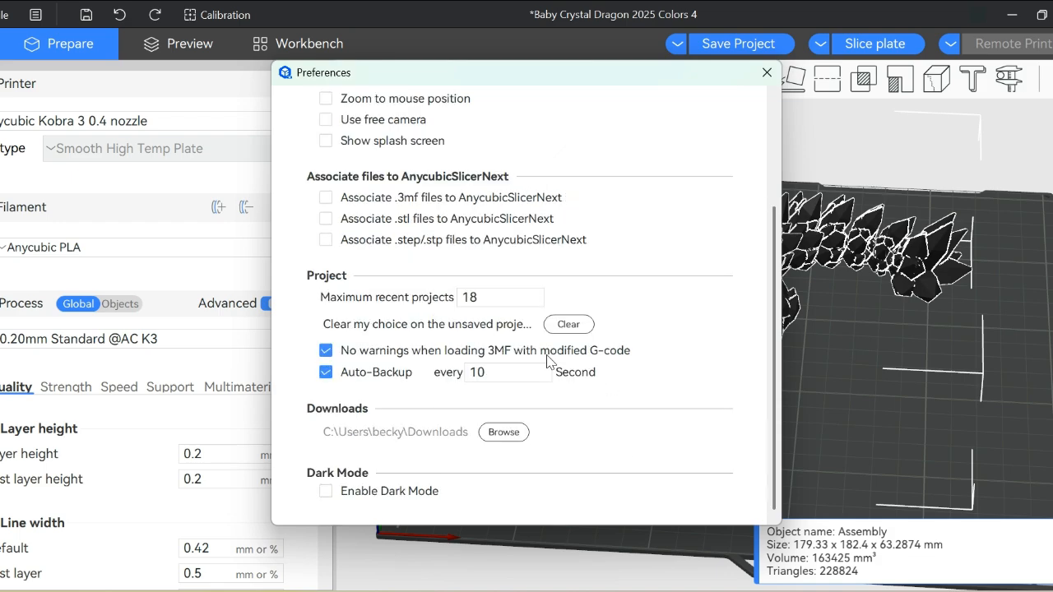
pyautogui.moveTo(608, 365)
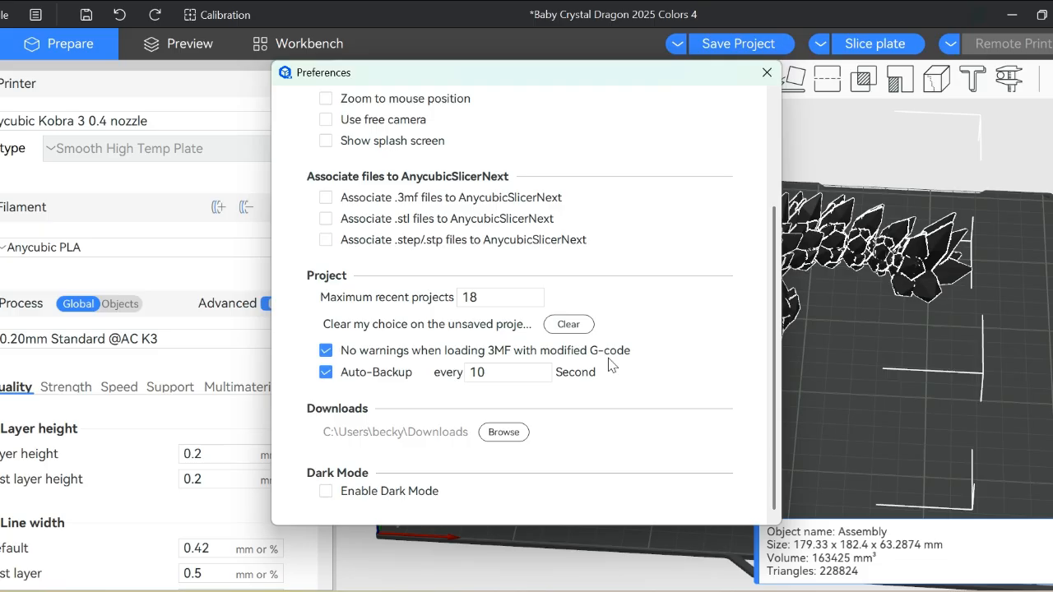
pyautogui.moveTo(589, 385)
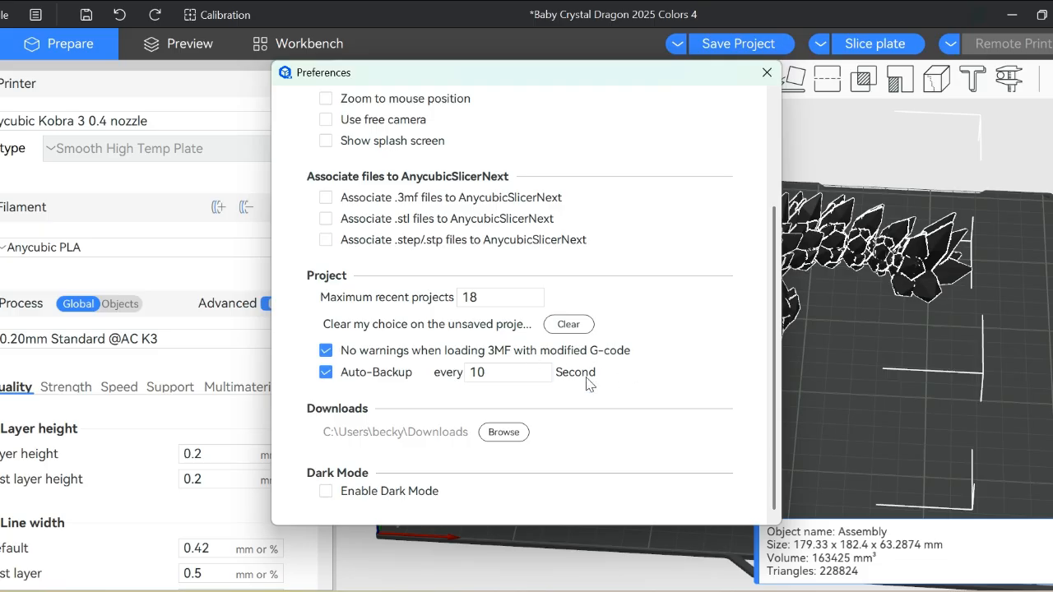
pyautogui.moveTo(661, 368)
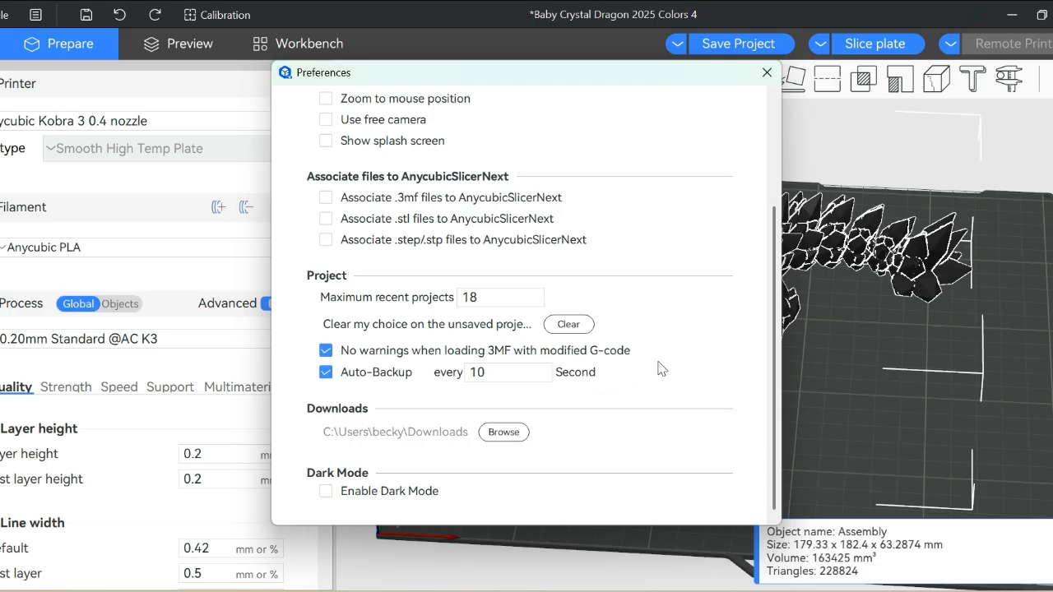
pyautogui.moveTo(658, 372)
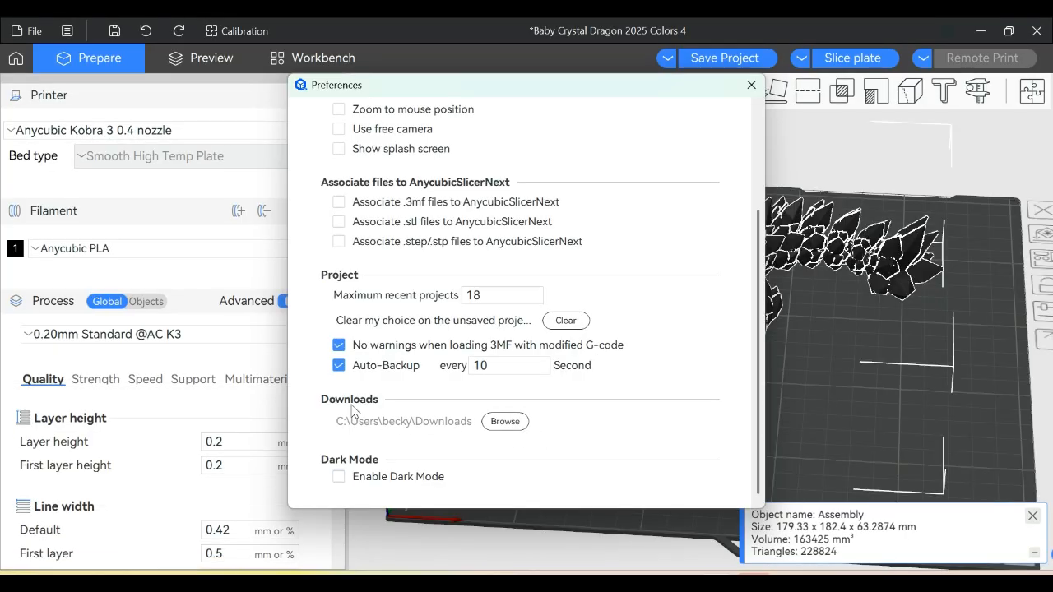
pyautogui.moveTo(471, 437)
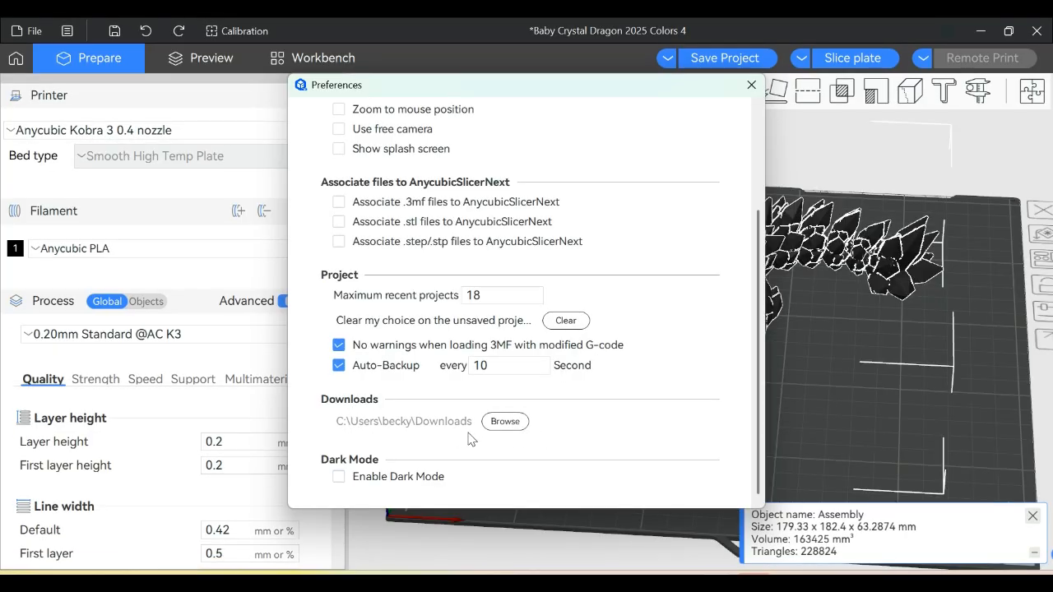
pyautogui.moveTo(375, 436)
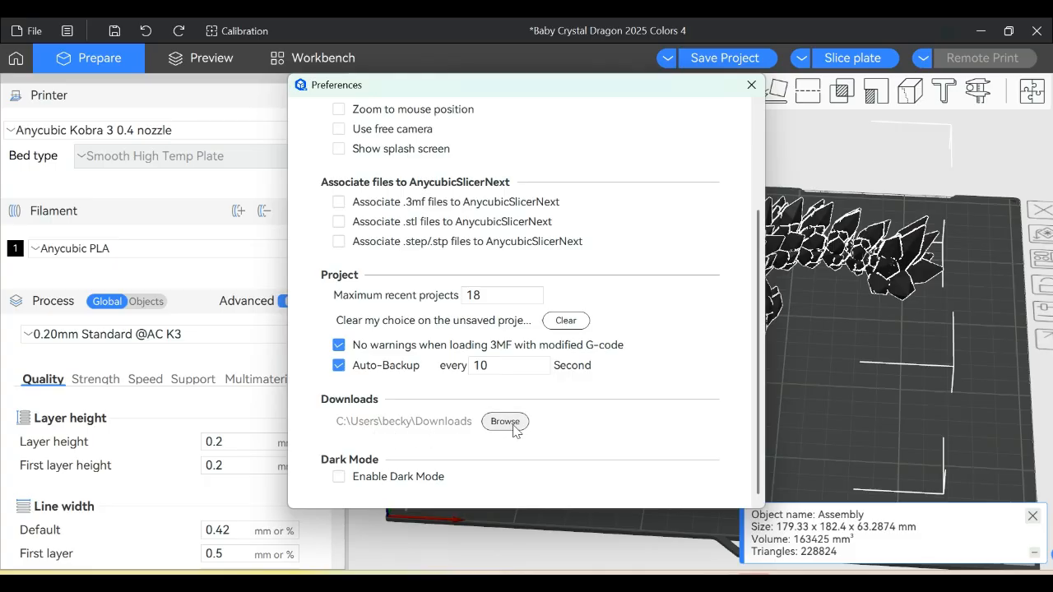
pyautogui.moveTo(267, 480)
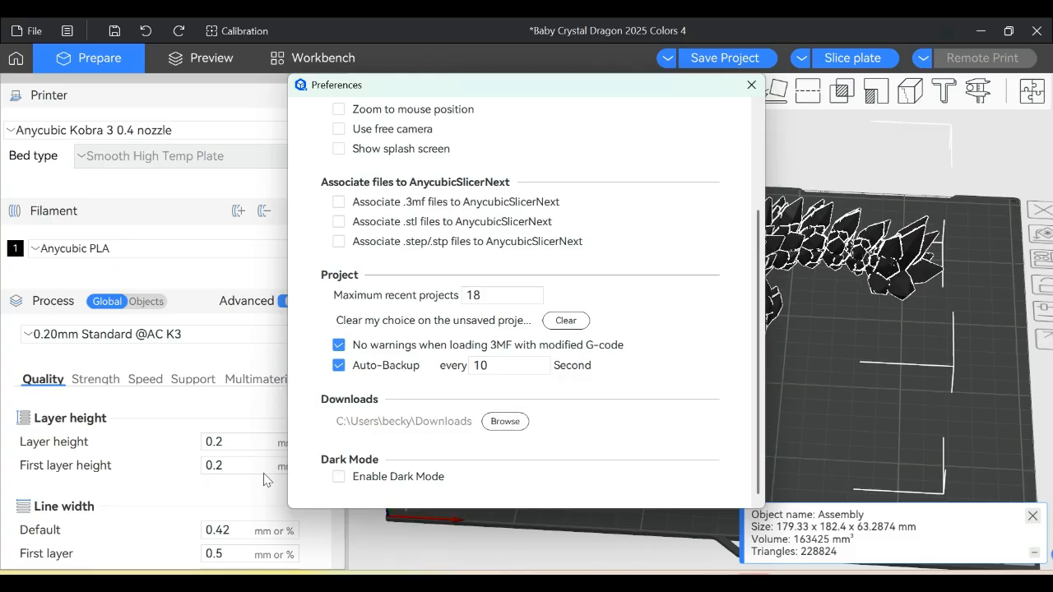
pyautogui.moveTo(339, 477)
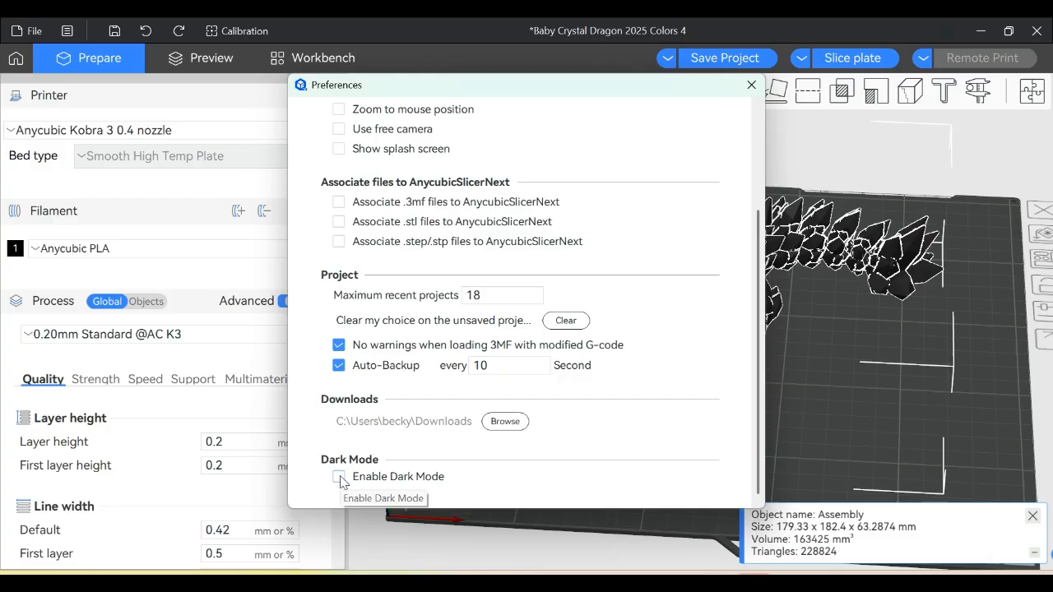
# - Enable Dark Mode and close the Preferences window
pyautogui.click(339, 480)
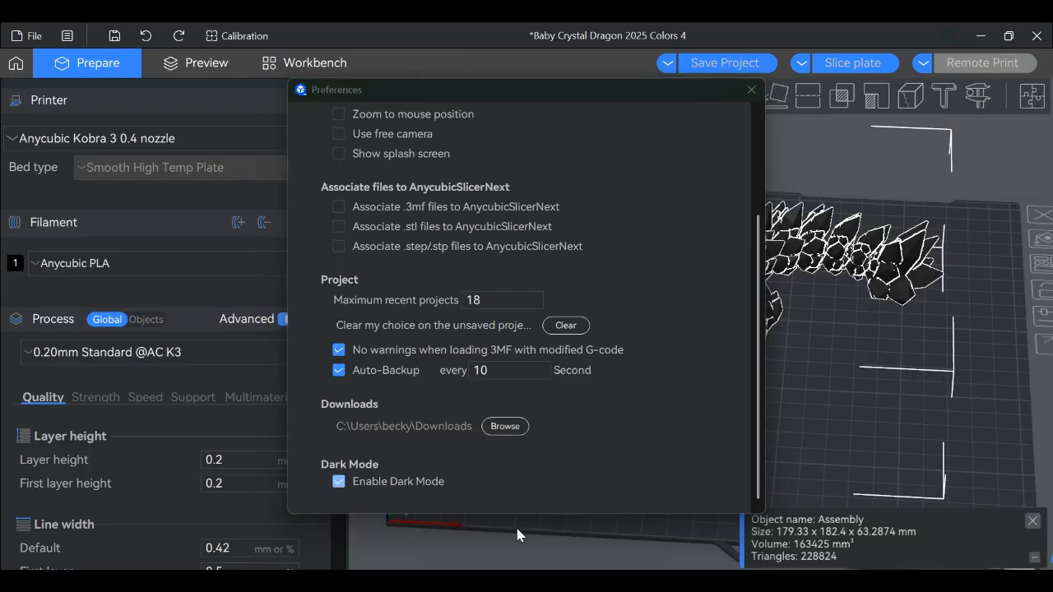
pyautogui.click(751, 89)
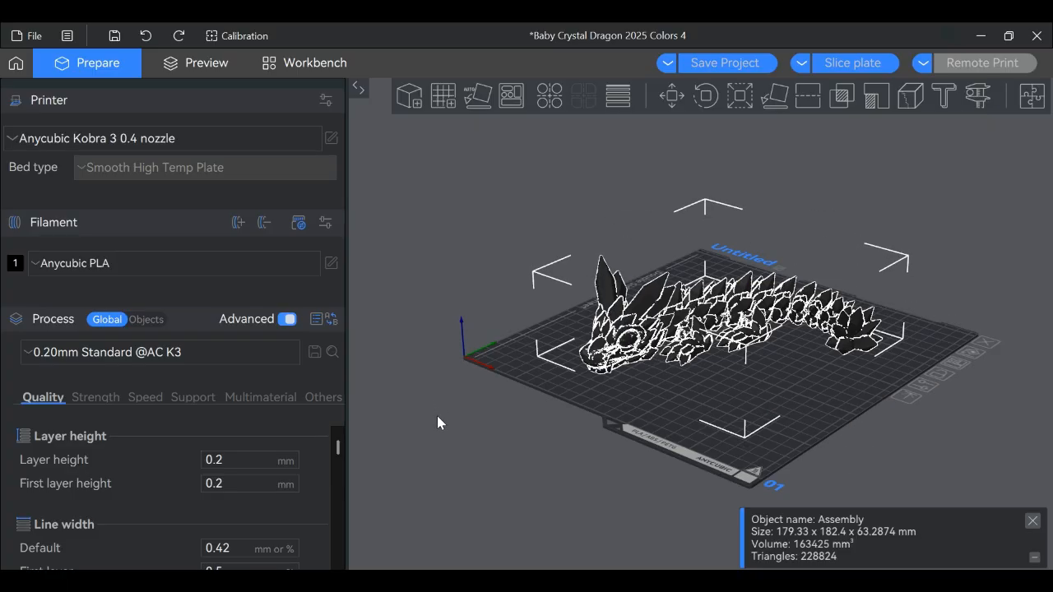
# - Show the Keyboard Shortcuts list from the main menu's Help section
pyautogui.click(67, 34)
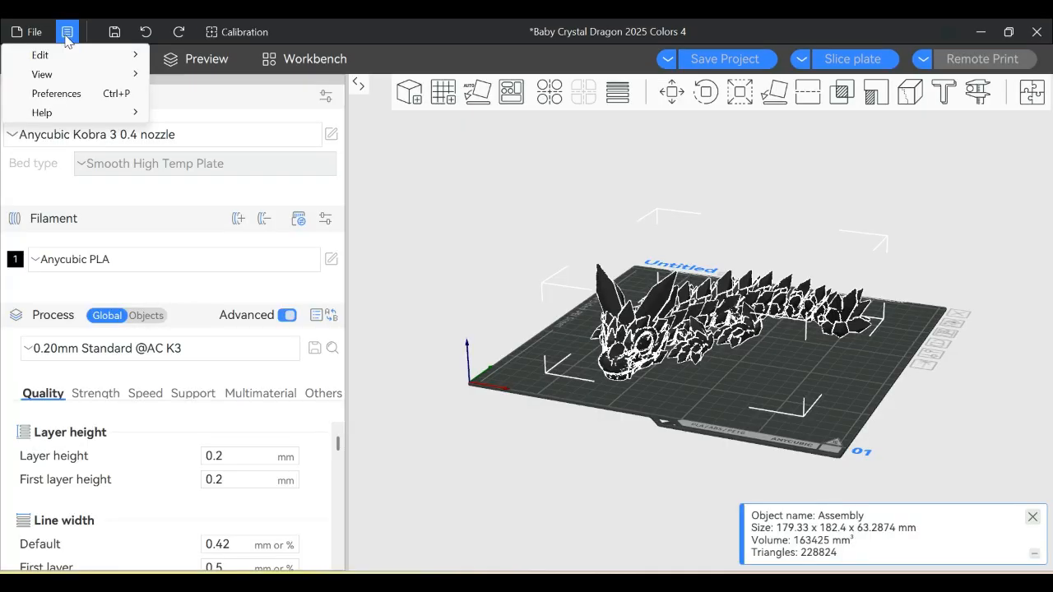
pyautogui.click(41, 112)
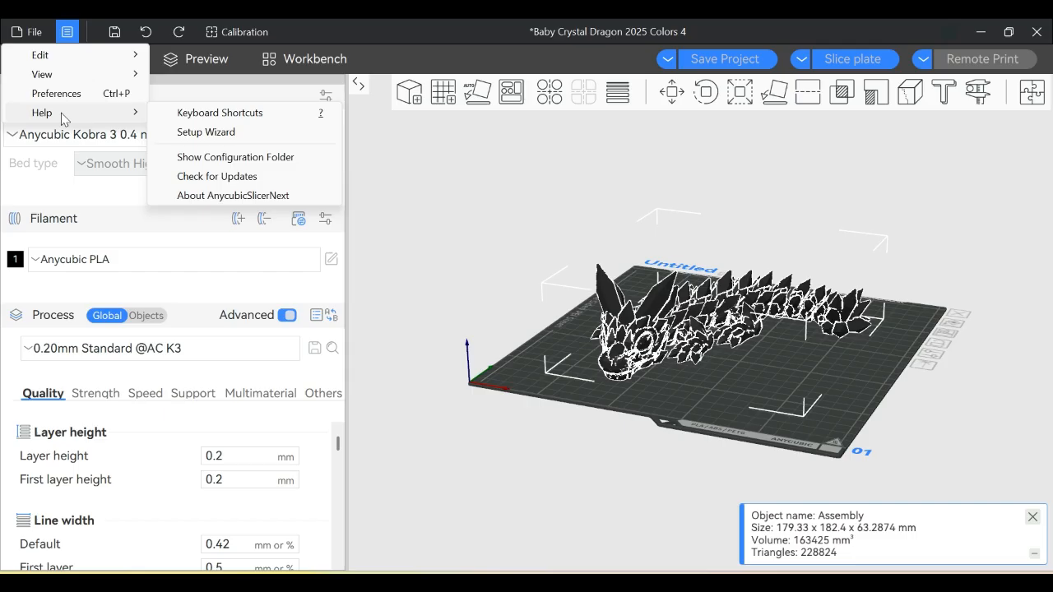
pyautogui.moveTo(207, 115)
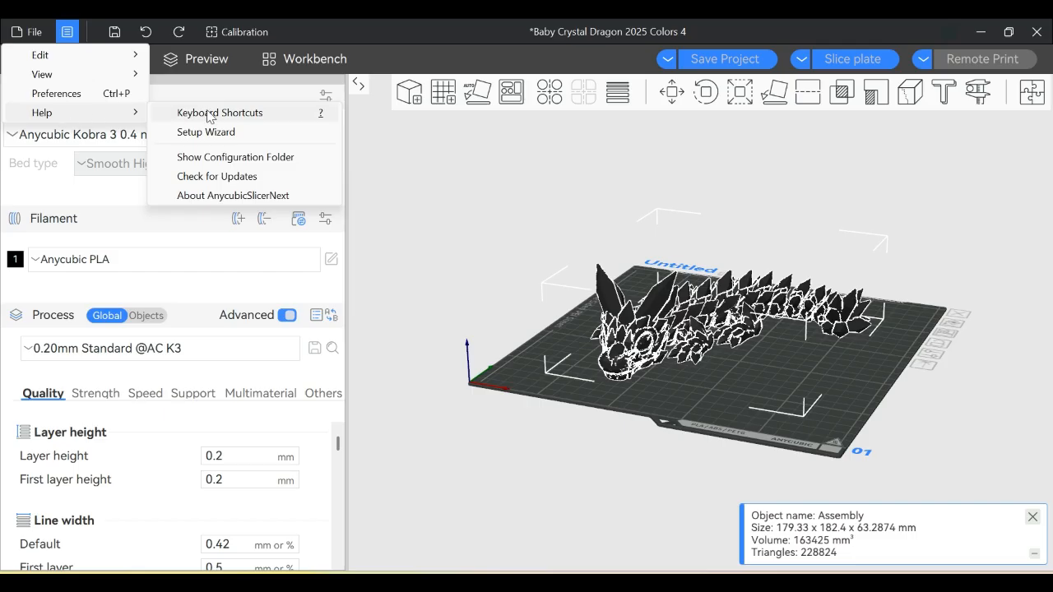
pyautogui.click(221, 112)
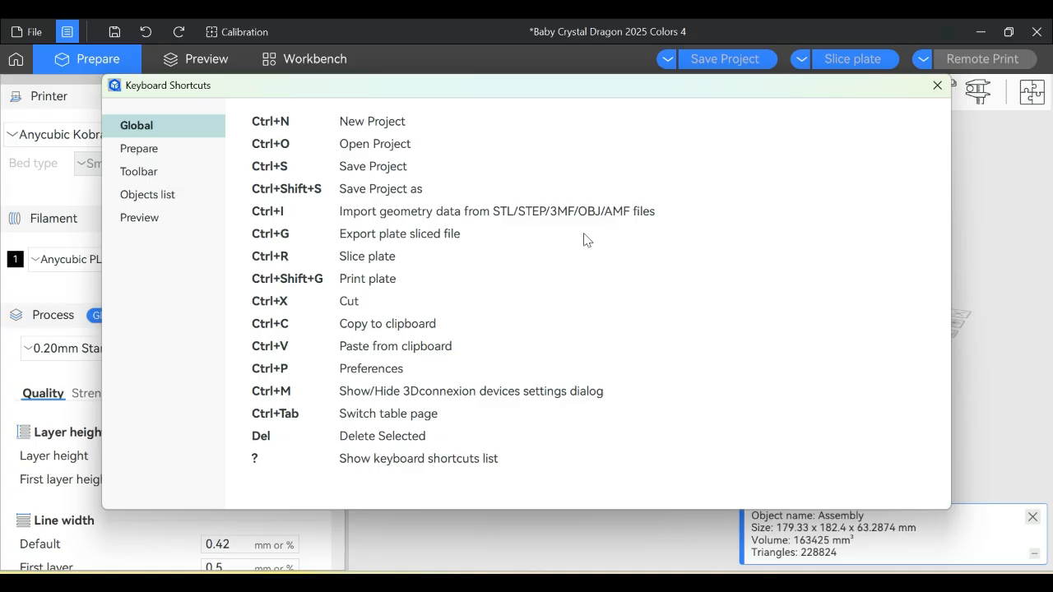
pyautogui.moveTo(556, 286)
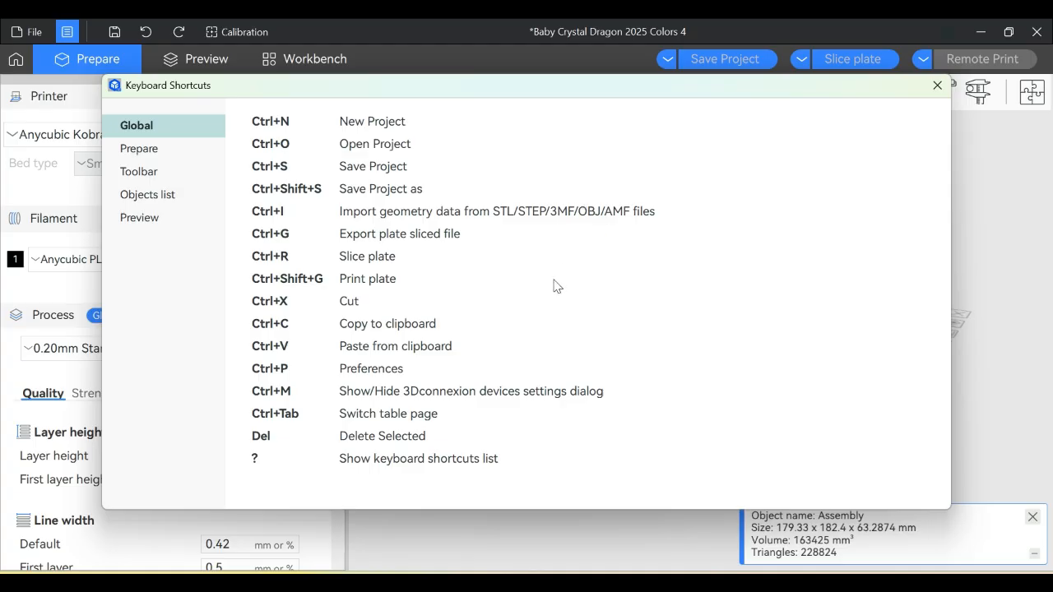
pyautogui.moveTo(492, 246)
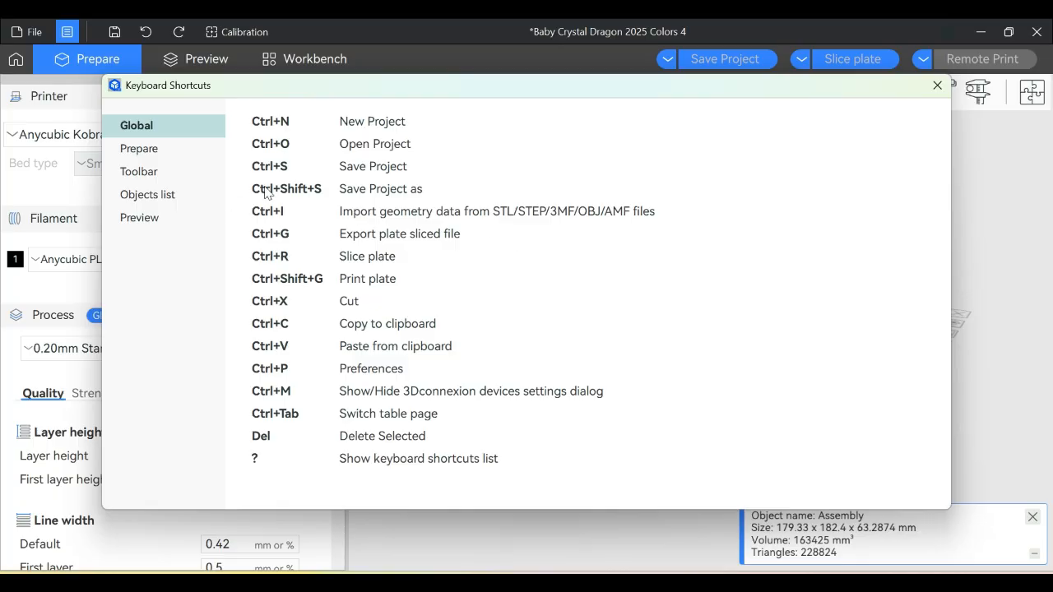
pyautogui.moveTo(450, 381)
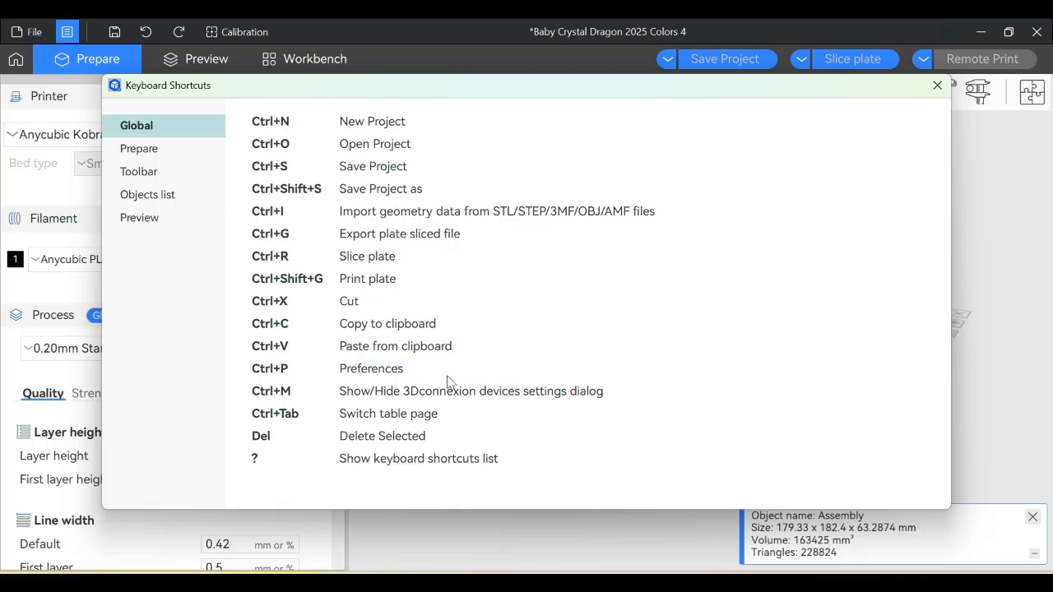
pyautogui.moveTo(145, 148)
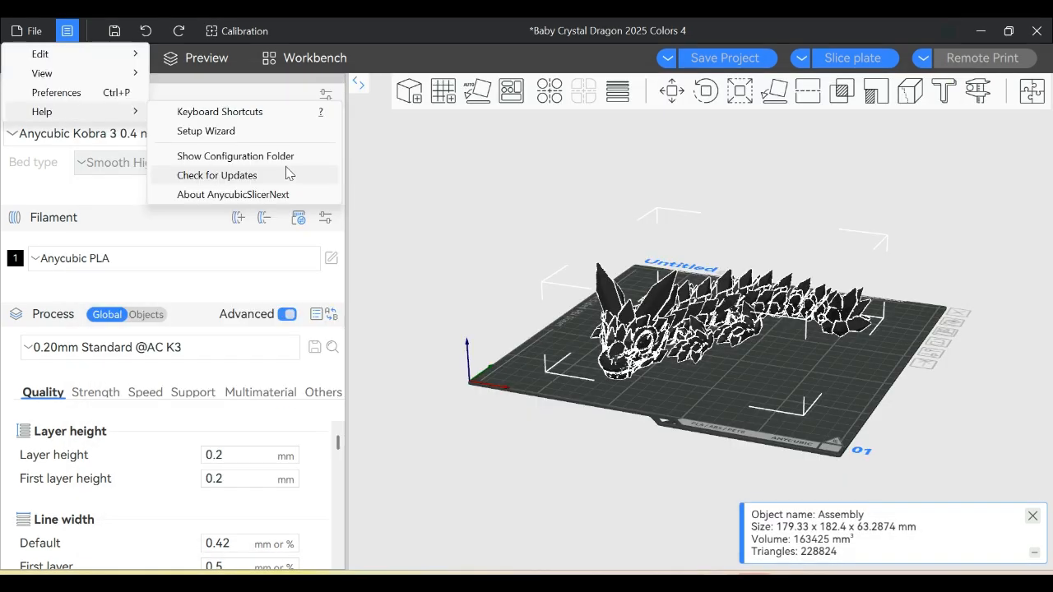
pyautogui.click(235, 155)
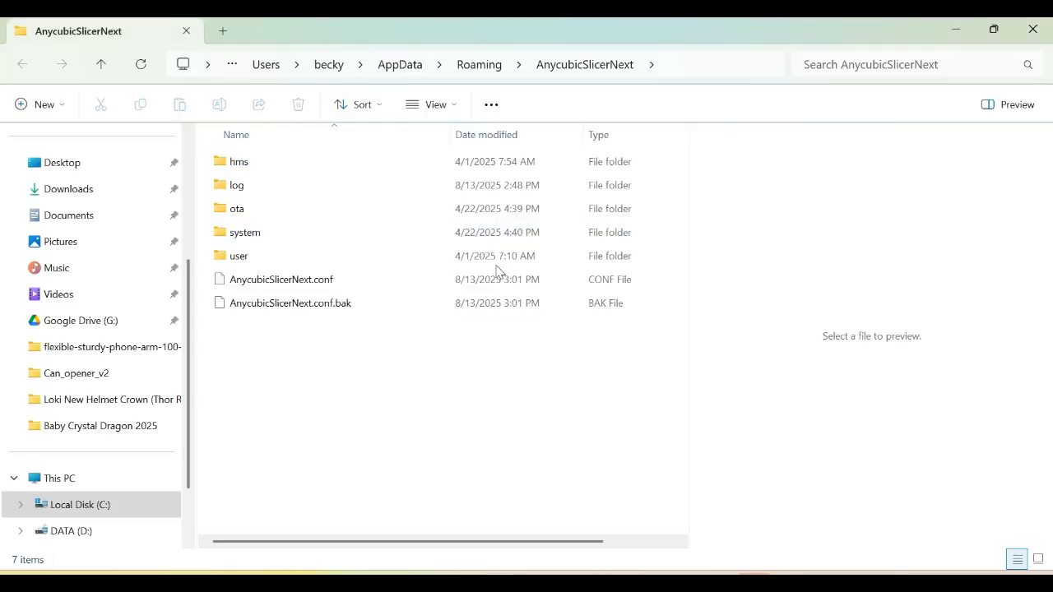
pyautogui.moveTo(266, 155)
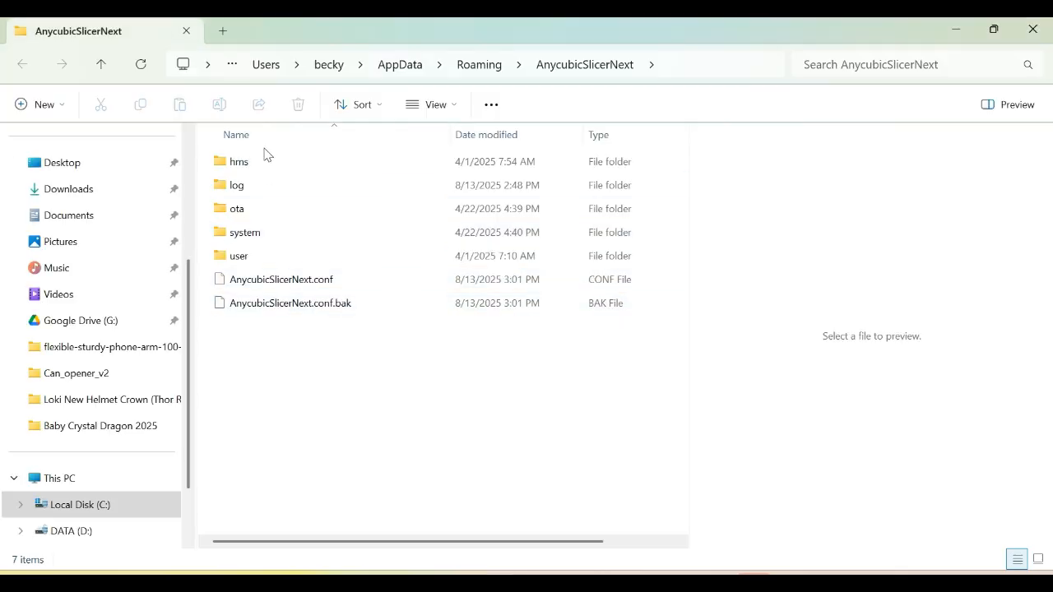
pyautogui.moveTo(272, 184)
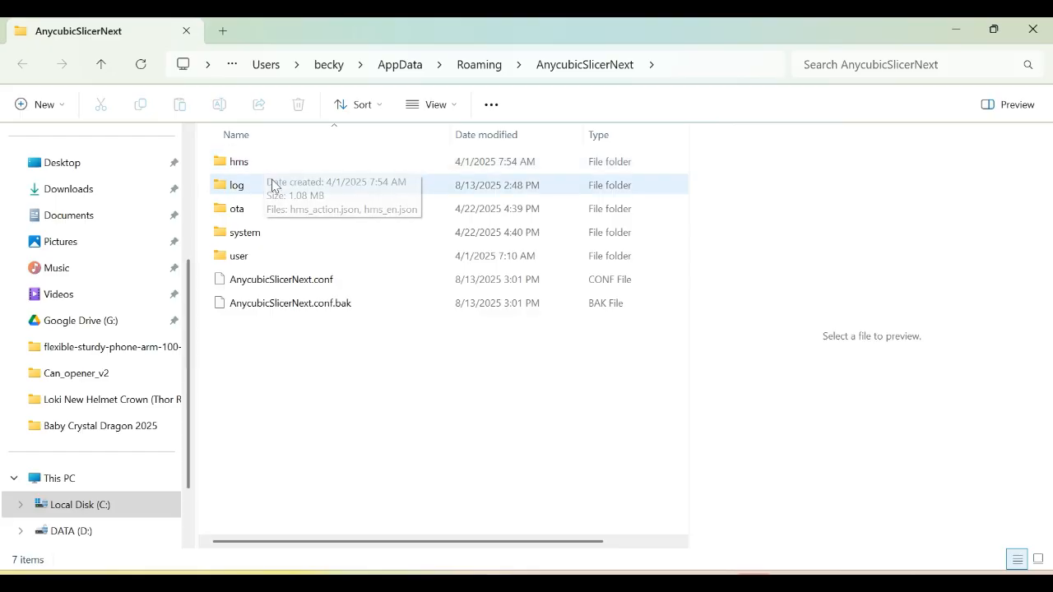
pyautogui.moveTo(306, 250)
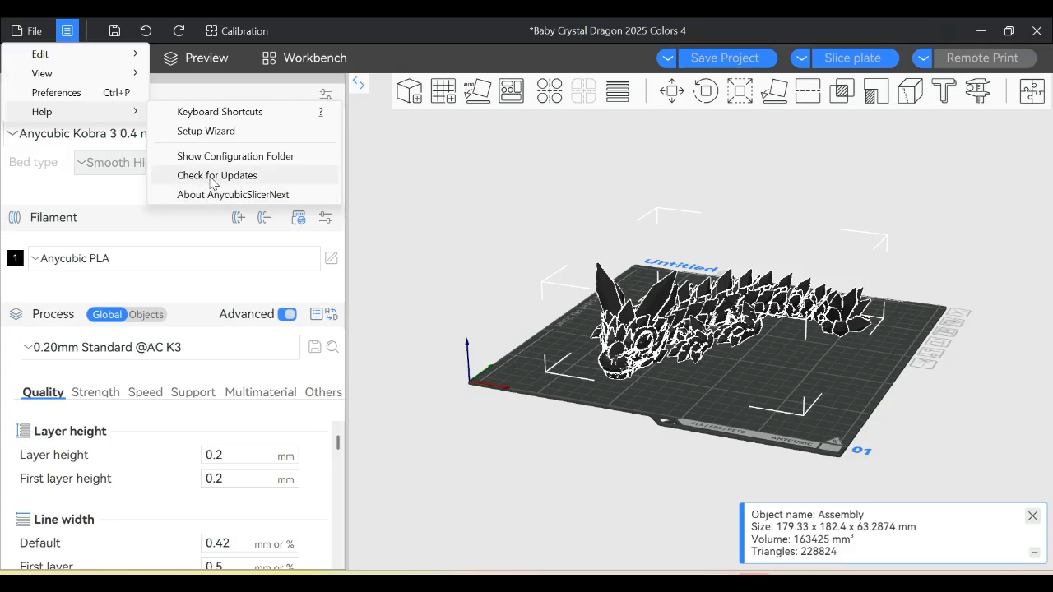
# - Run Check for Updates to bring up the new version 1.3.6.1 notice
pyautogui.click(217, 174)
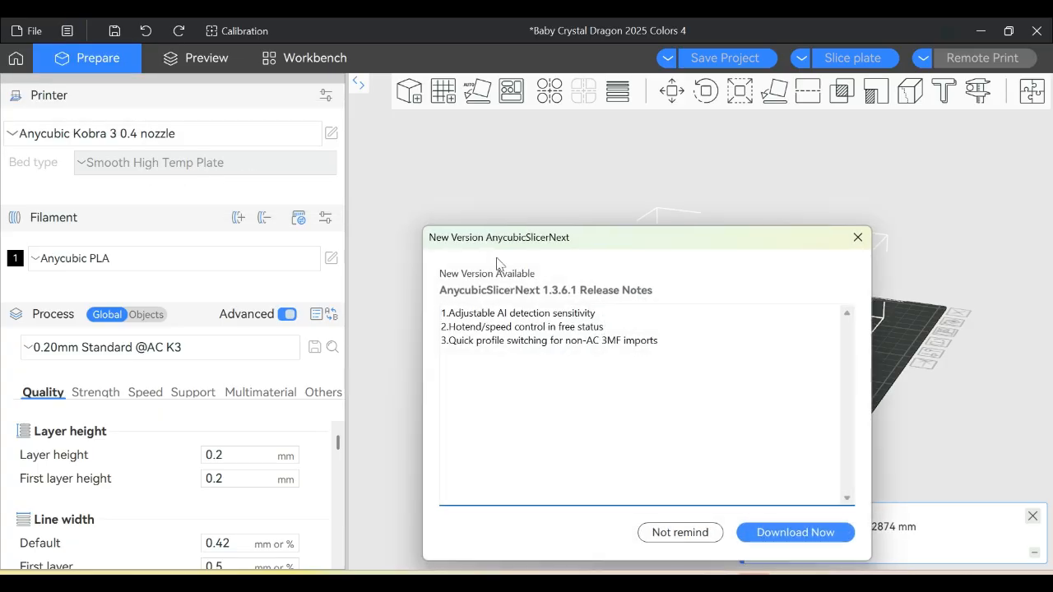
pyautogui.moveTo(549, 304)
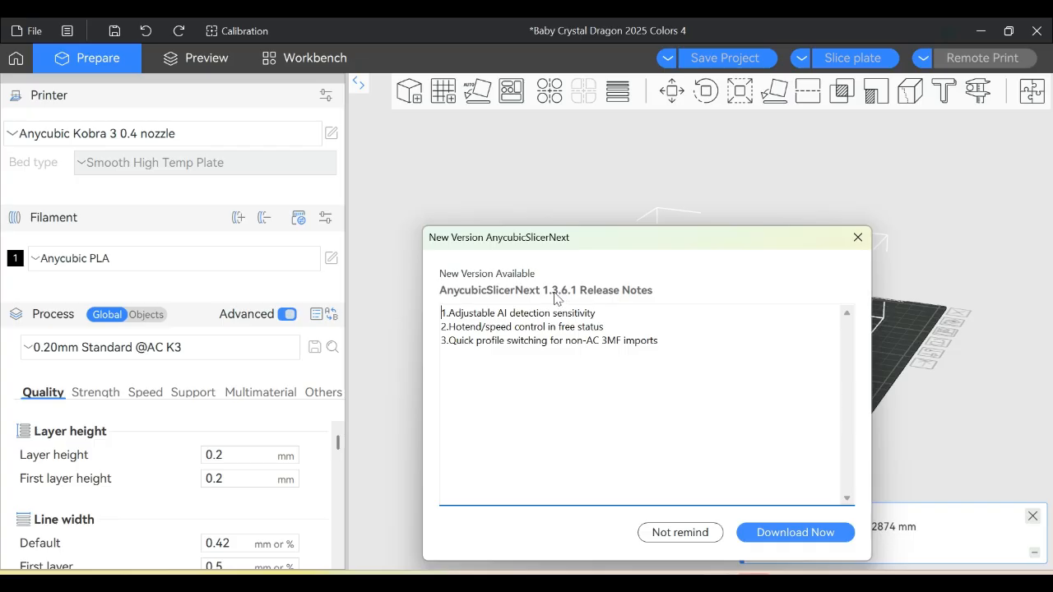
pyautogui.moveTo(457, 325)
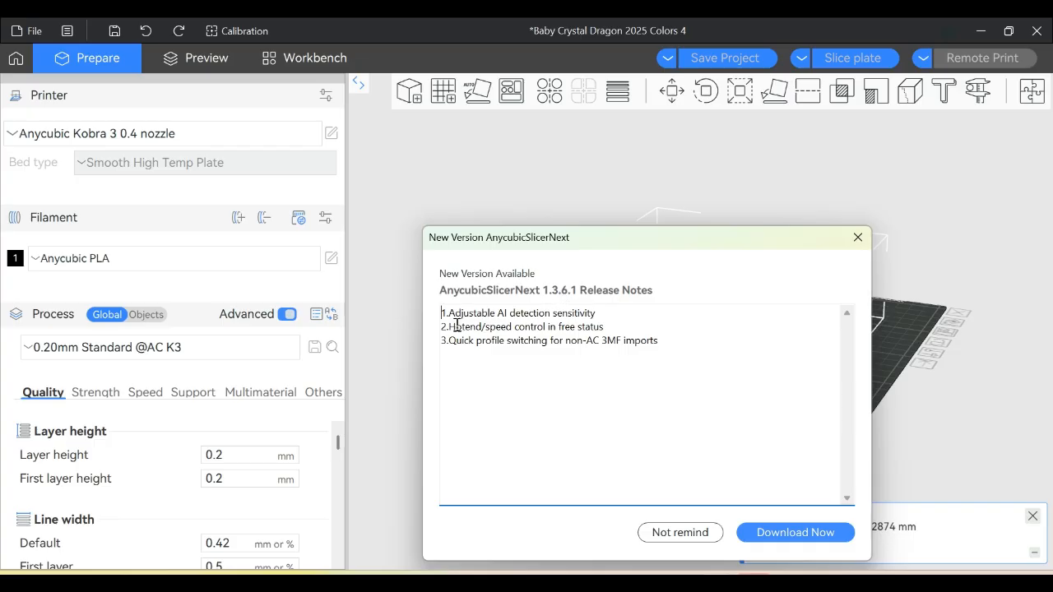
pyautogui.moveTo(573, 299)
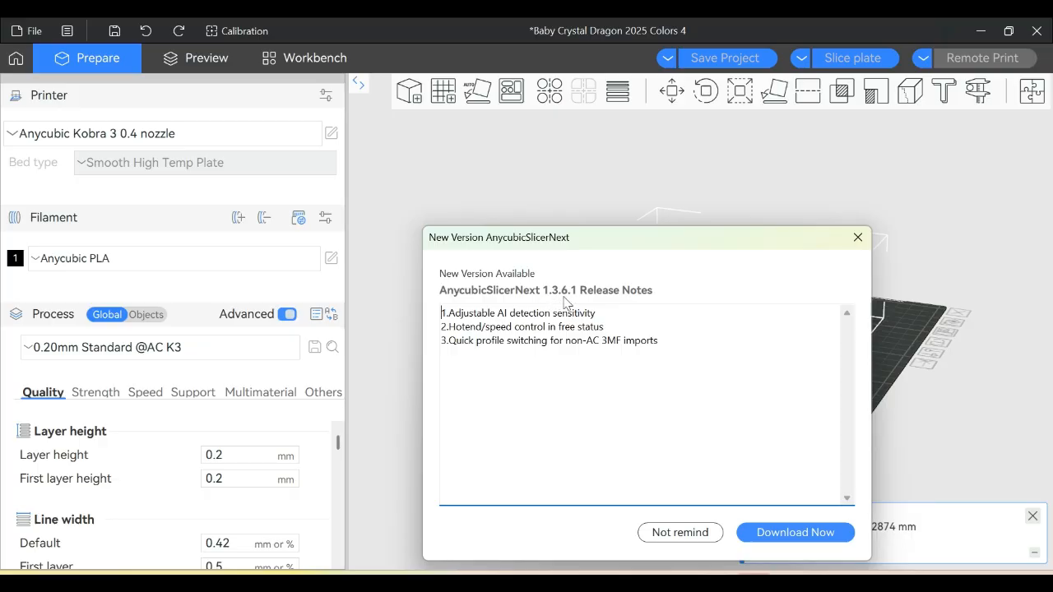
pyautogui.moveTo(451, 321)
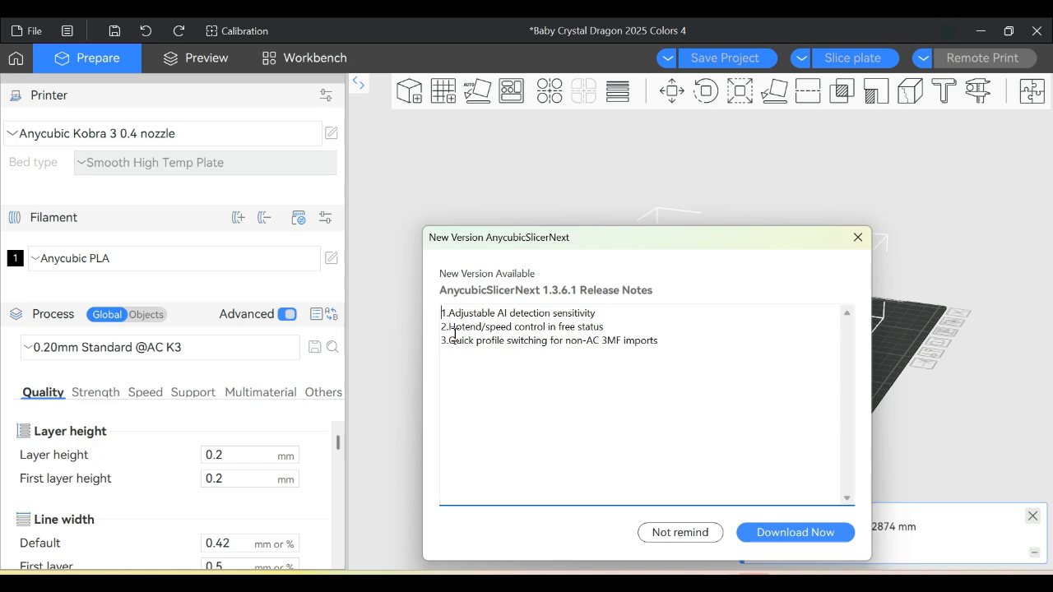
pyautogui.moveTo(477, 313)
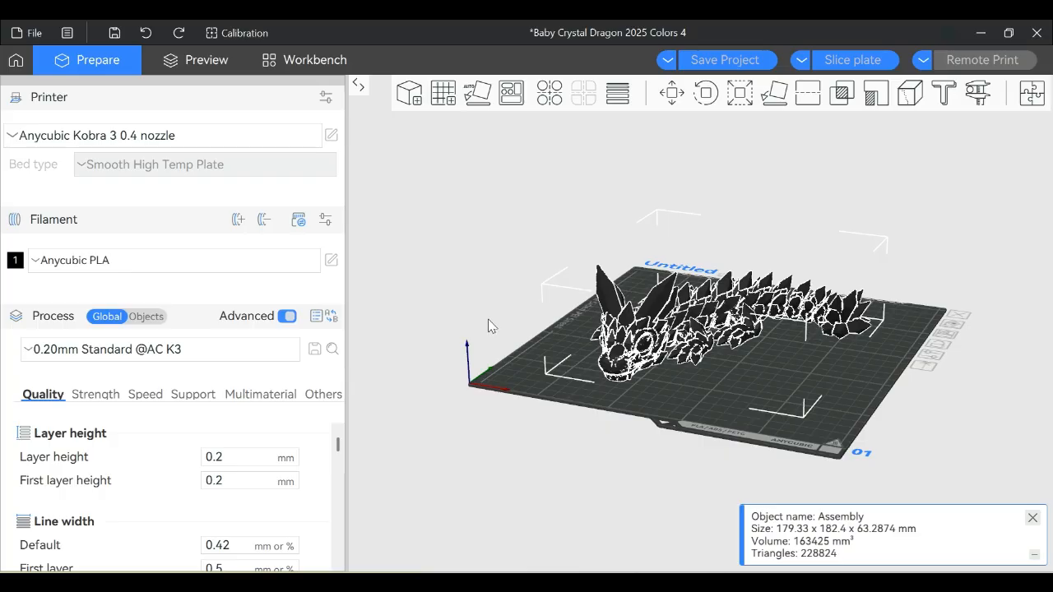
# - Zoom and orbit around the dragon on the plate, ending with a top-down view
pyautogui.scroll(3)
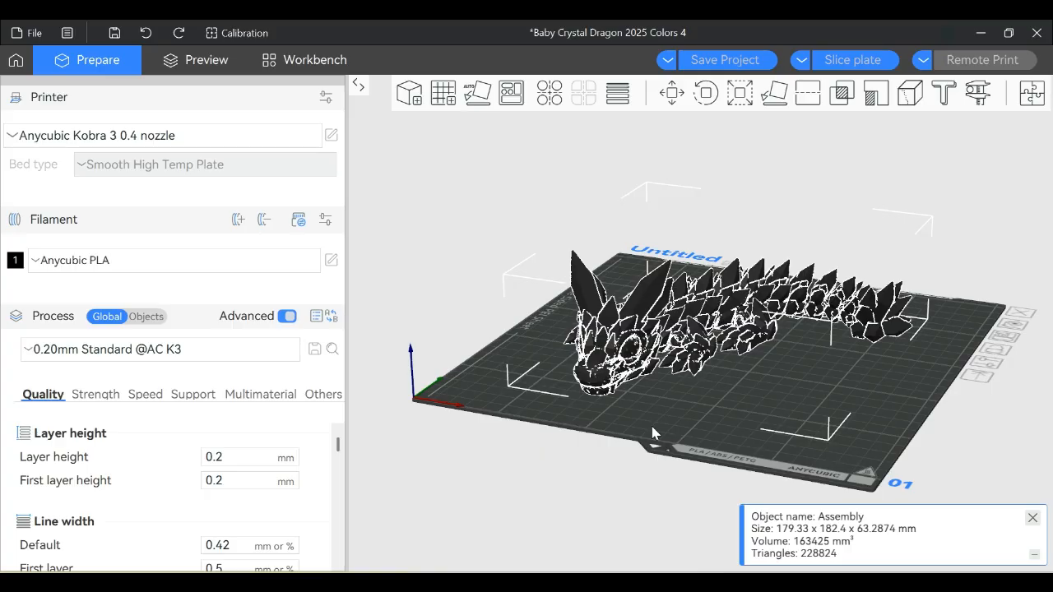
pyautogui.moveTo(655, 435); pyautogui.dragTo(728, 454)
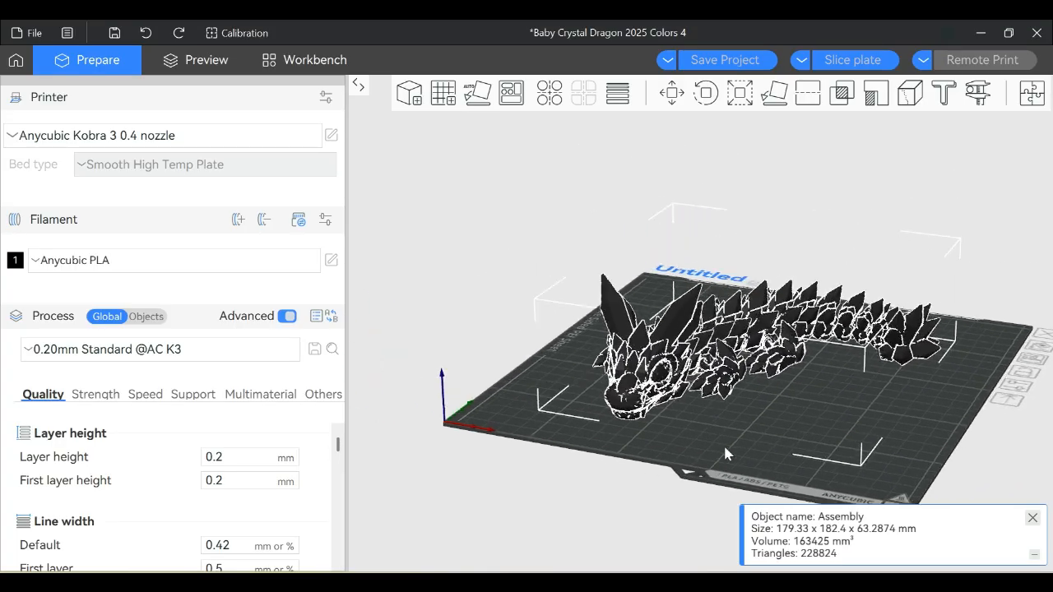
pyautogui.moveTo(727, 454); pyautogui.dragTo(665, 405)
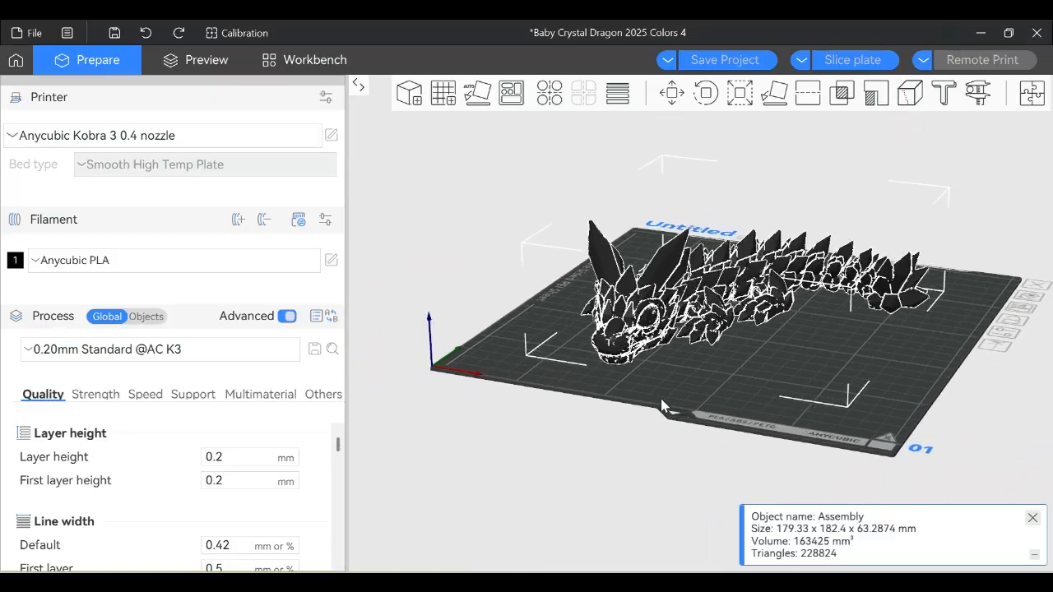
pyautogui.moveTo(700, 329); pyautogui.dragTo(675, 346)
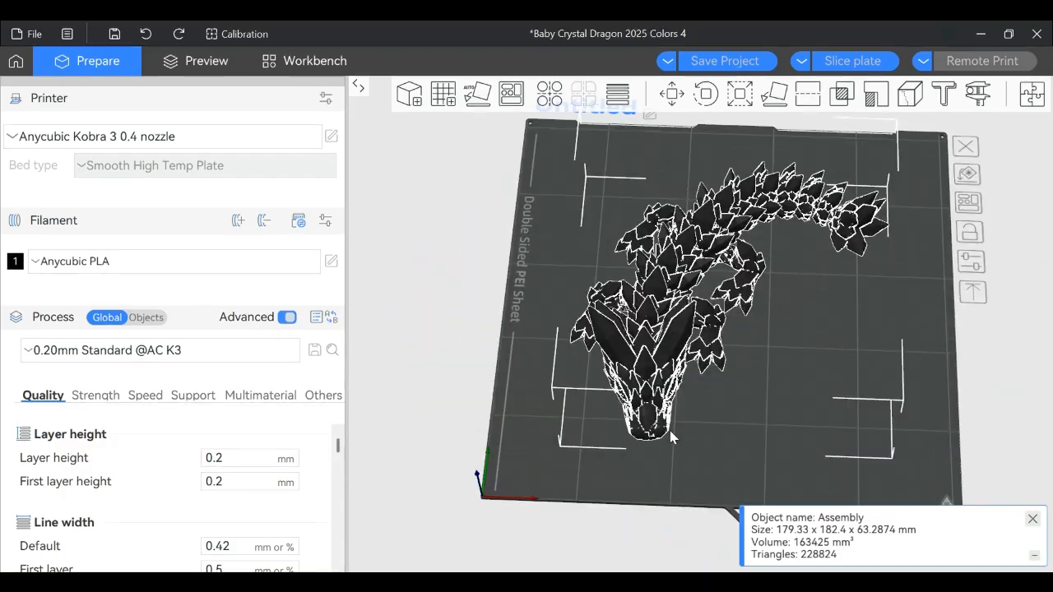
pyautogui.moveTo(675, 329); pyautogui.dragTo(658, 400)
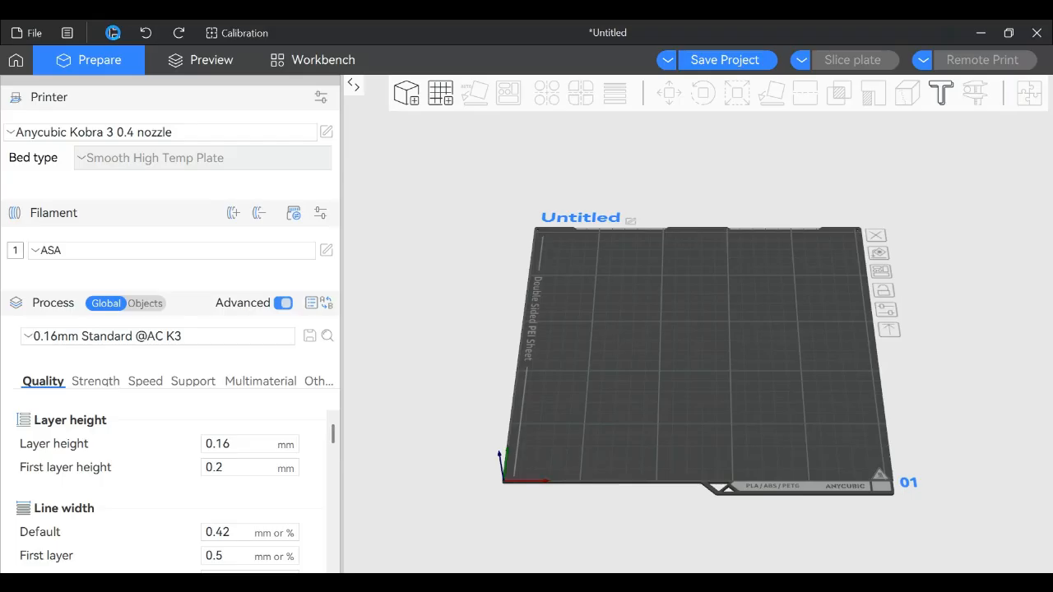
pyautogui.click(724, 59)
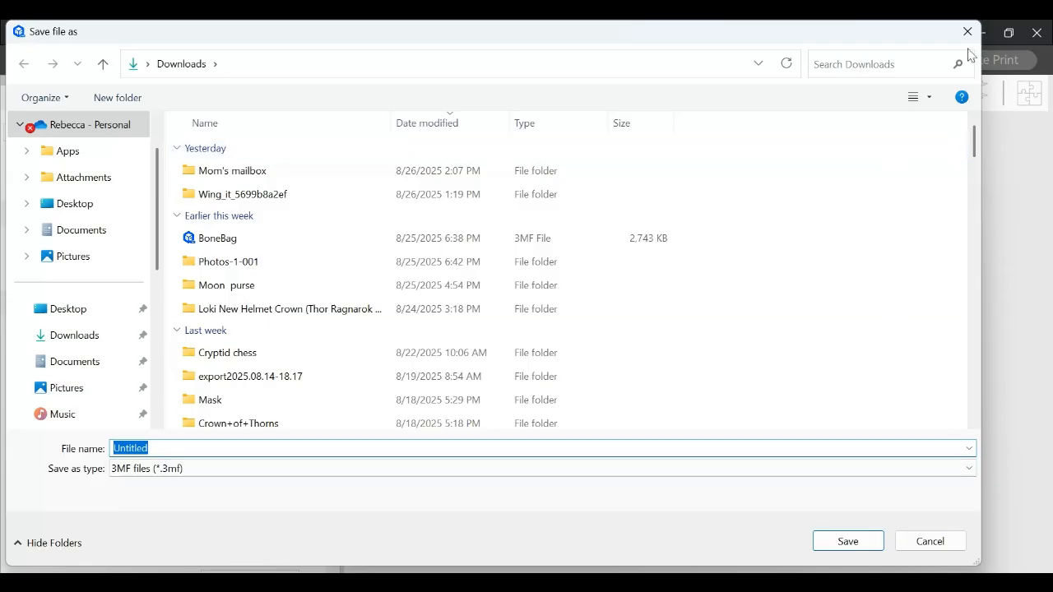
pyautogui.click(928, 539)
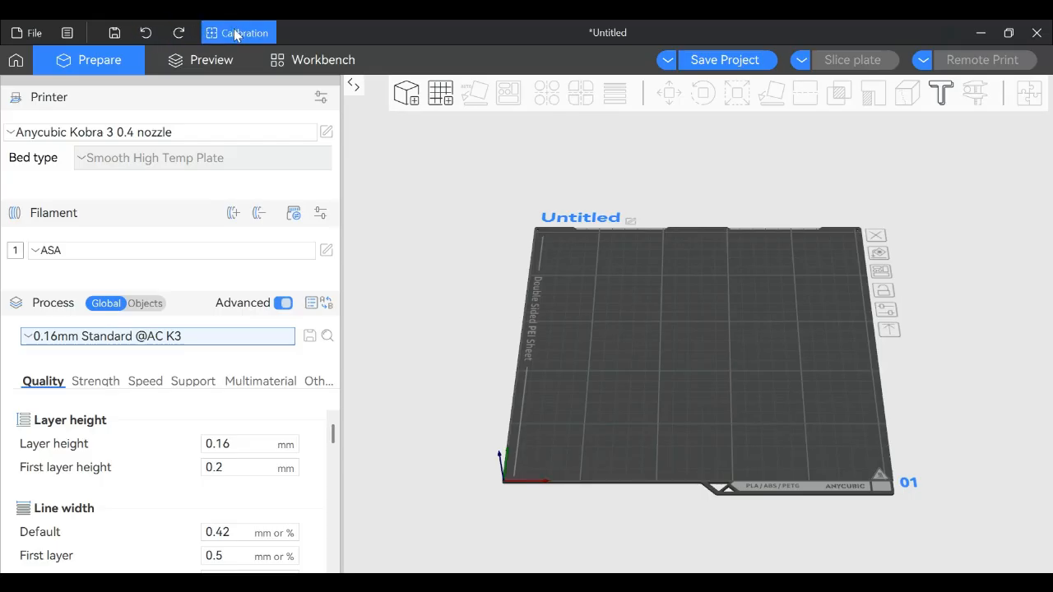
pyautogui.moveTo(222, 26)
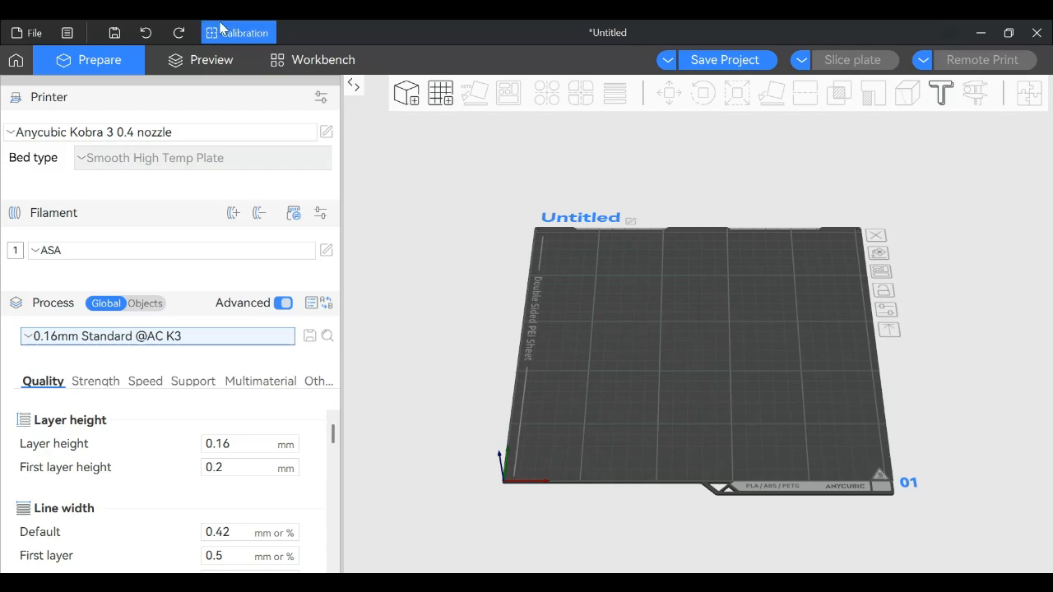
pyautogui.moveTo(261, 43)
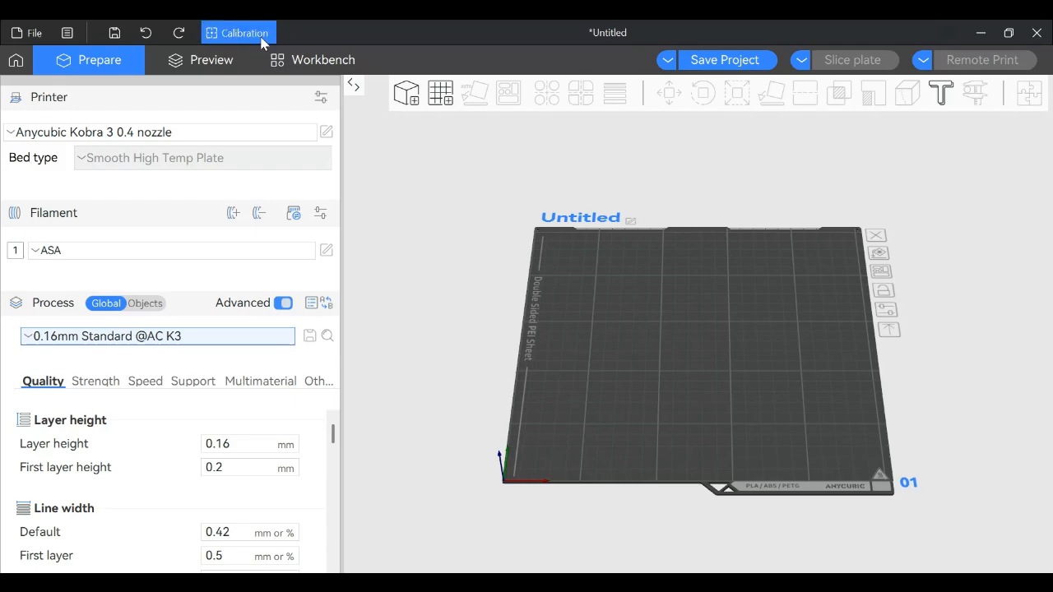
pyautogui.moveTo(529, 339)
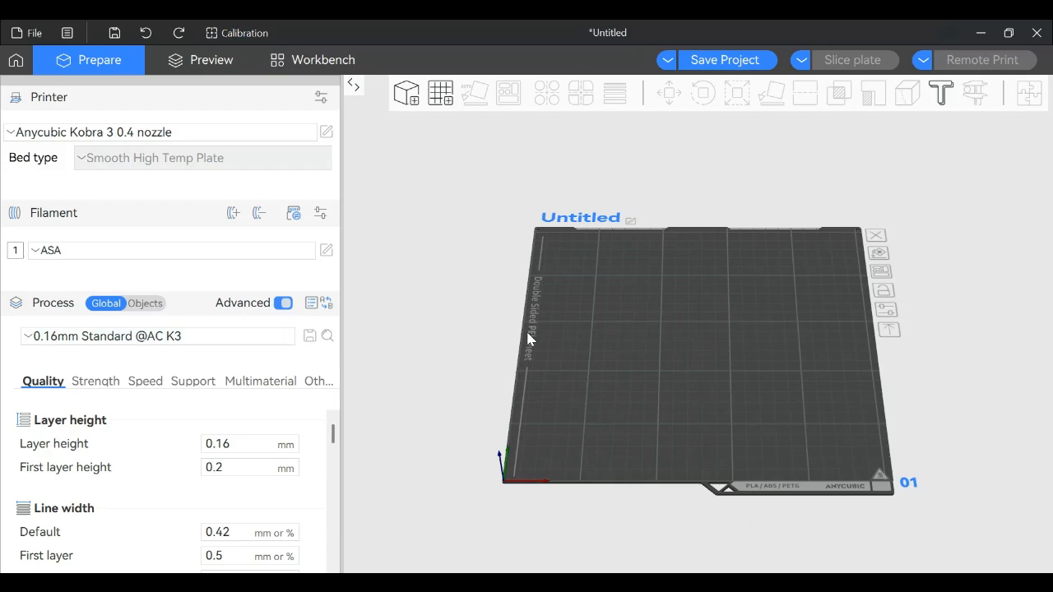